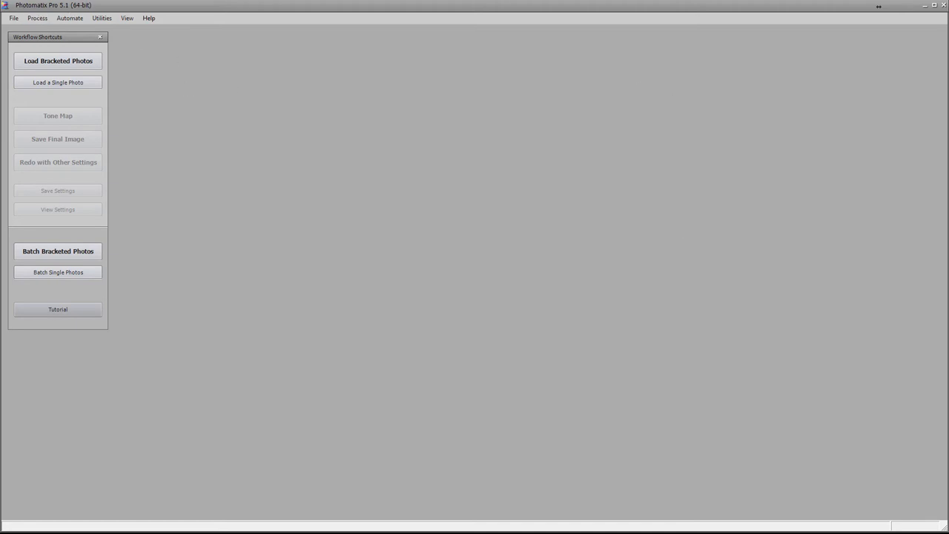
{"action": "mouse_move", "coordinate": [391, 134]}
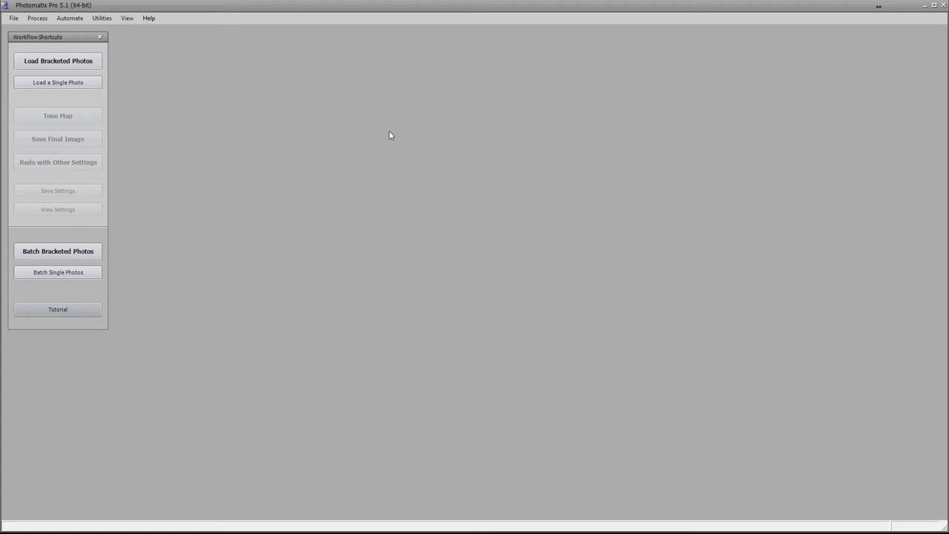
{"action": "mouse_move", "coordinate": [350, 341]}
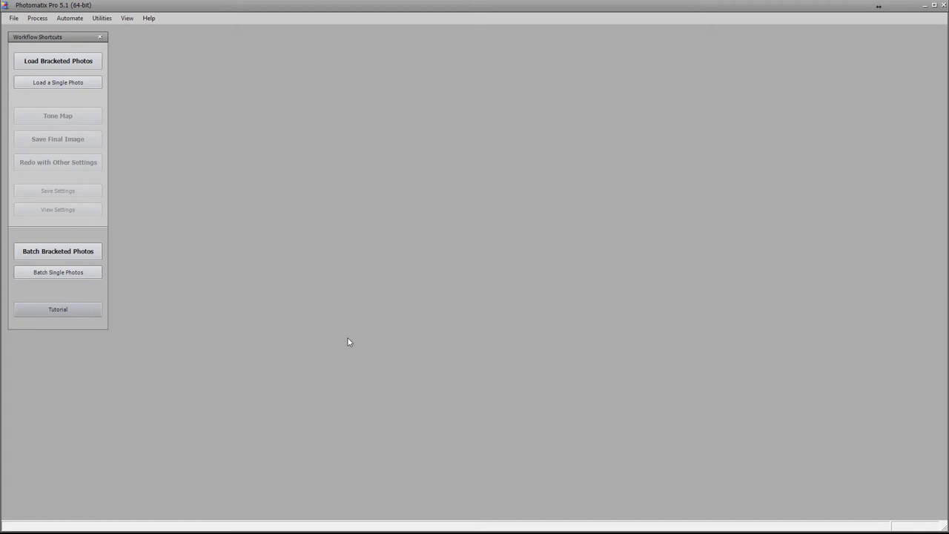
{"action": "mouse_move", "coordinate": [309, 252]}
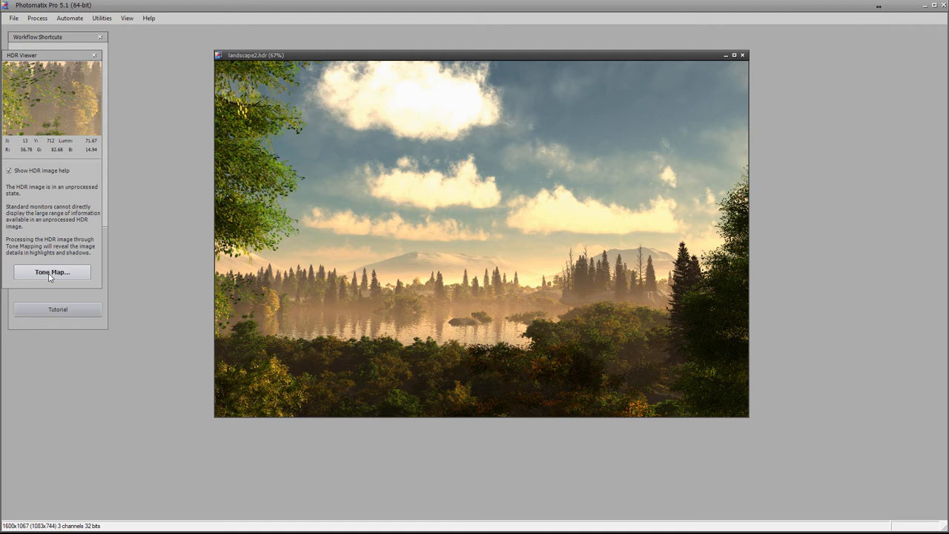
Step: Start tone mapping the loaded misty lake HDR image with a live Details Enhancer preview
{"action": "left_click", "coordinate": [52, 273]}
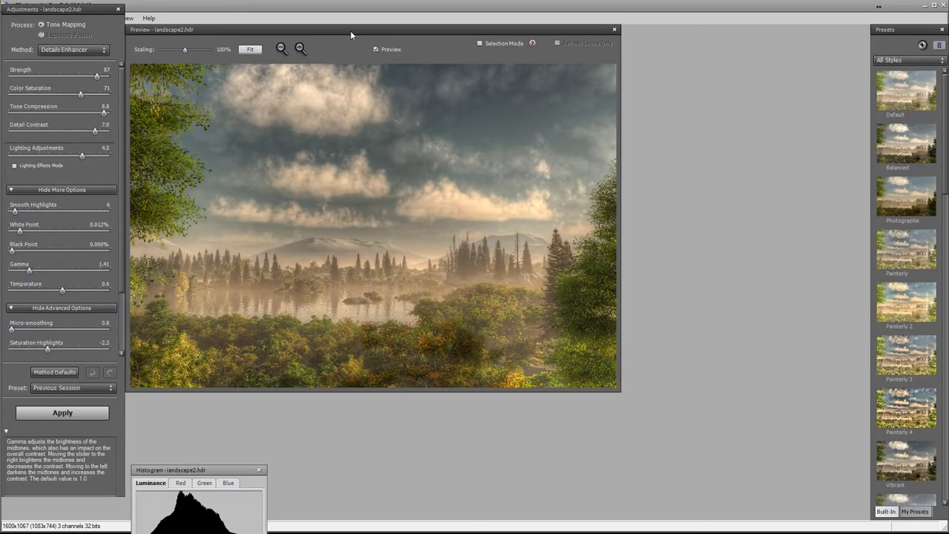
Step: Inspect areas of the lake preview and adjust the Details Enhancer White Point
{"action": "left_click_drag", "start_coordinate": [353, 35], "coordinate": [424, 32]}
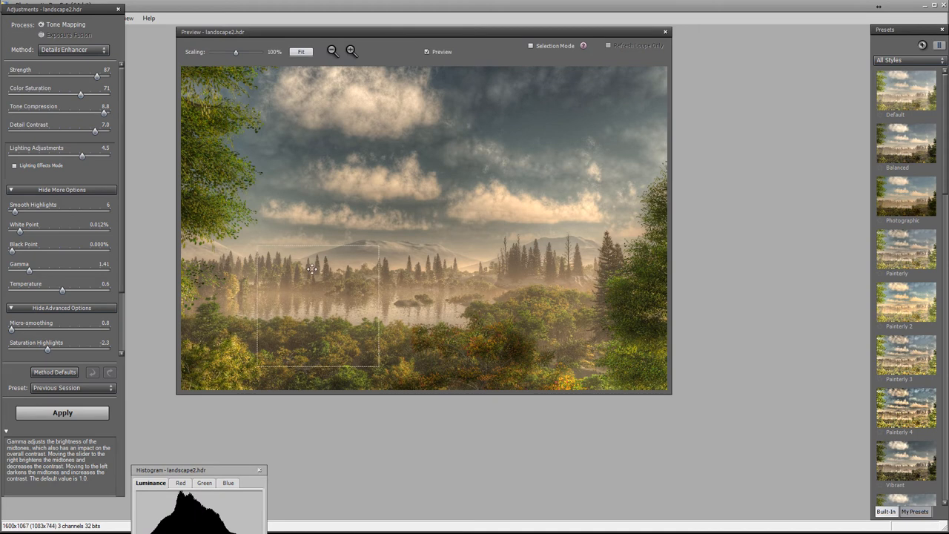
{"action": "left_click_drag", "start_coordinate": [312, 270], "coordinate": [303, 329]}
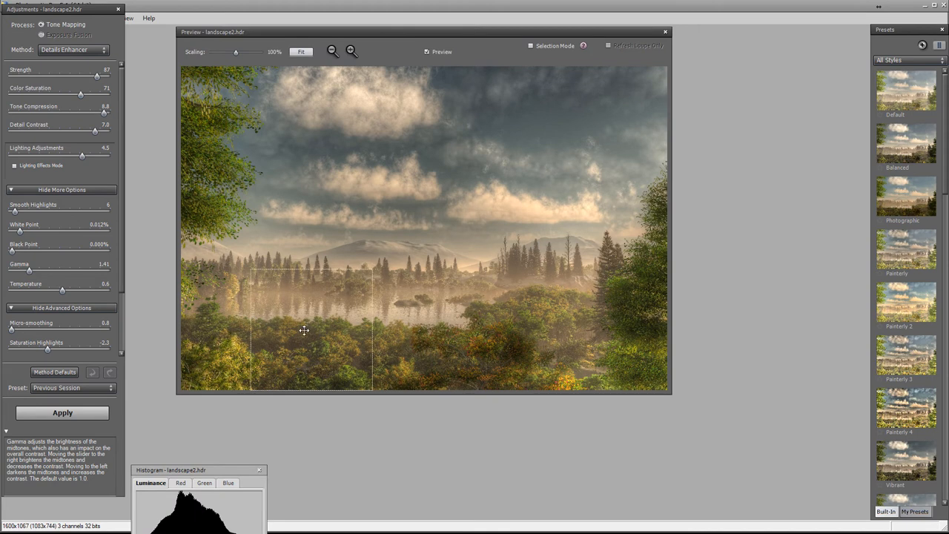
{"action": "left_click_drag", "start_coordinate": [303, 329], "coordinate": [317, 258]}
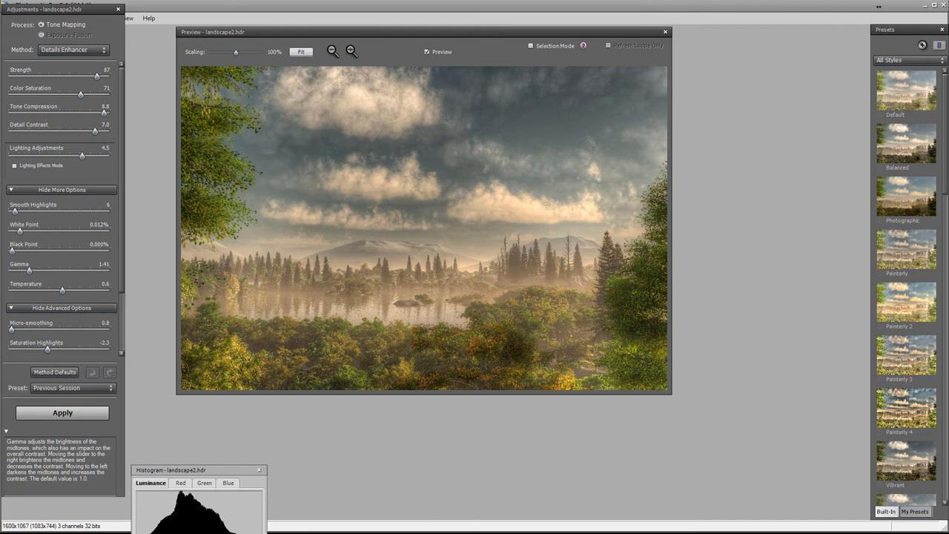
{"action": "left_click_drag", "start_coordinate": [480, 67], "coordinate": [602, 187]}
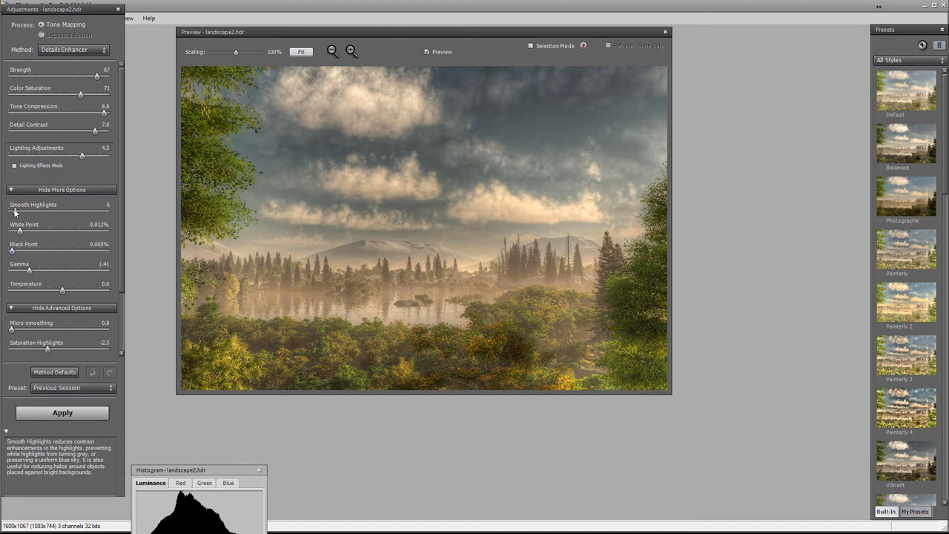
{"action": "left_click_drag", "start_coordinate": [12, 212], "coordinate": [78, 212]}
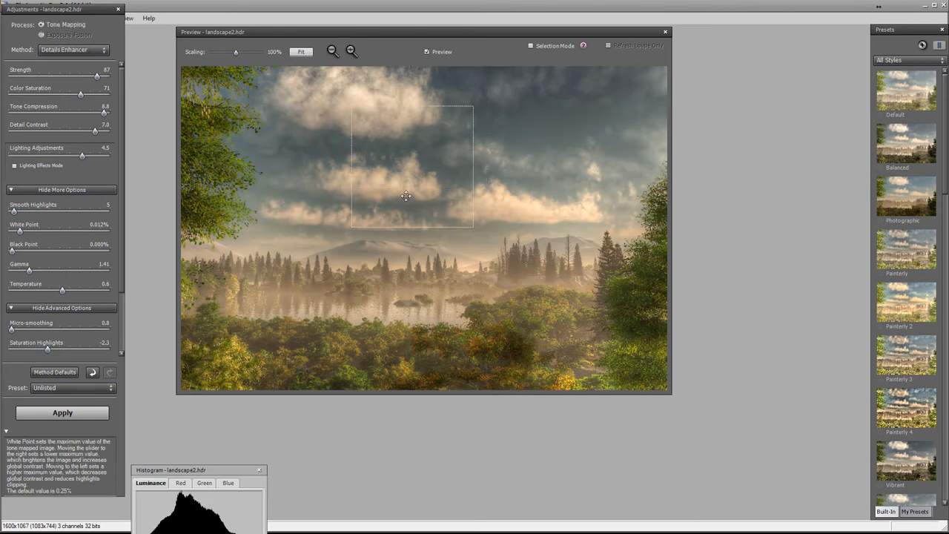
Step: Pan around the sky, trees and water in the preview to check the tone-mapped look
{"action": "left_click_drag", "start_coordinate": [406, 196], "coordinate": [626, 317]}
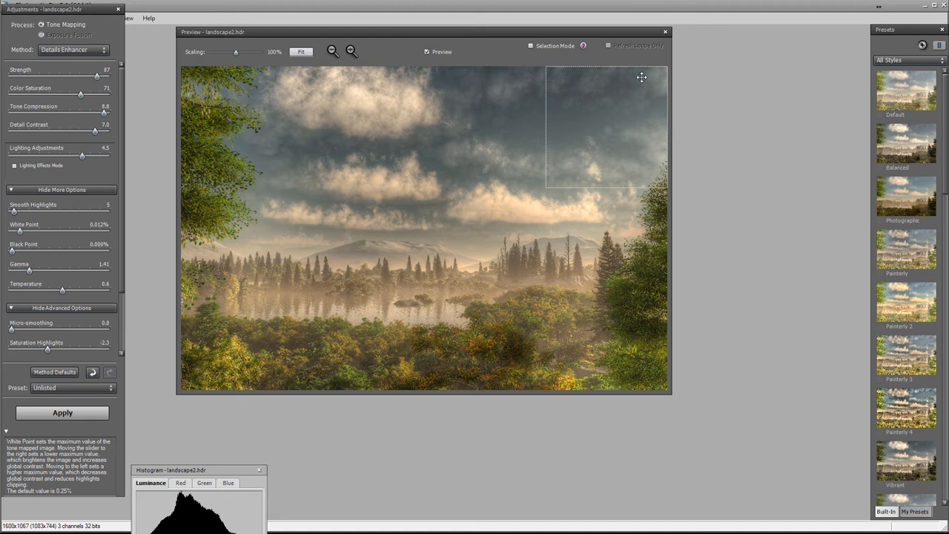
{"action": "left_click_drag", "start_coordinate": [640, 77], "coordinate": [285, 341]}
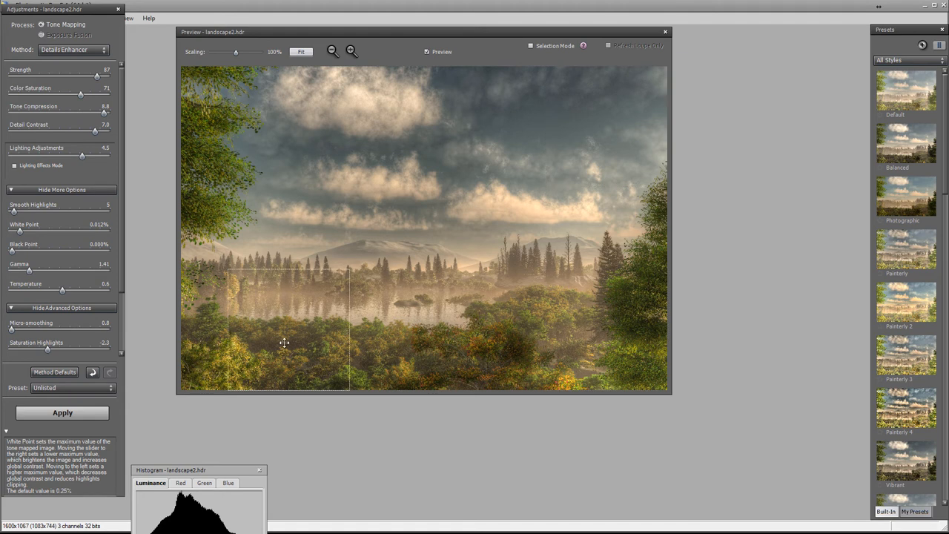
{"action": "left_click_drag", "start_coordinate": [284, 343], "coordinate": [252, 215]}
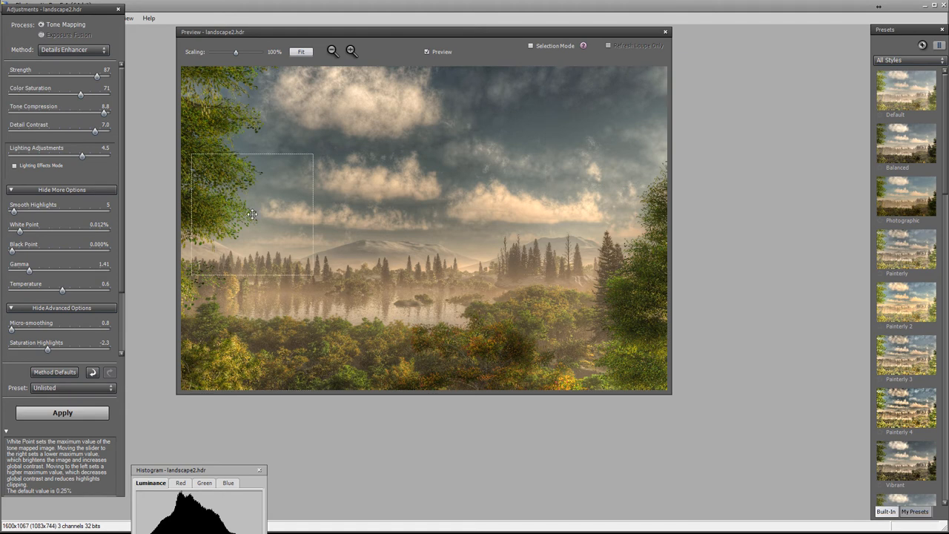
{"action": "left_click_drag", "start_coordinate": [253, 215], "coordinate": [510, 137]}
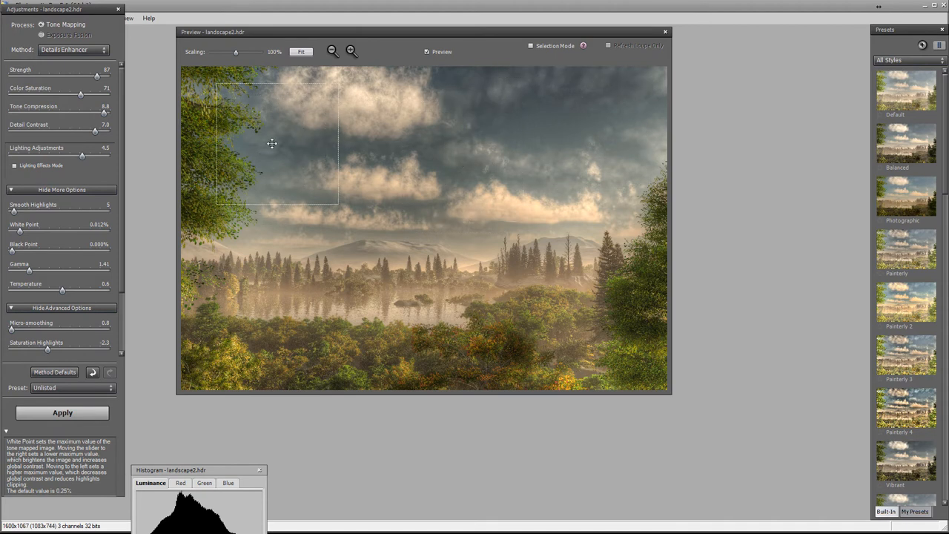
{"action": "left_click_drag", "start_coordinate": [273, 143], "coordinate": [558, 172]}
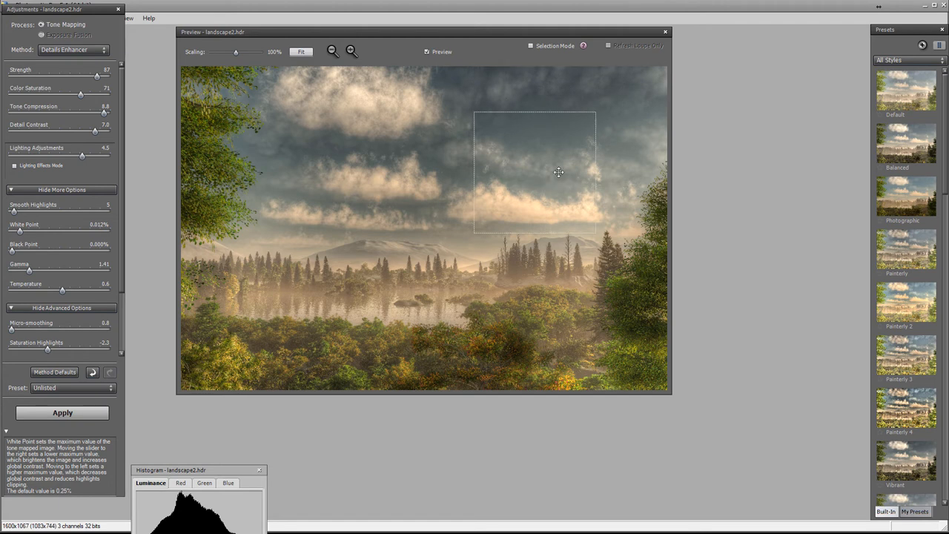
{"action": "left_click_drag", "start_coordinate": [558, 172], "coordinate": [448, 279]}
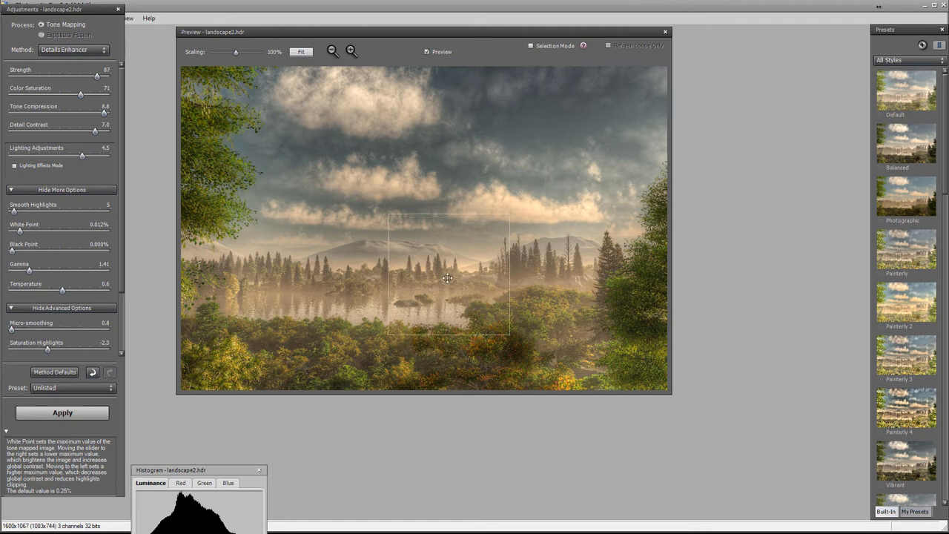
{"action": "left_click_drag", "start_coordinate": [448, 279], "coordinate": [353, 344]}
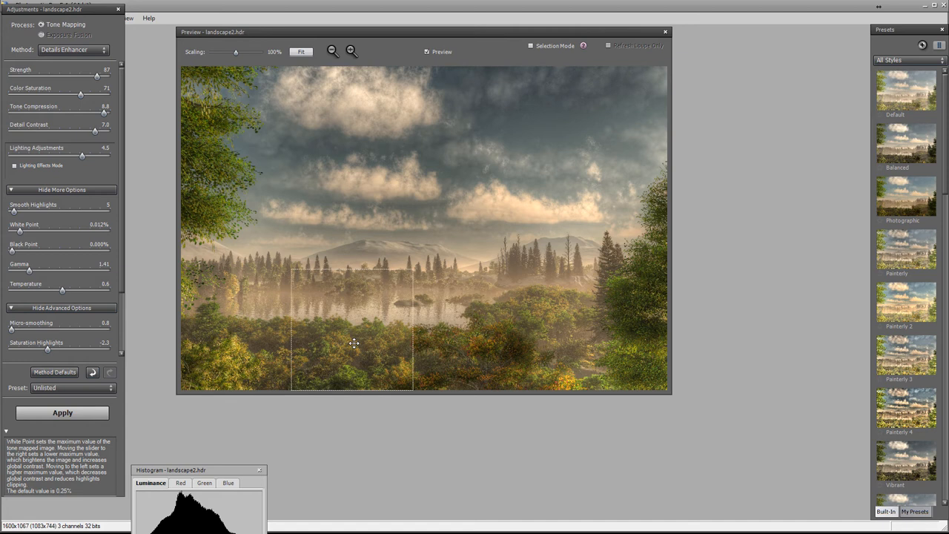
{"action": "left_click_drag", "start_coordinate": [353, 341], "coordinate": [230, 282]}
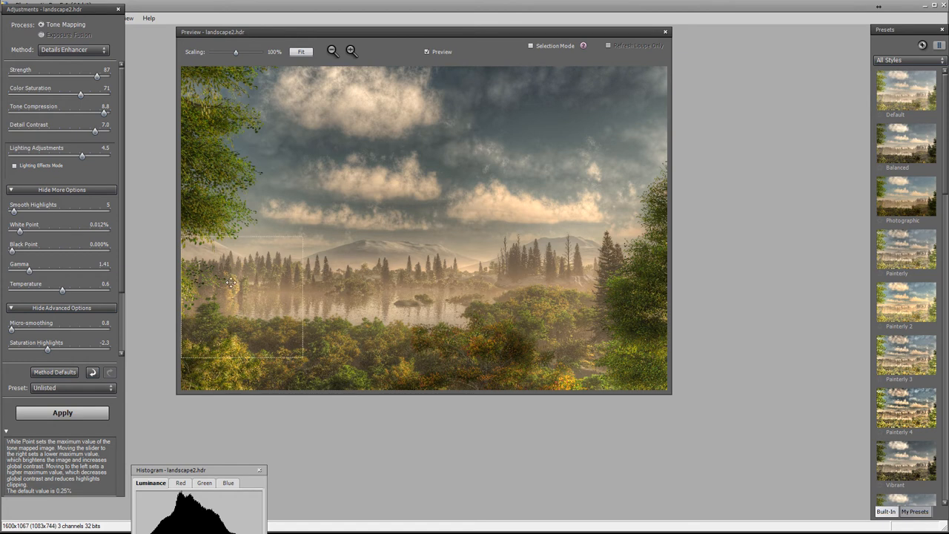
{"action": "left_click_drag", "start_coordinate": [231, 282], "coordinate": [445, 186]}
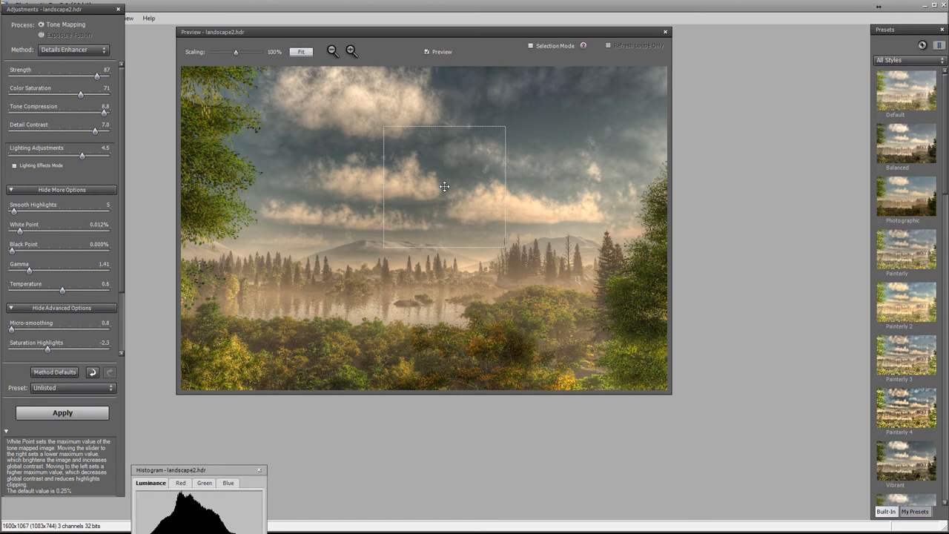
{"action": "left_click_drag", "start_coordinate": [445, 185], "coordinate": [310, 293]}
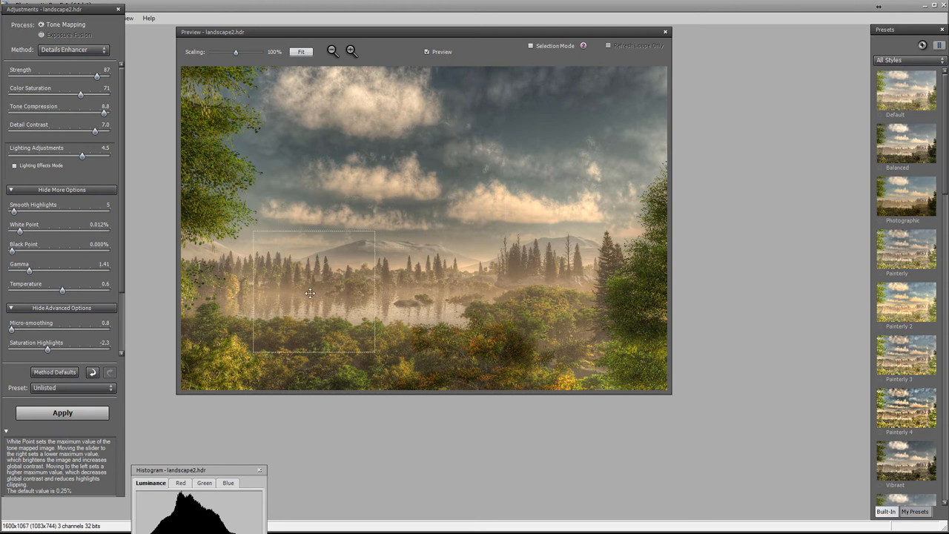
Step: Magnify the lake and trees, then push Gamma for midtone brightness and raise White Point for contrast
{"action": "left_click", "coordinate": [310, 294]}
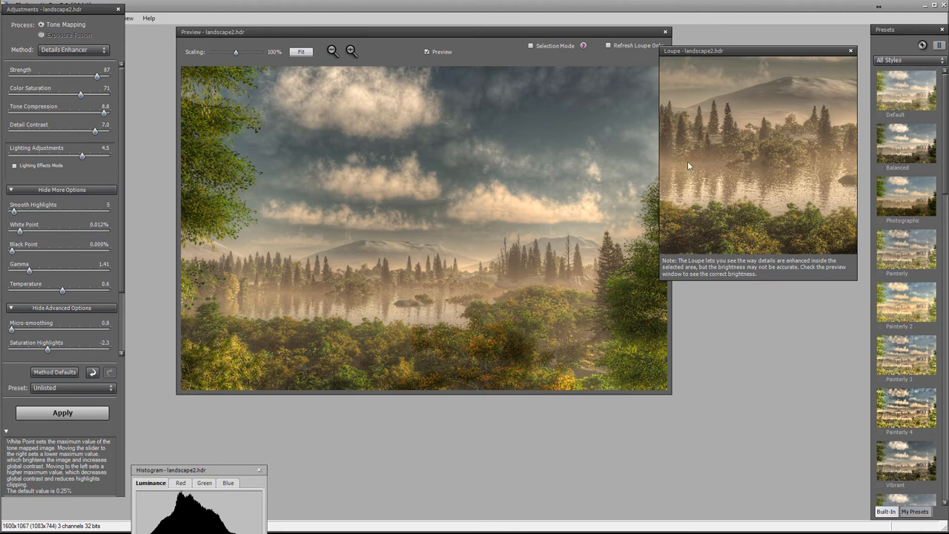
{"action": "mouse_move", "coordinate": [736, 147]}
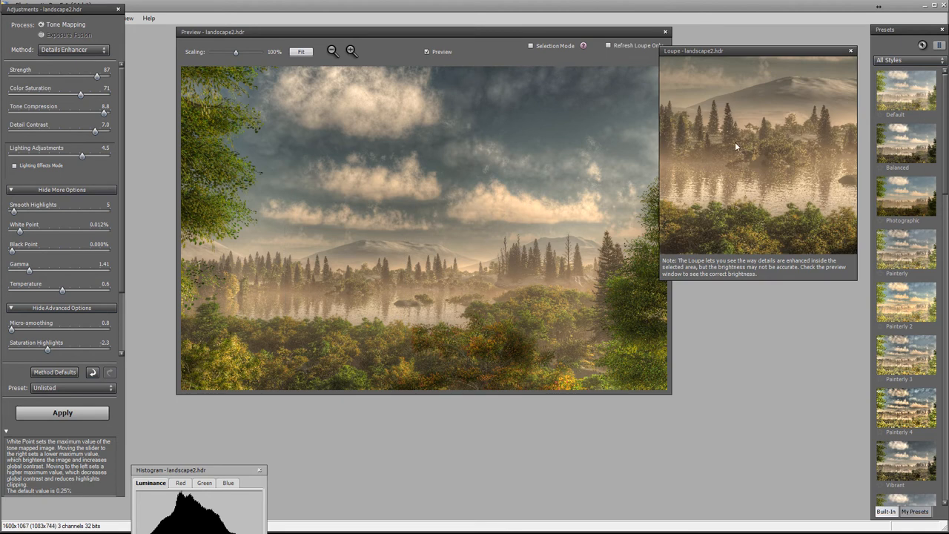
{"action": "mouse_move", "coordinate": [821, 162]}
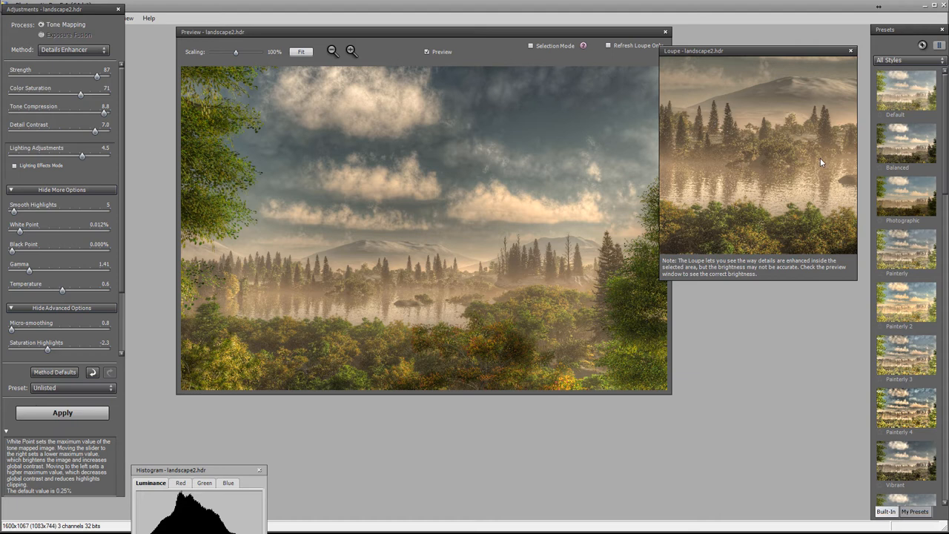
{"action": "mouse_move", "coordinate": [830, 141]}
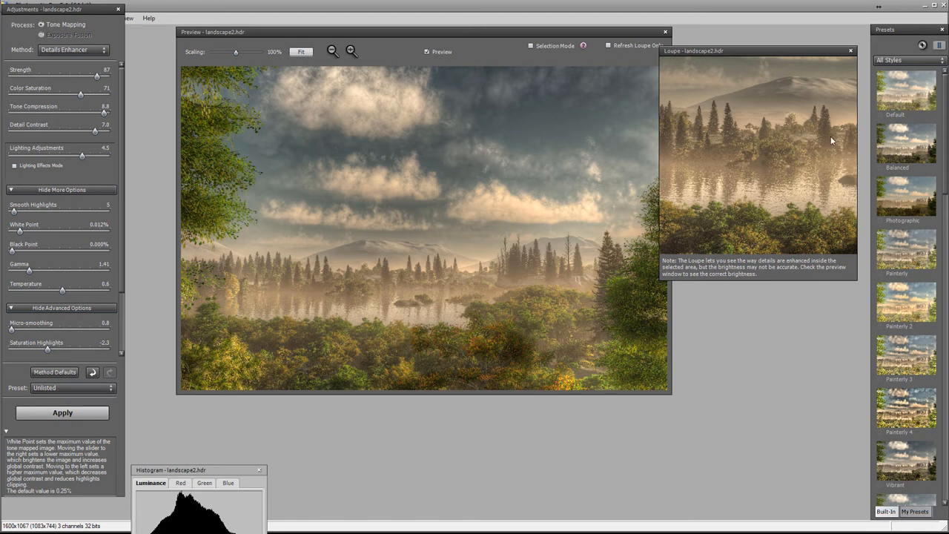
{"action": "mouse_move", "coordinate": [816, 192]}
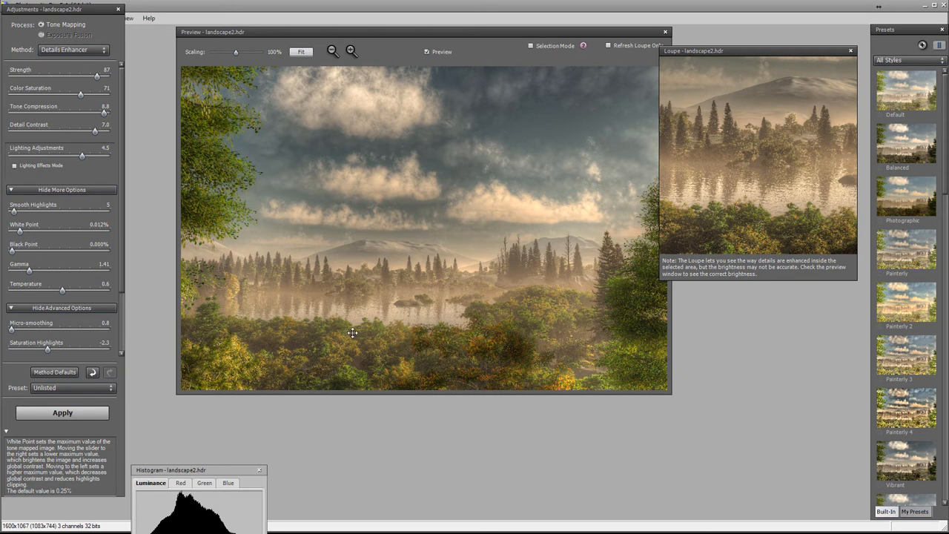
{"action": "mouse_move", "coordinate": [32, 274]}
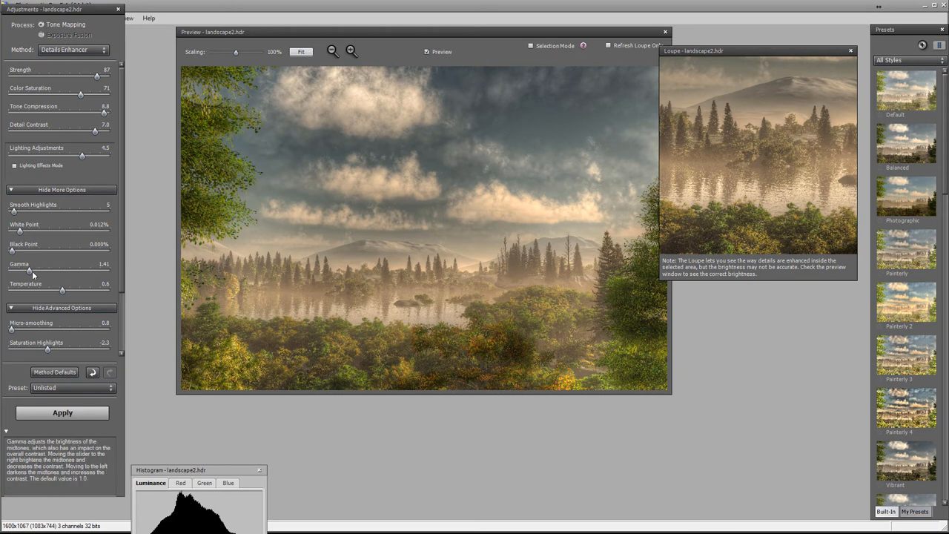
{"action": "left_click_drag", "start_coordinate": [29, 270], "coordinate": [40, 270]}
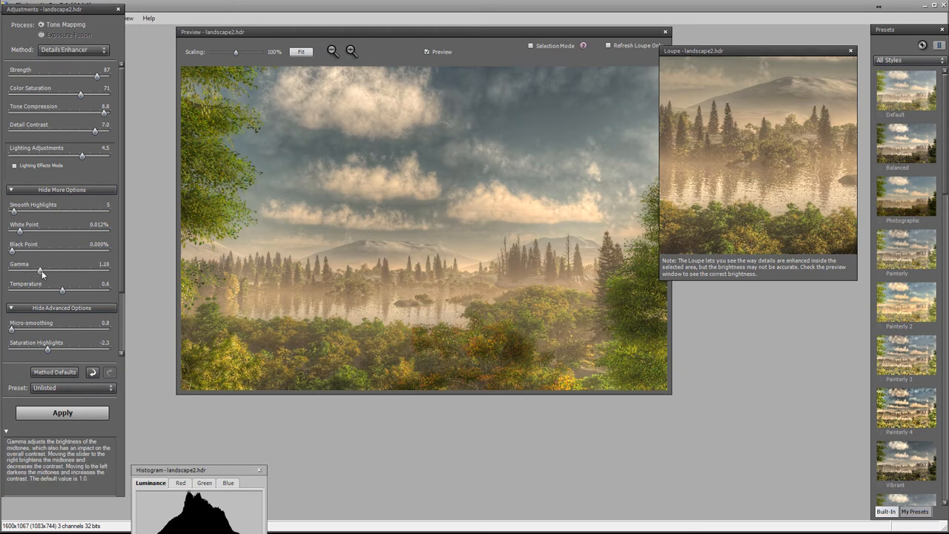
{"action": "left_click_drag", "start_coordinate": [41, 270], "coordinate": [46, 270]}
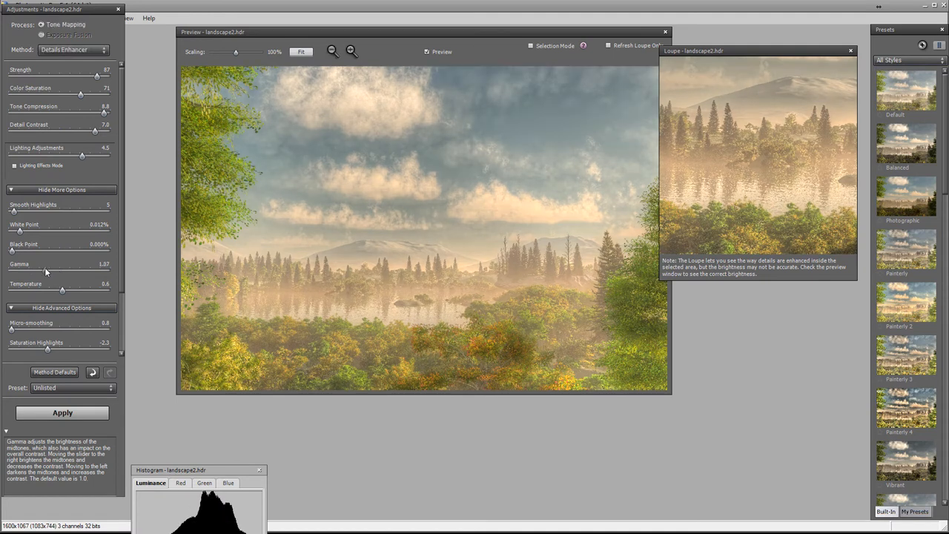
{"action": "left_click_drag", "start_coordinate": [21, 272], "coordinate": [33, 273]}
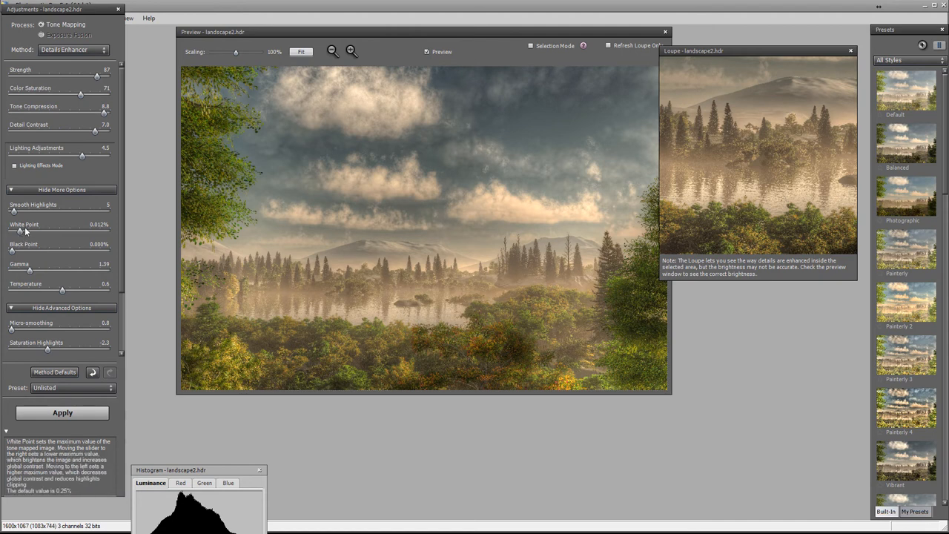
{"action": "mouse_move", "coordinate": [872, 54]}
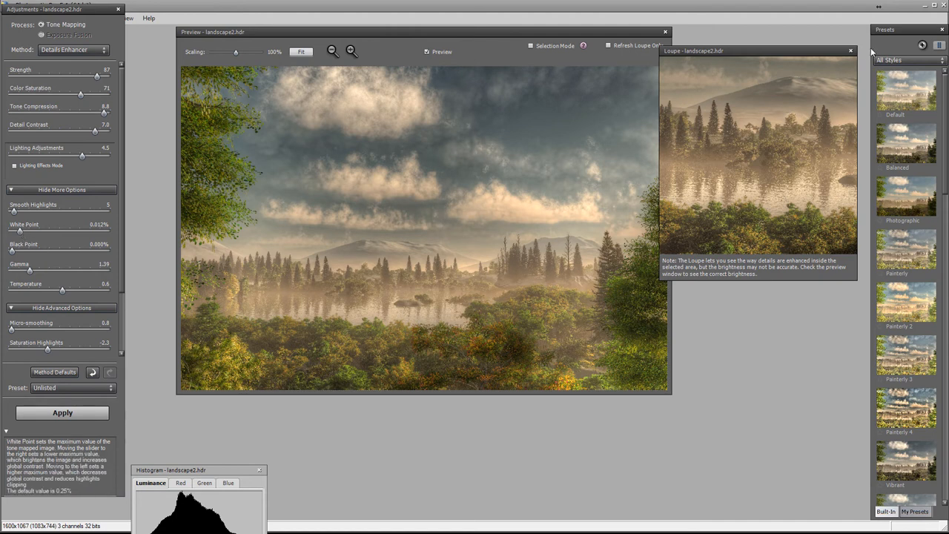
Step: Apply the tone mapping and add Custom sharpening with a raised Amount as a finishing touch
{"action": "left_click", "coordinate": [851, 50]}
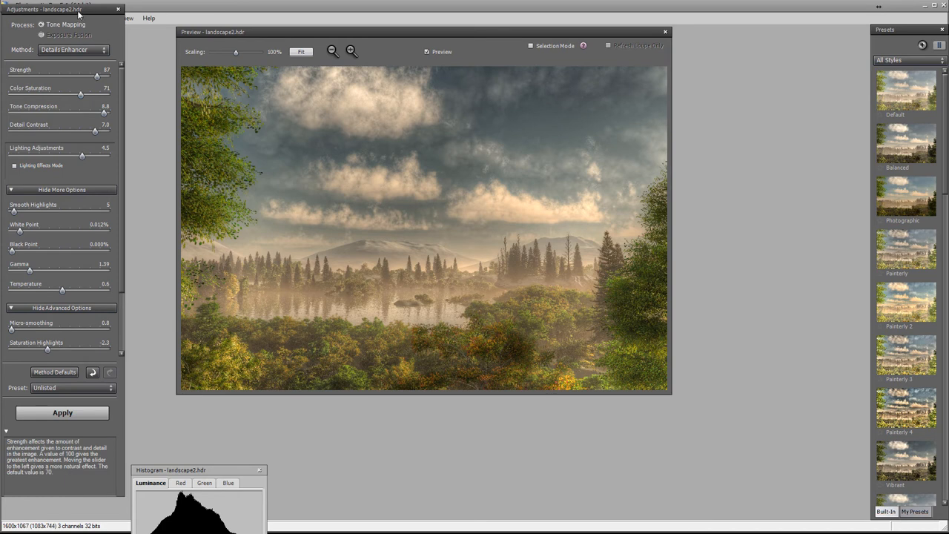
{"action": "left_click", "coordinate": [62, 413]}
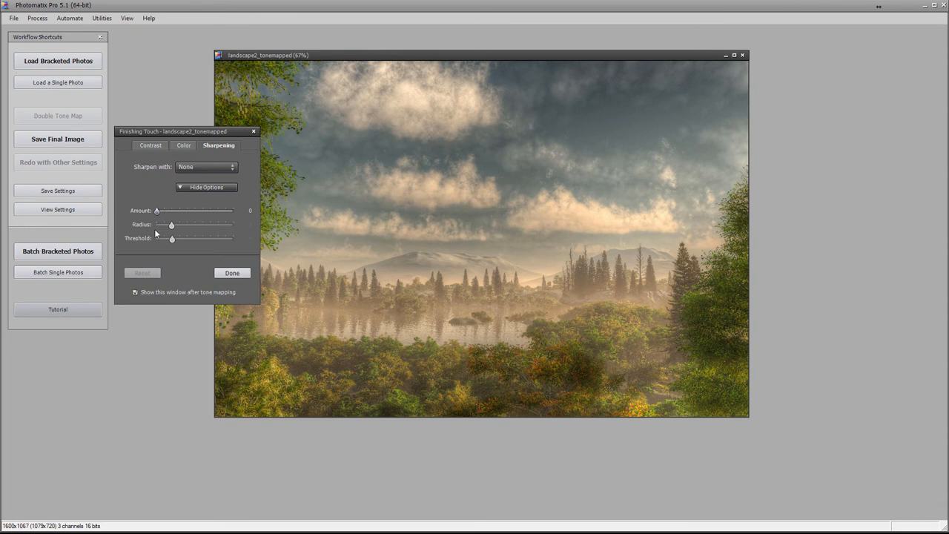
{"action": "left_click_drag", "start_coordinate": [156, 211], "coordinate": [191, 211]}
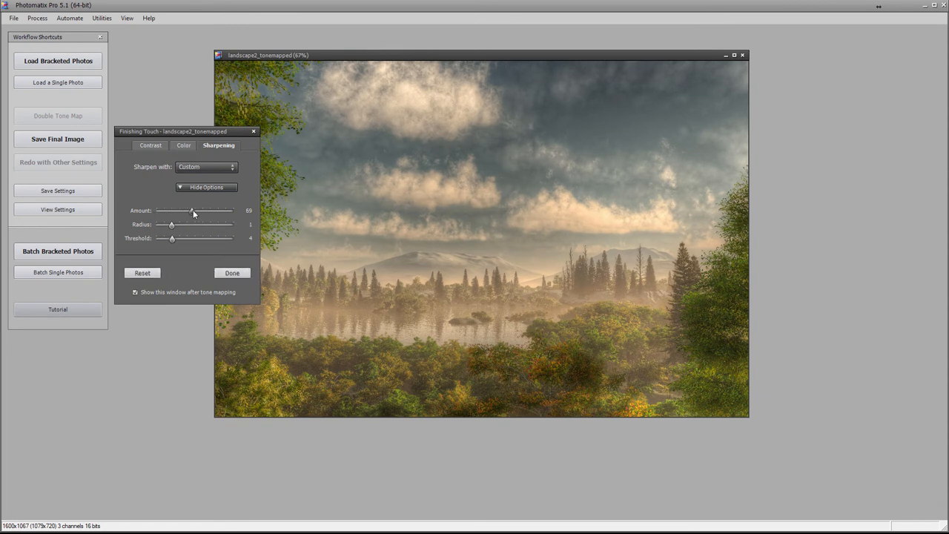
{"action": "left_click", "coordinate": [231, 272]}
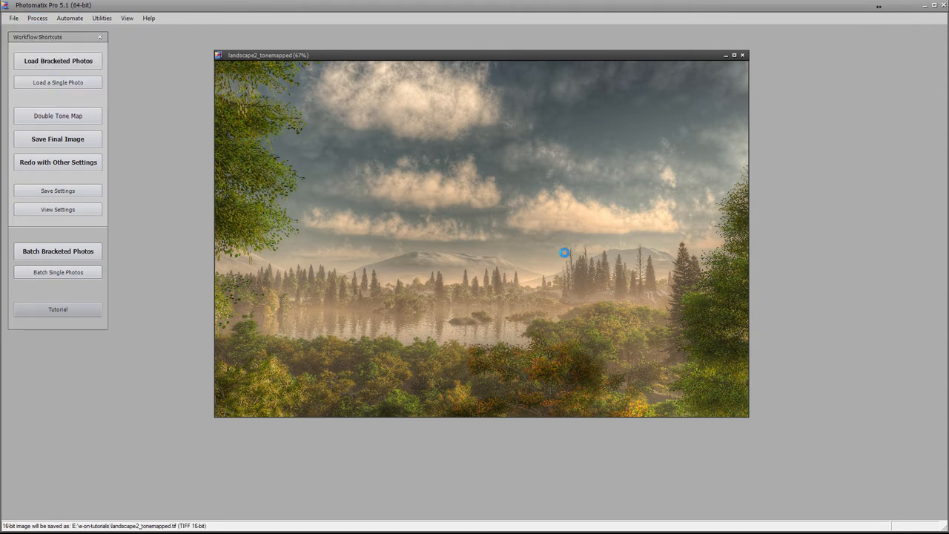
{"action": "mouse_move", "coordinate": [333, 252]}
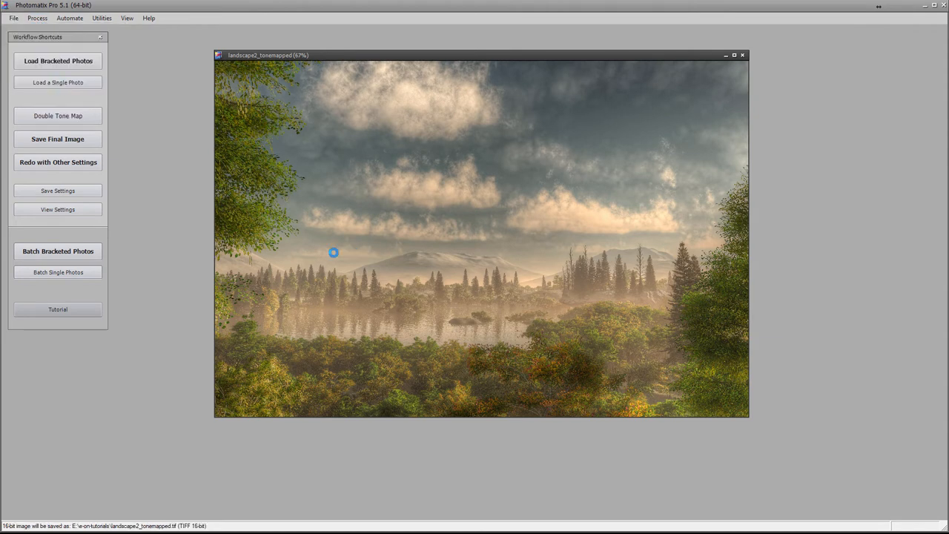
Step: Save the final image as landscape2_tonemapped.tif and confirm
{"action": "left_click", "coordinate": [56, 139]}
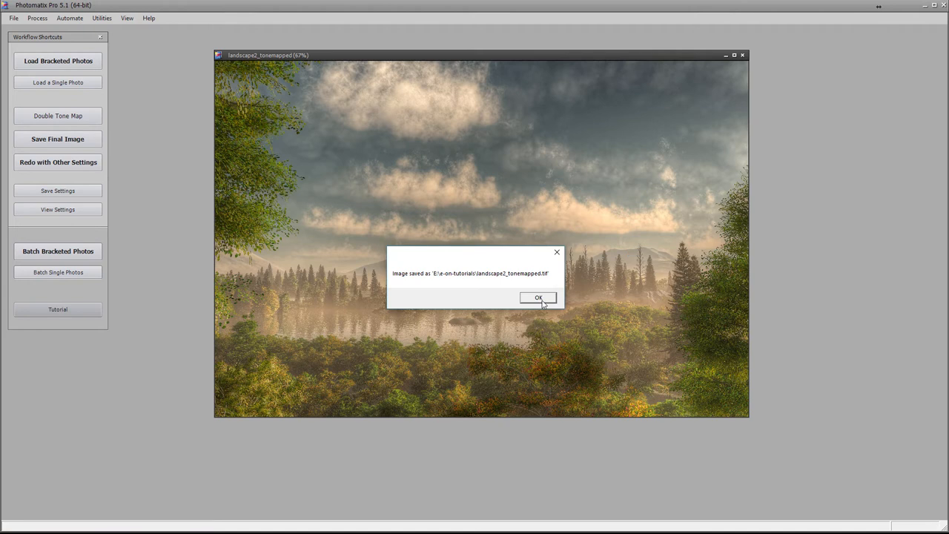
{"action": "left_click", "coordinate": [538, 297]}
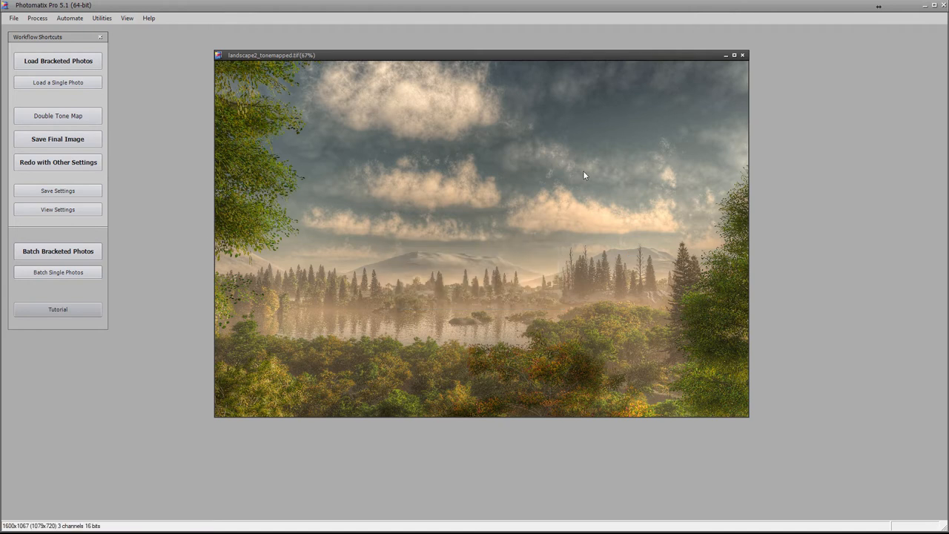
{"action": "mouse_move", "coordinate": [612, 264]}
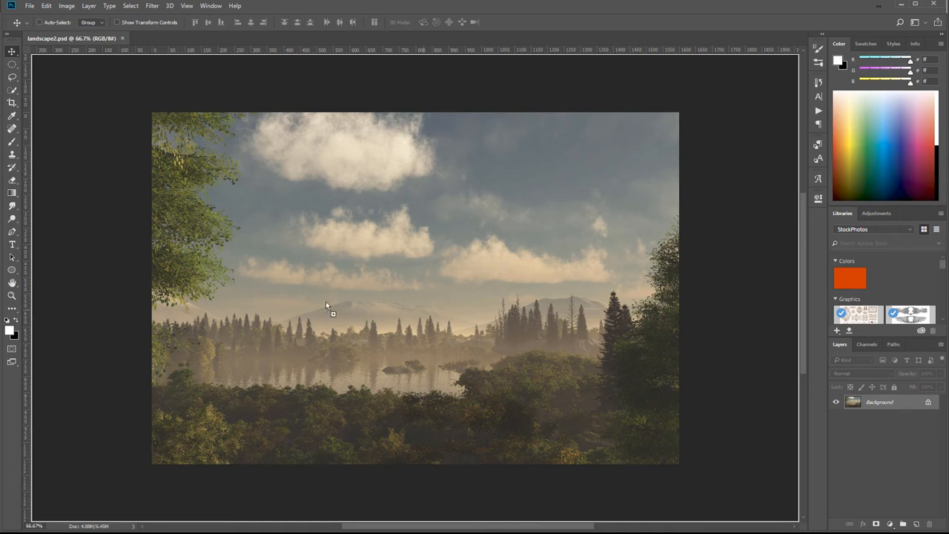
{"action": "mouse_move", "coordinate": [353, 163]}
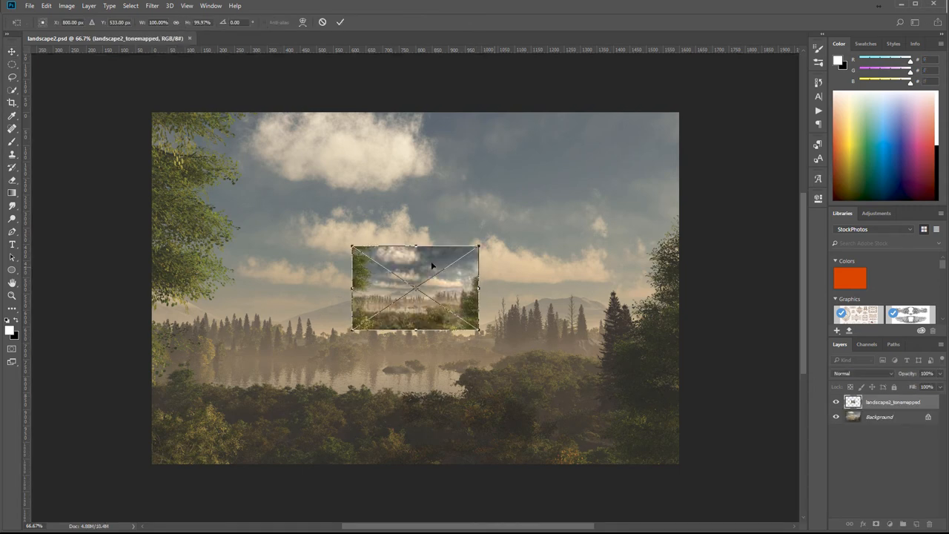
{"action": "mouse_move", "coordinate": [466, 258]}
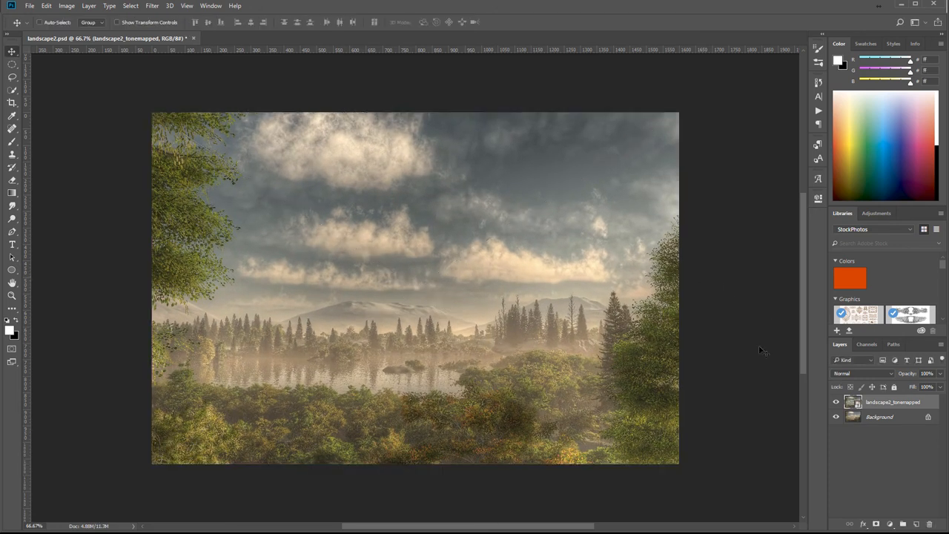
Step: Compare the tone-mapped layer on and off, target its inverted black mask and ready the Brush
{"action": "left_click", "coordinate": [837, 403]}
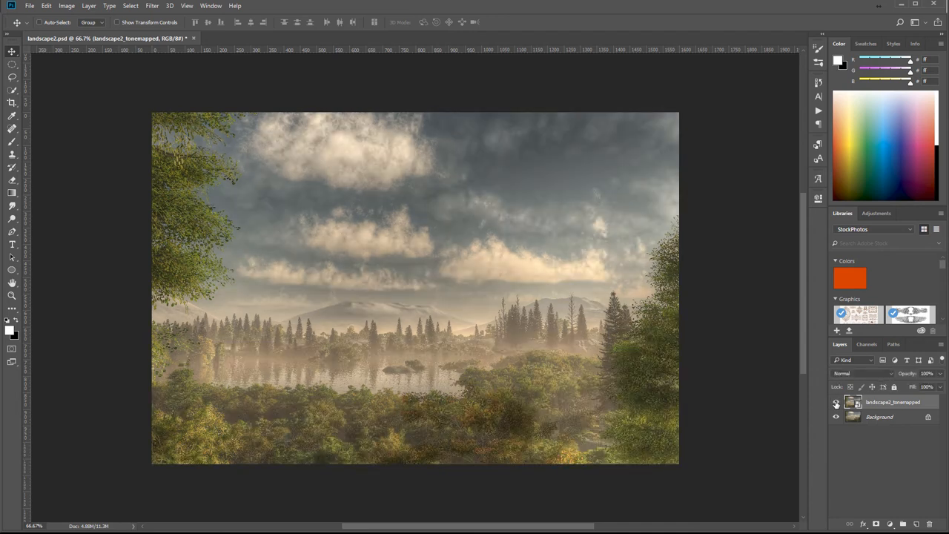
{"action": "left_click", "coordinate": [837, 402]}
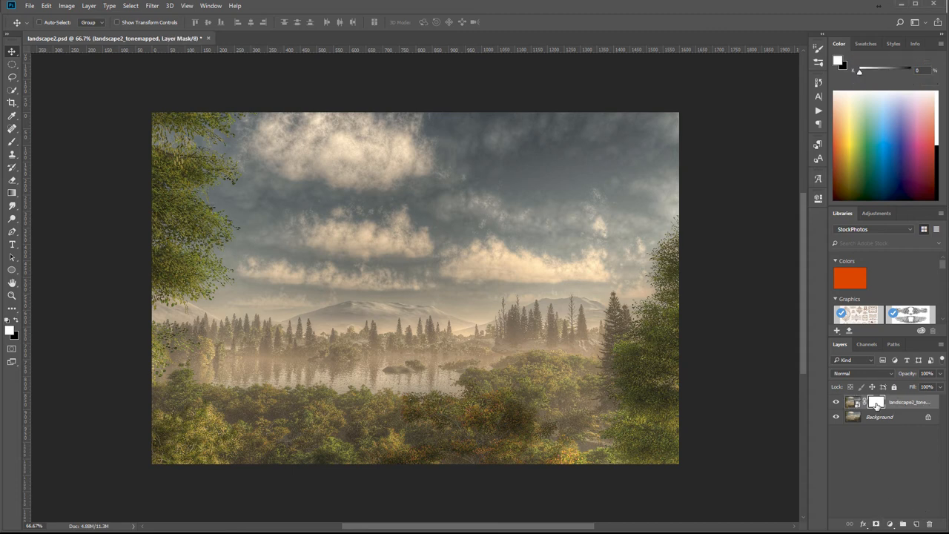
{"action": "mouse_move", "coordinate": [878, 403]}
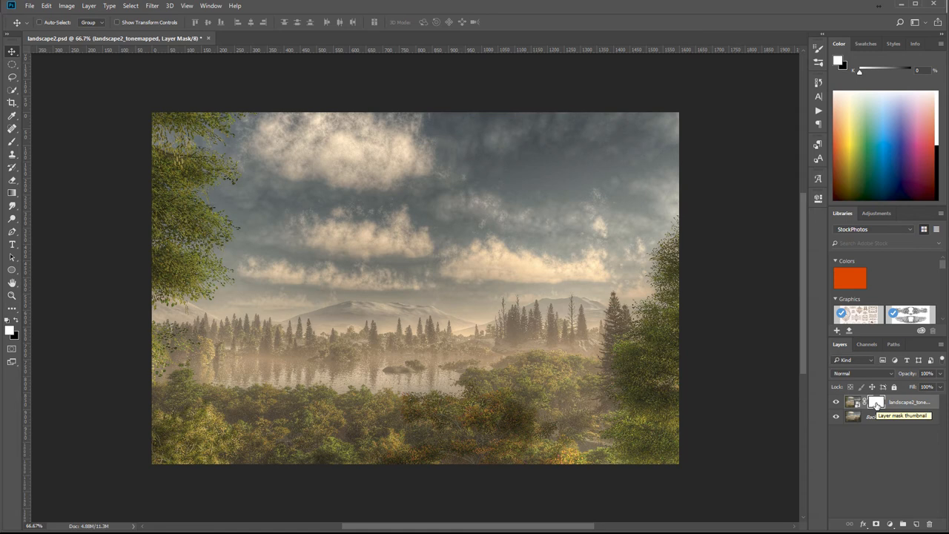
{"action": "left_click", "coordinate": [875, 402]}
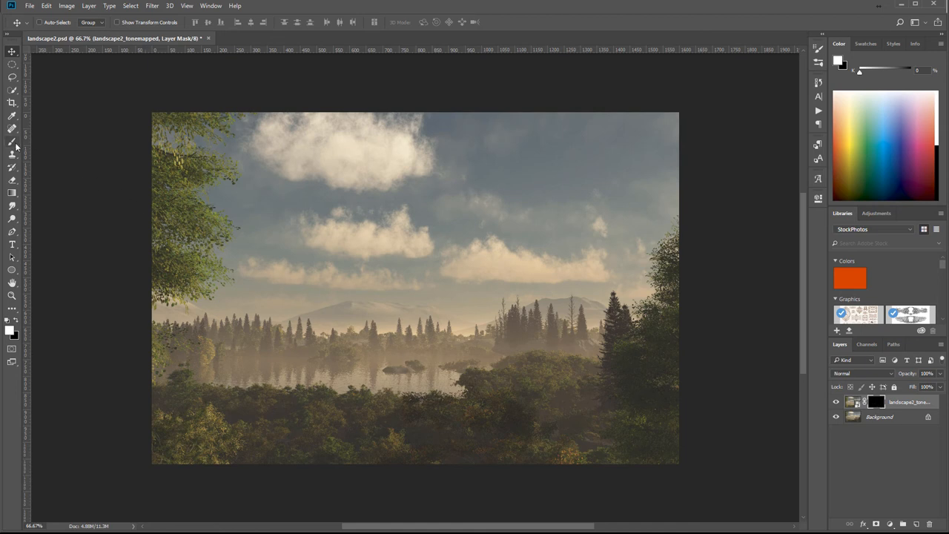
{"action": "left_click", "coordinate": [11, 143]}
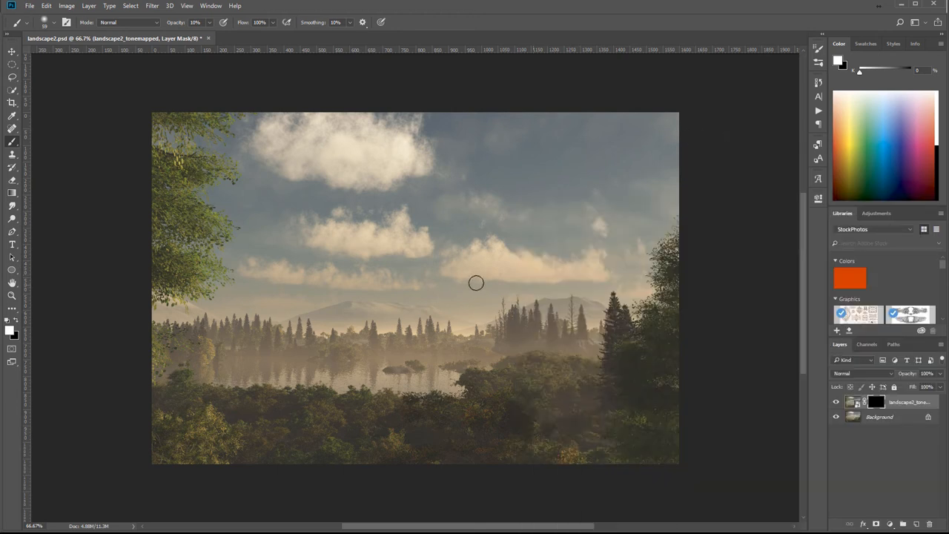
{"action": "mouse_move", "coordinate": [297, 202]}
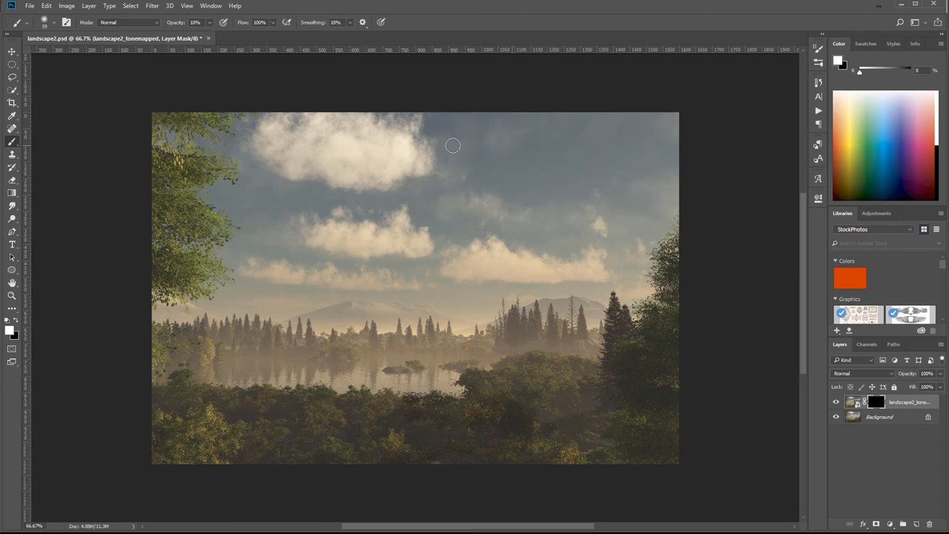
{"action": "mouse_move", "coordinate": [276, 88]}
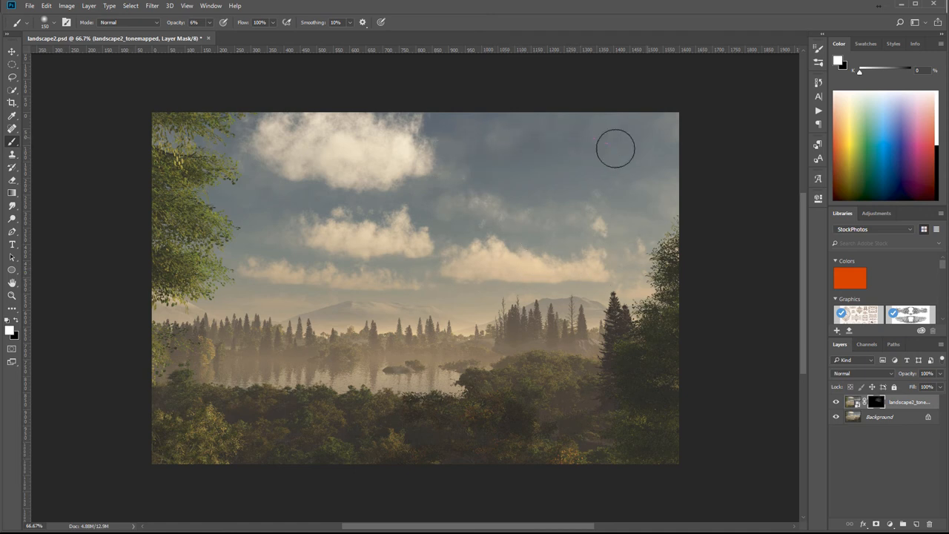
{"action": "mouse_move", "coordinate": [600, 163]}
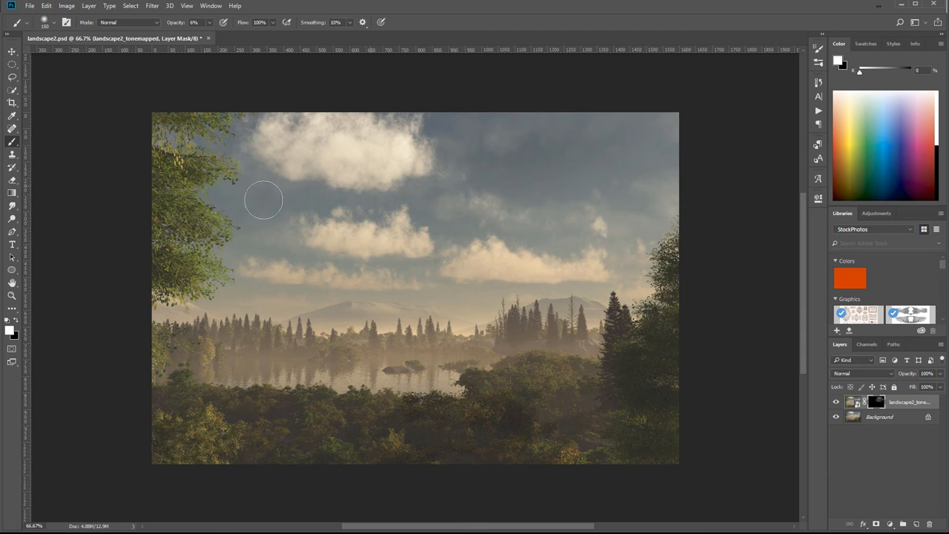
{"action": "mouse_move", "coordinate": [376, 165]}
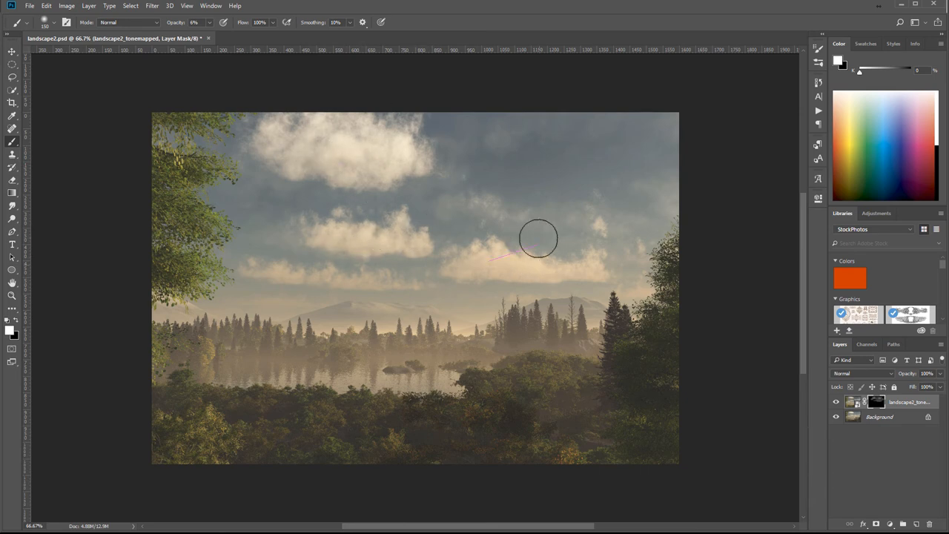
{"action": "mouse_move", "coordinate": [401, 273]}
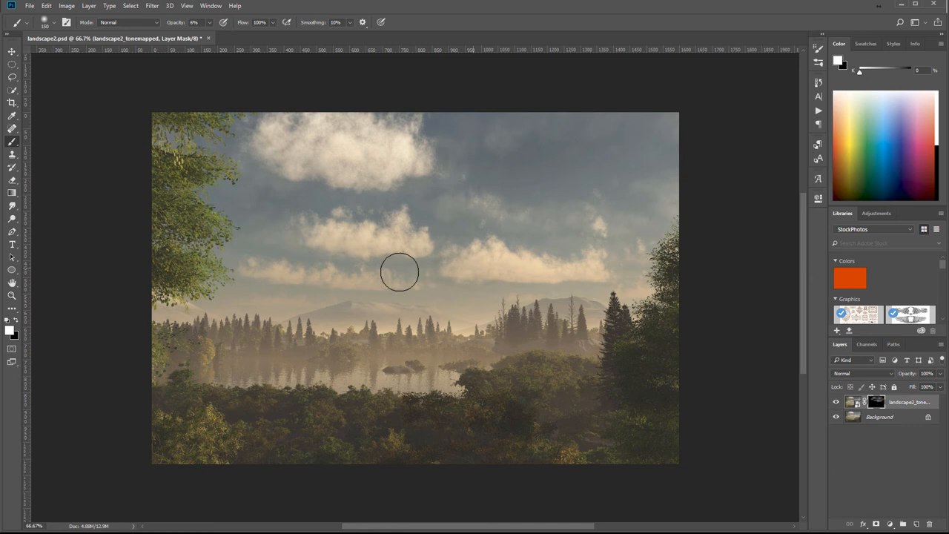
{"action": "mouse_move", "coordinate": [487, 151]}
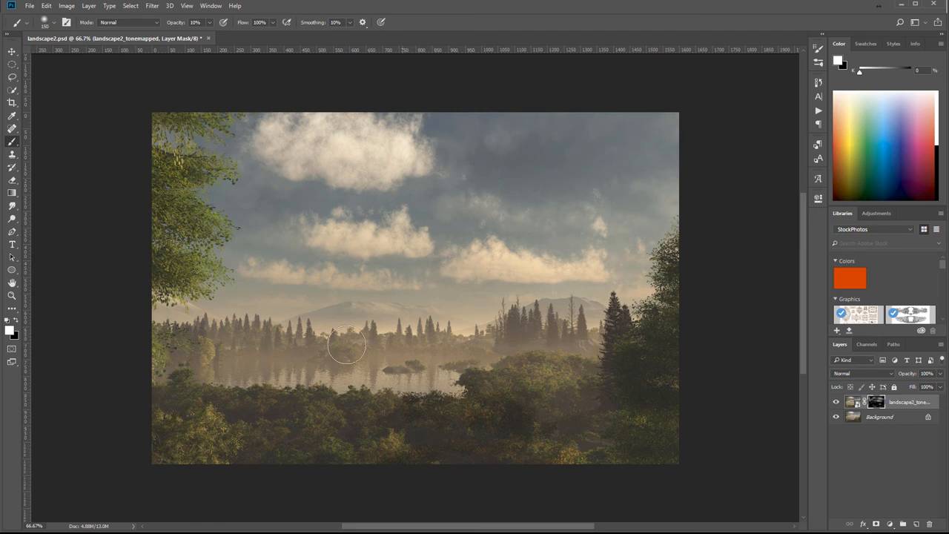
{"action": "mouse_move", "coordinate": [522, 312]}
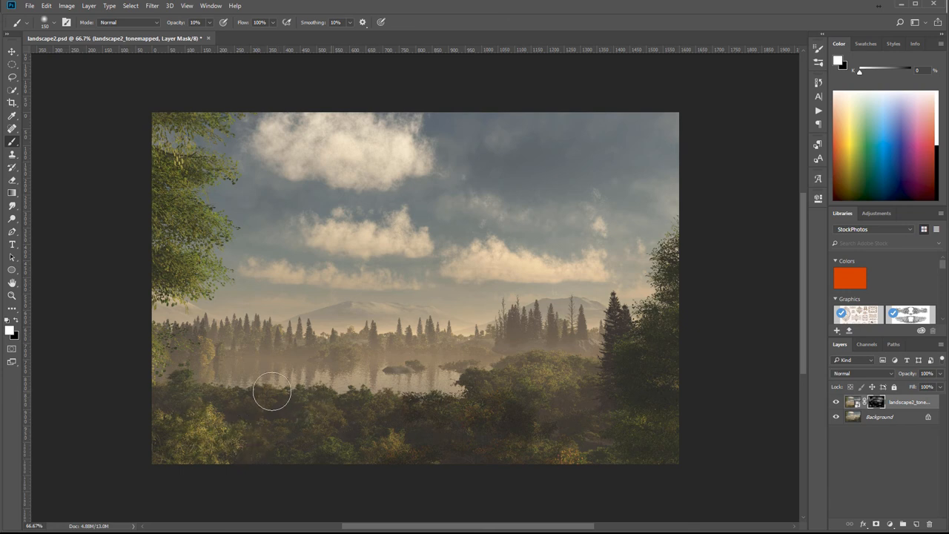
{"action": "mouse_move", "coordinate": [344, 454]}
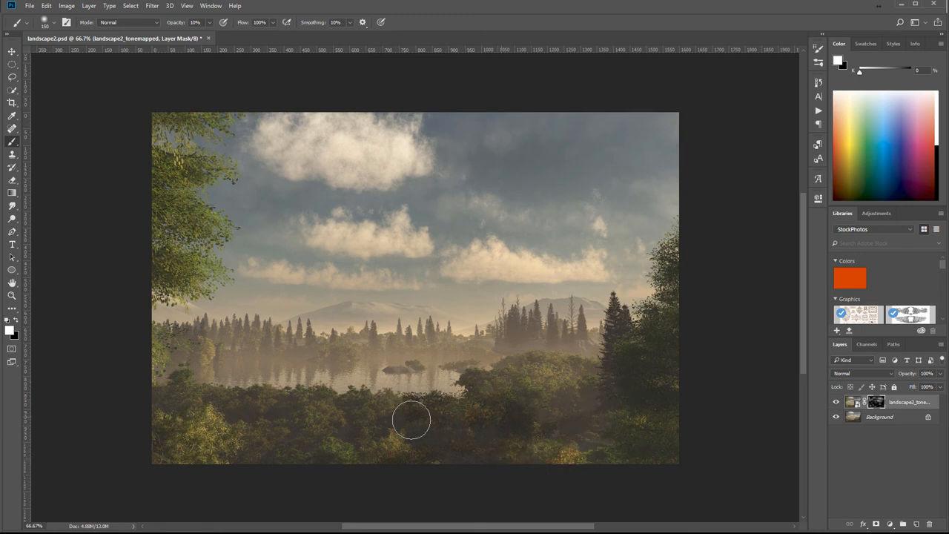
{"action": "mouse_move", "coordinate": [264, 273]}
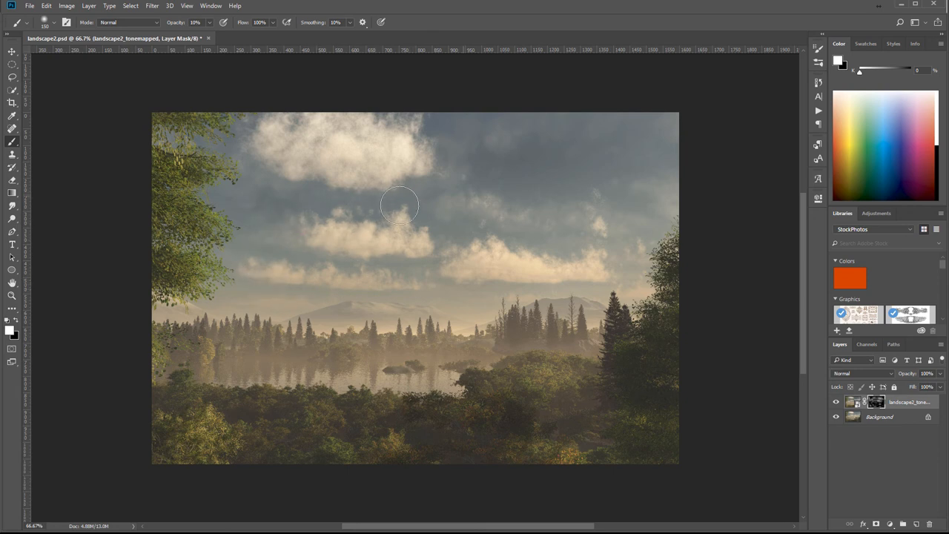
{"action": "mouse_move", "coordinate": [688, 137]}
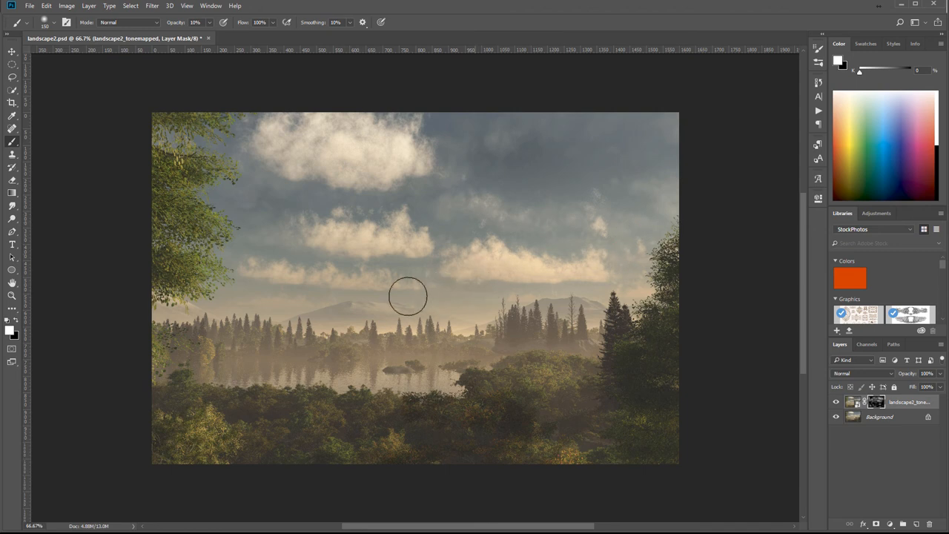
{"action": "mouse_move", "coordinate": [631, 285]}
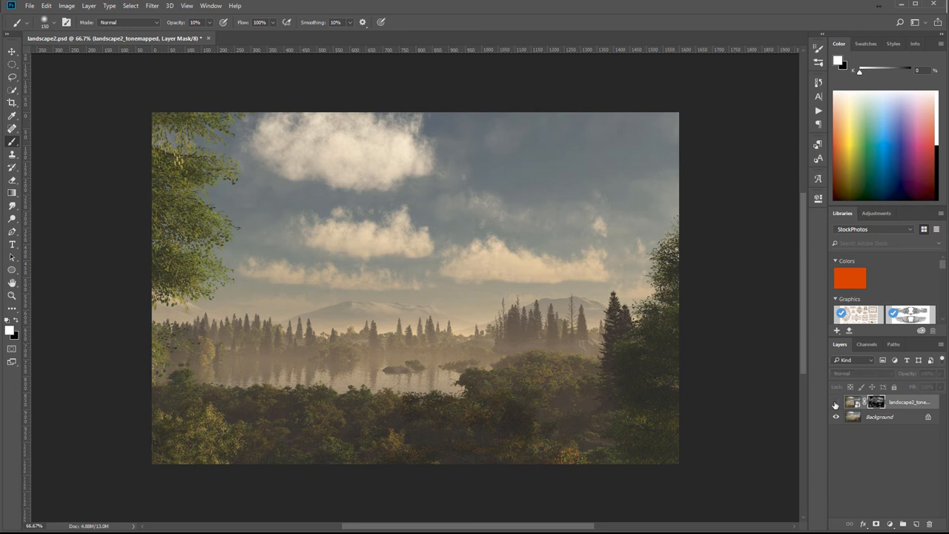
Step: Toggle the tonemapped layer's visibility to compare the painted mask blend with the original scene
{"action": "left_click", "coordinate": [836, 405]}
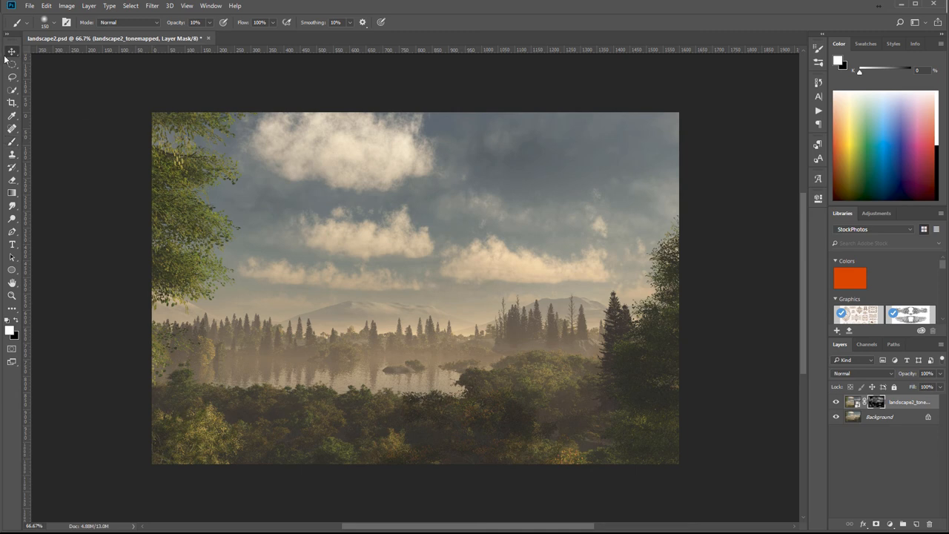
Step: Add a Curves adjustment layer and reshape the Blue channel curve
{"action": "left_click", "coordinate": [12, 51]}
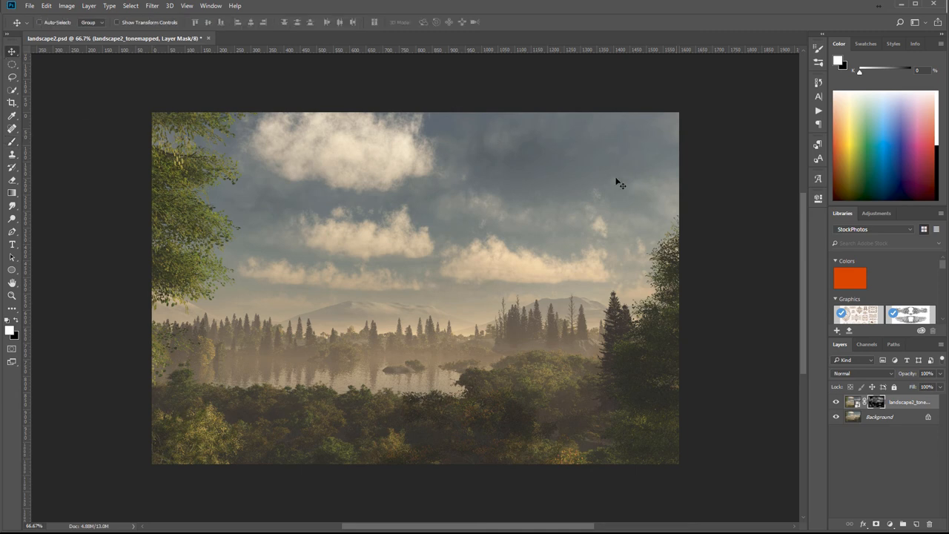
{"action": "mouse_move", "coordinate": [603, 196]}
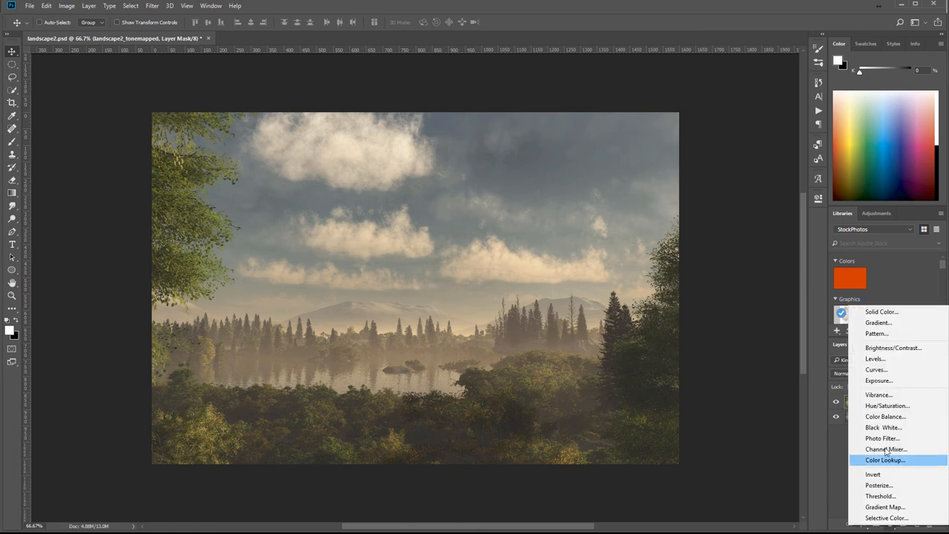
{"action": "mouse_move", "coordinate": [883, 415]}
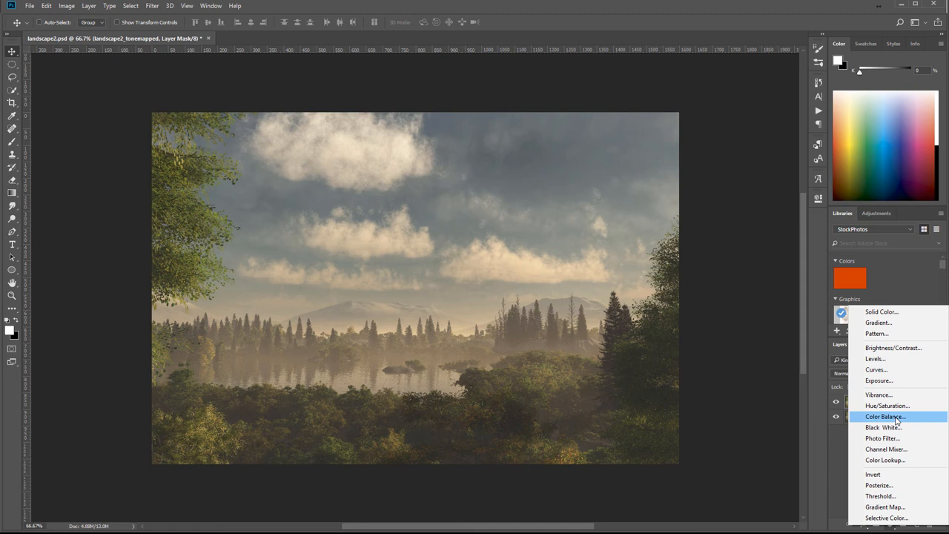
{"action": "left_click", "coordinate": [875, 369]}
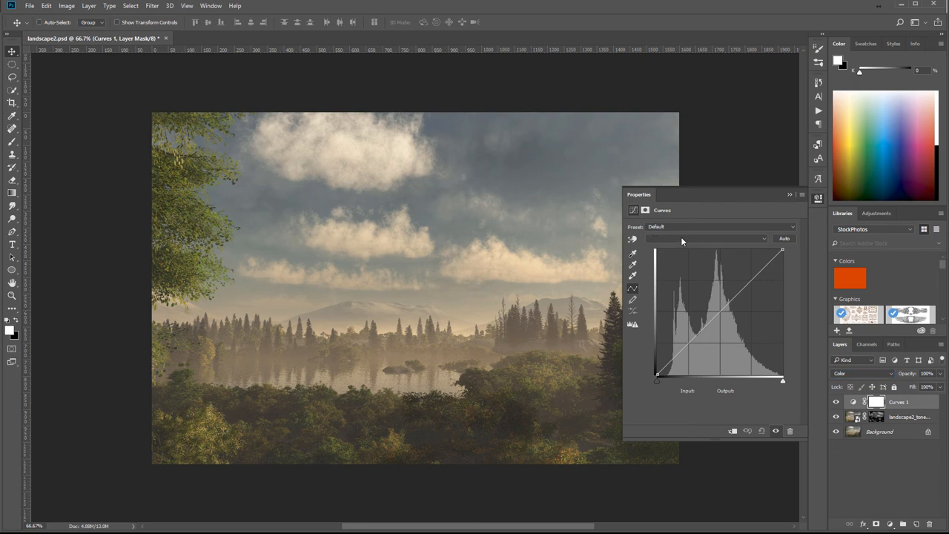
{"action": "left_click", "coordinate": [704, 237]}
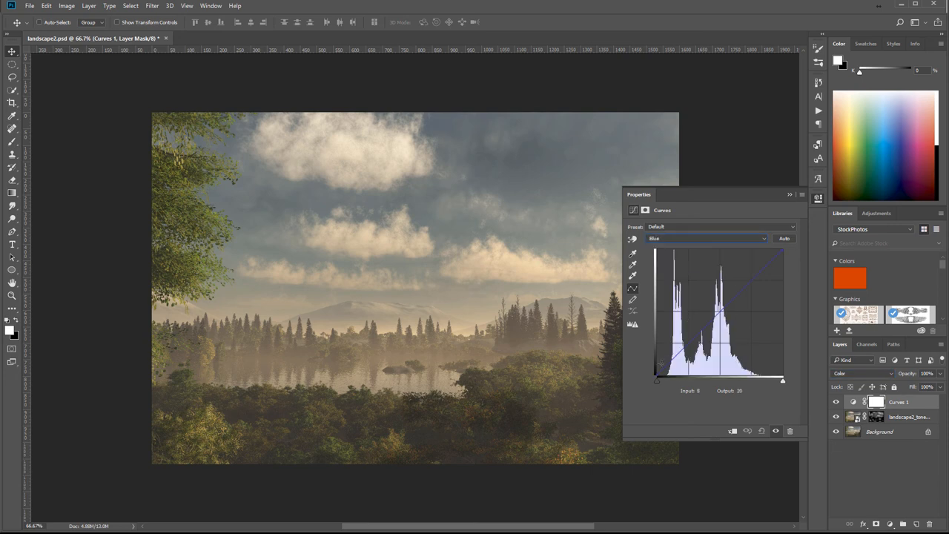
{"action": "left_click_drag", "start_coordinate": [655, 380], "coordinate": [655, 369]}
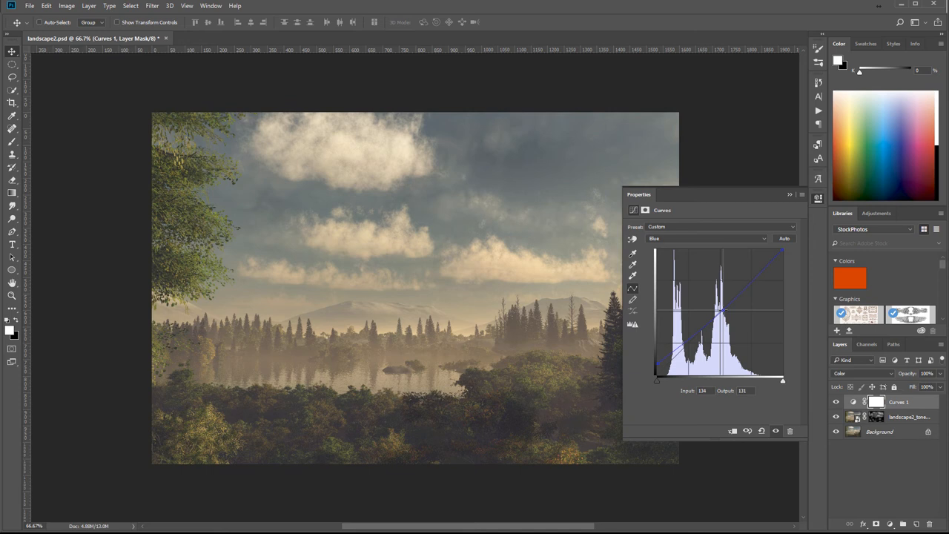
Step: Lift and fine-tune the Red channel curve's shadows and midtones, then close the Curves properties
{"action": "left_click", "coordinate": [704, 238]}
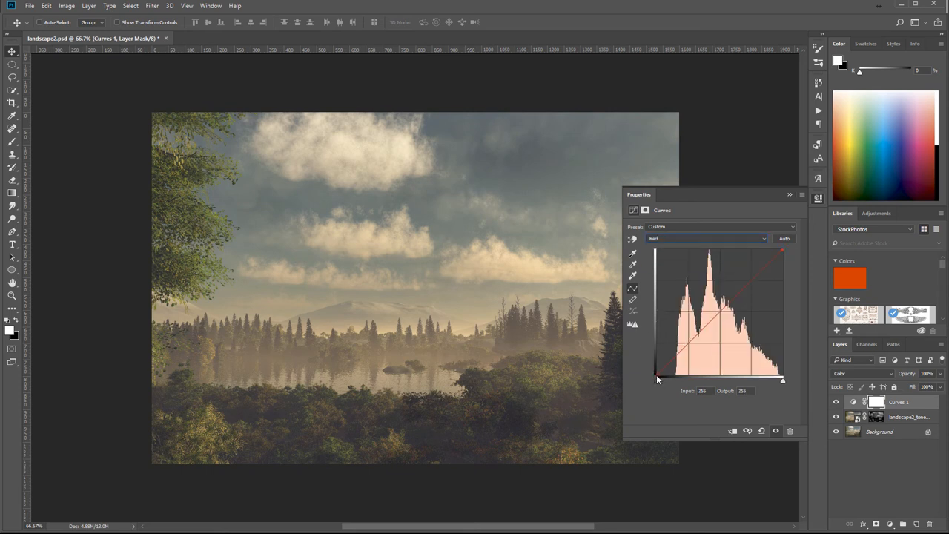
{"action": "left_click_drag", "start_coordinate": [656, 378], "coordinate": [656, 369]}
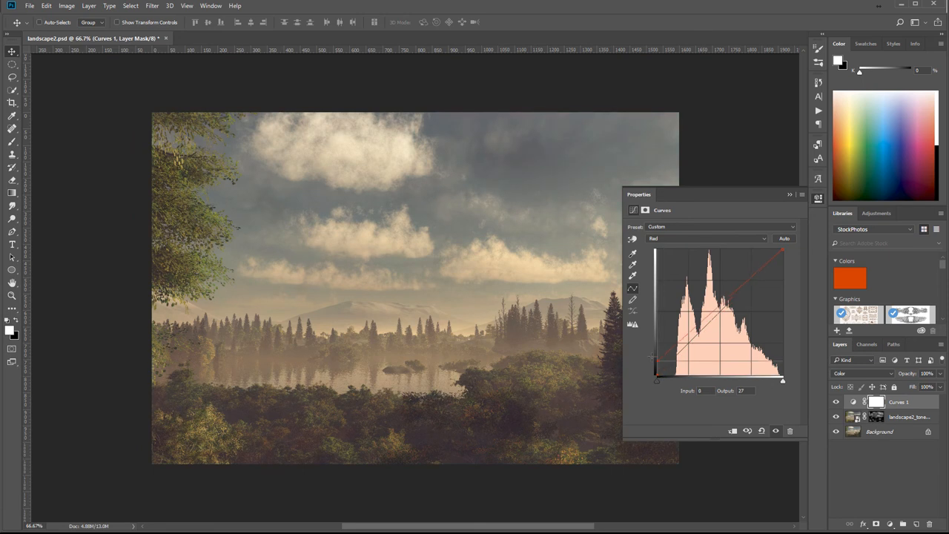
{"action": "left_click_drag", "start_coordinate": [655, 368], "coordinate": [655, 372]}
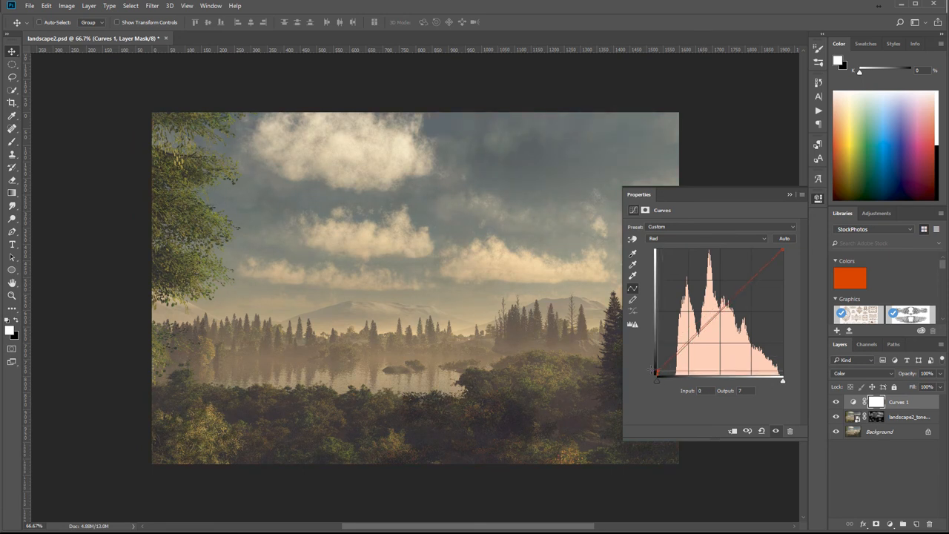
{"action": "left_click_drag", "start_coordinate": [655, 374], "coordinate": [662, 379]}
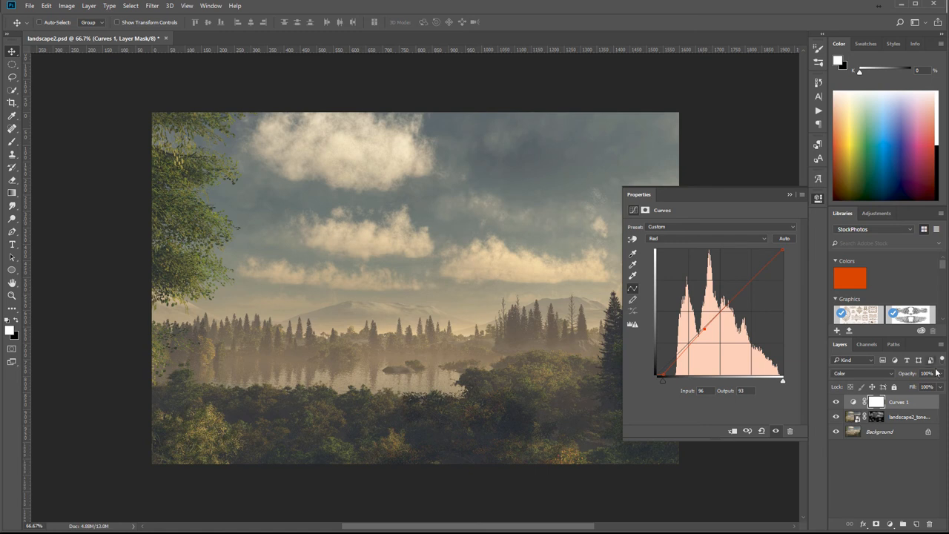
{"action": "mouse_move", "coordinate": [816, 196]}
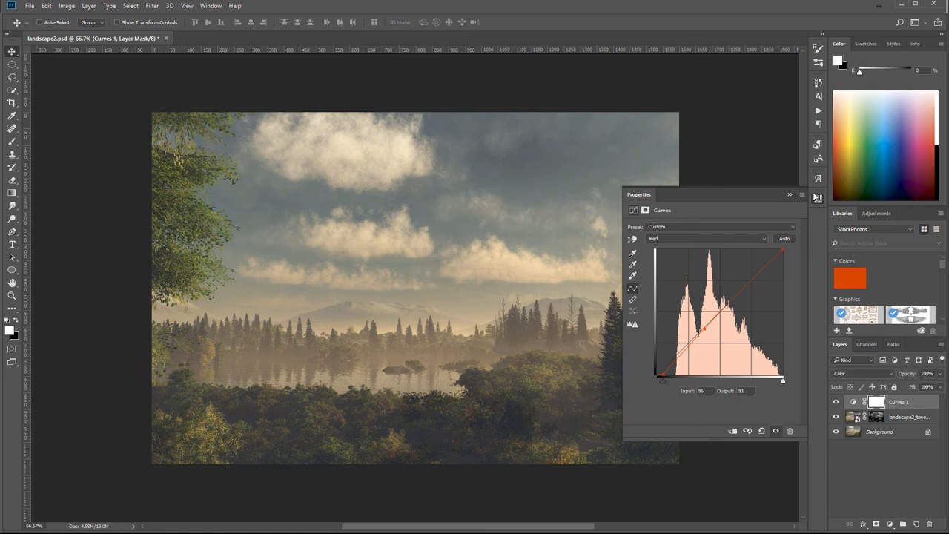
{"action": "left_click", "coordinate": [789, 194]}
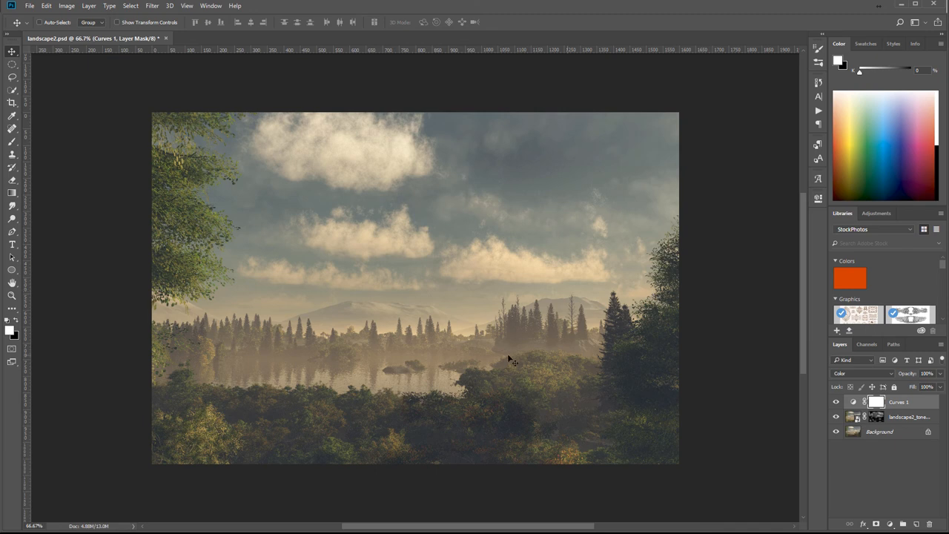
{"action": "mouse_move", "coordinate": [650, 201]}
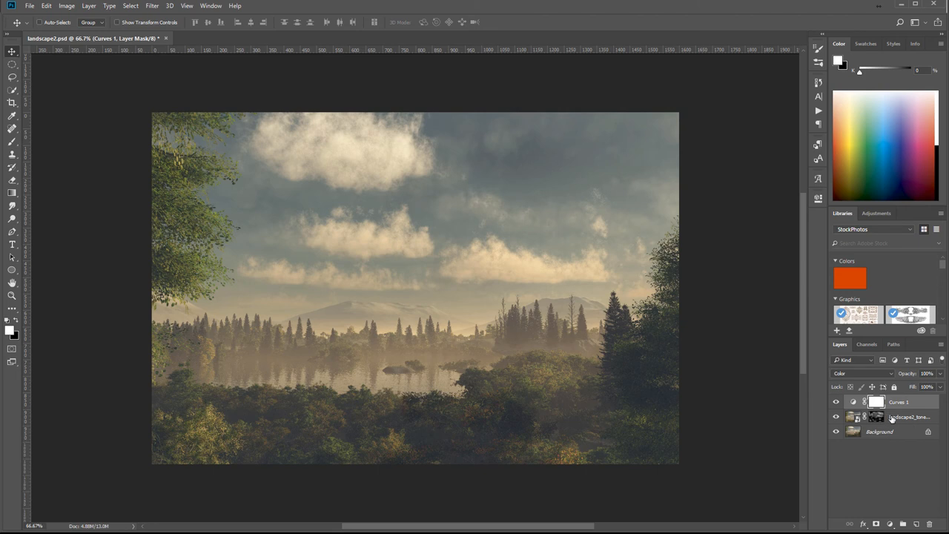
{"action": "mouse_move", "coordinate": [200, 136]}
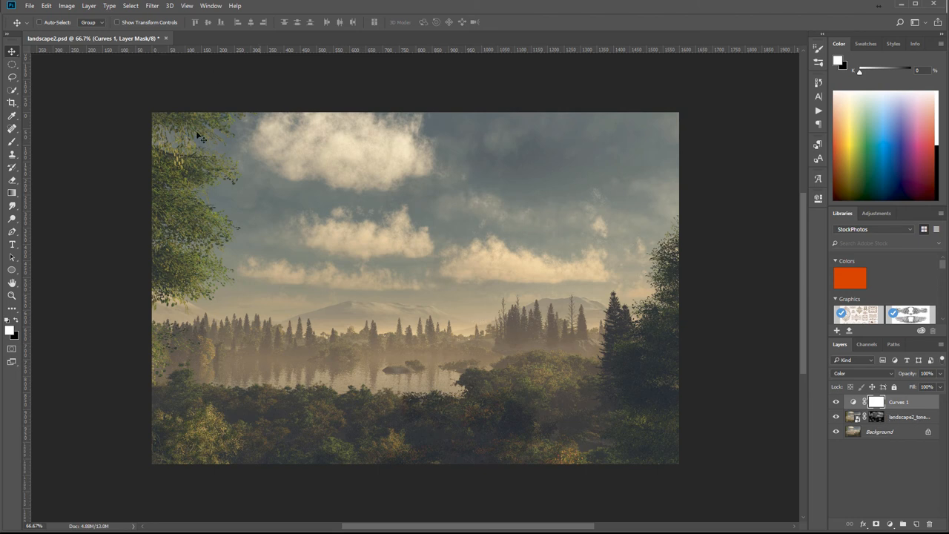
{"action": "mouse_move", "coordinate": [562, 109]}
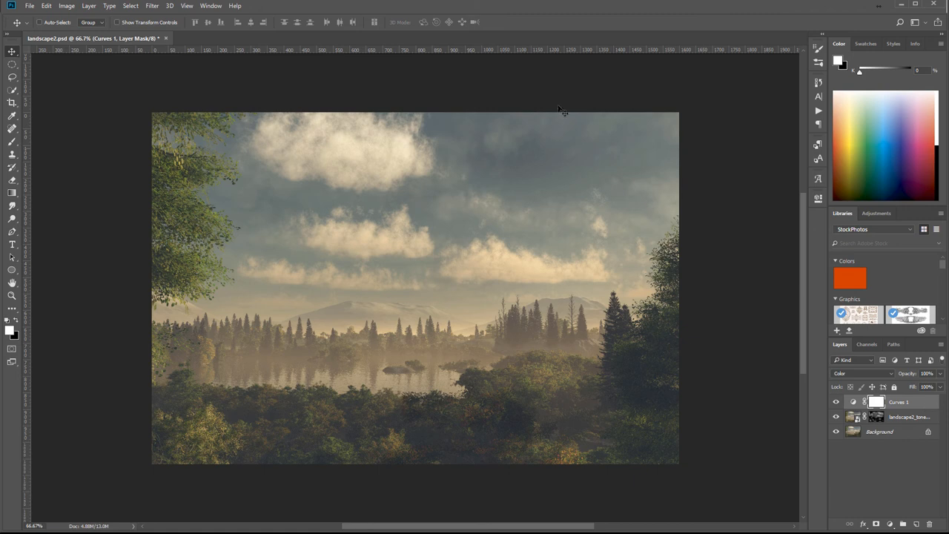
{"action": "mouse_move", "coordinate": [839, 410]}
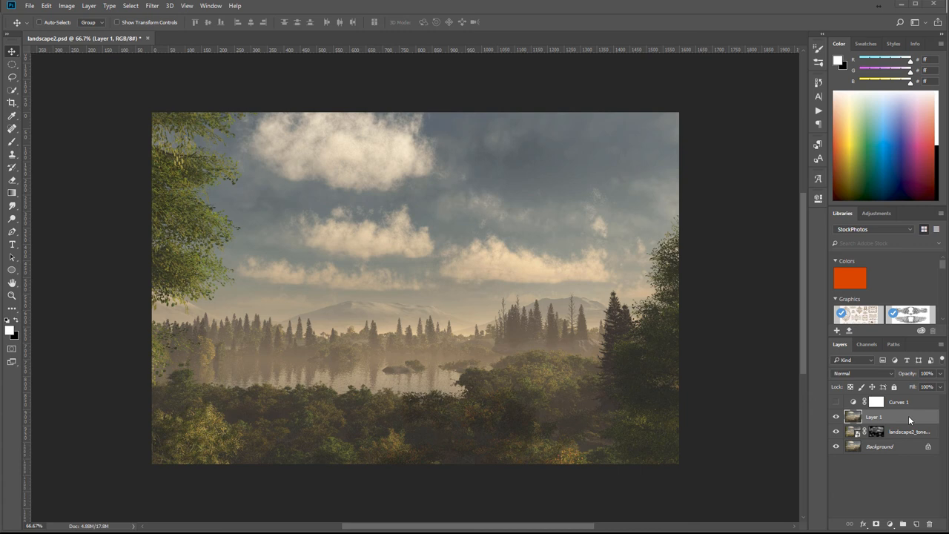
{"action": "mouse_move", "coordinate": [872, 421]}
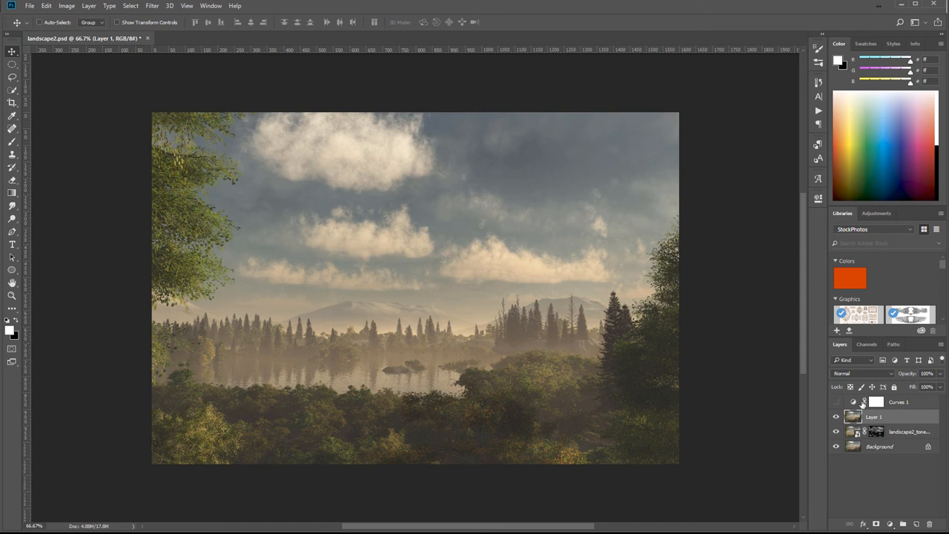
Step: Hide the Curves 1 colour adjustment above the newly stamped merged Layer 1
{"action": "left_click", "coordinate": [65, 6]}
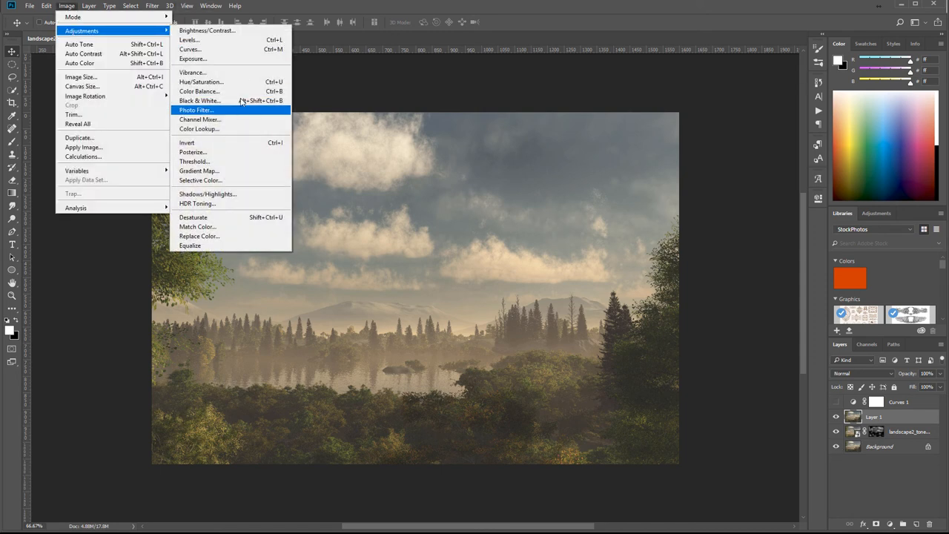
Step: Convert Layer 1 to black and white, tuning the Greens brighter and Blues and Cyans darker
{"action": "left_click", "coordinate": [199, 101]}
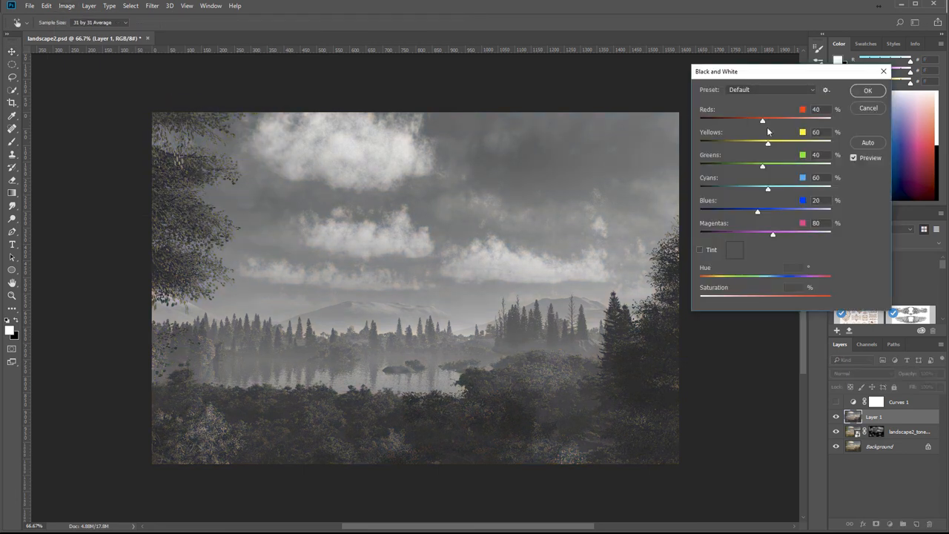
{"action": "left_click_drag", "start_coordinate": [762, 166], "coordinate": [789, 166]}
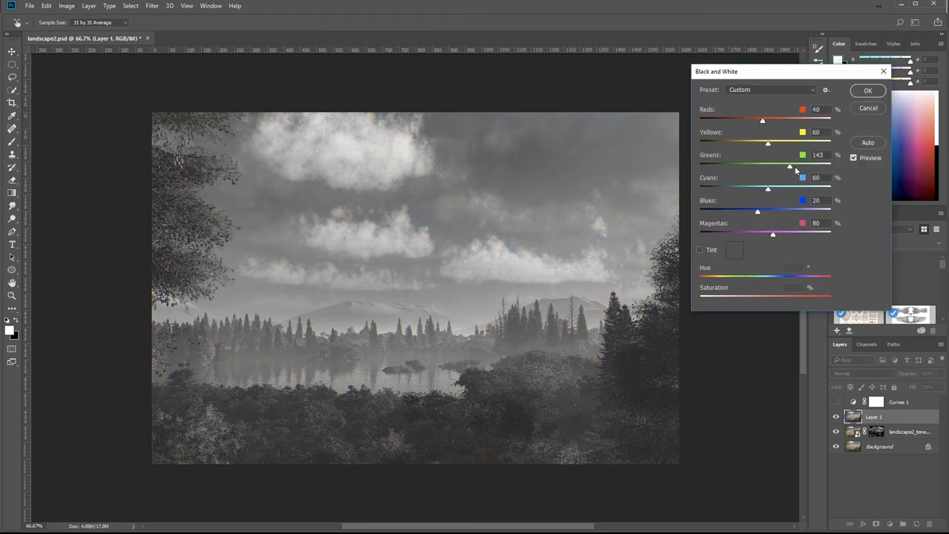
{"action": "left_click_drag", "start_coordinate": [788, 166], "coordinate": [762, 166]}
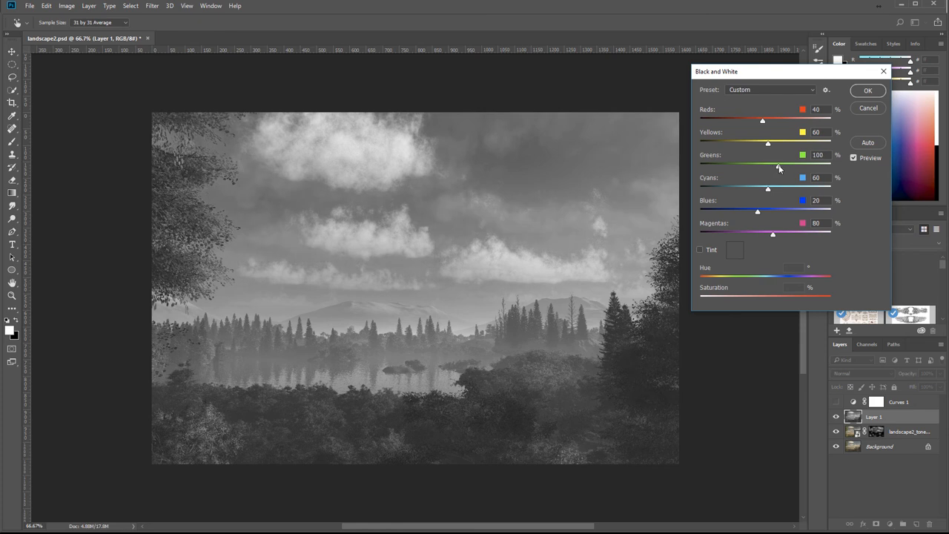
{"action": "left_click_drag", "start_coordinate": [778, 161], "coordinate": [792, 162]}
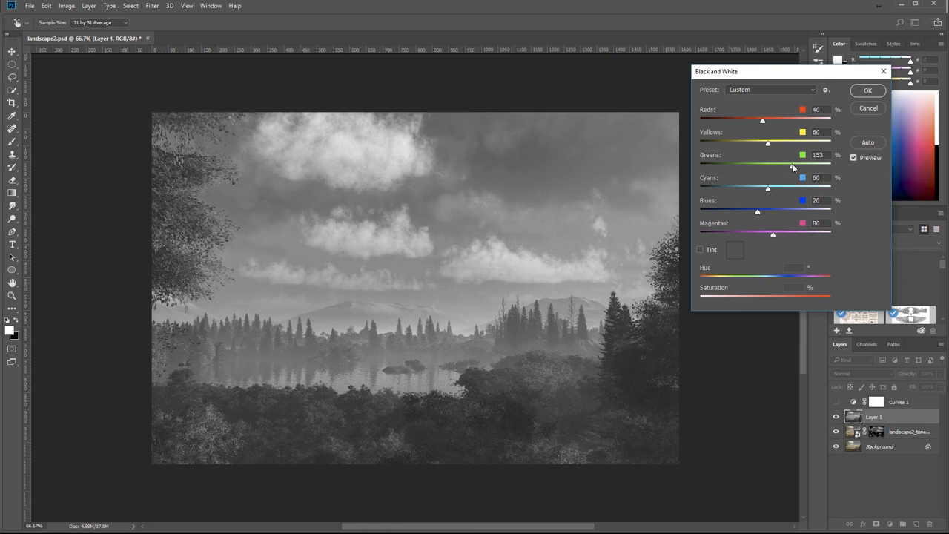
{"action": "left_click_drag", "start_coordinate": [768, 166], "coordinate": [785, 166]}
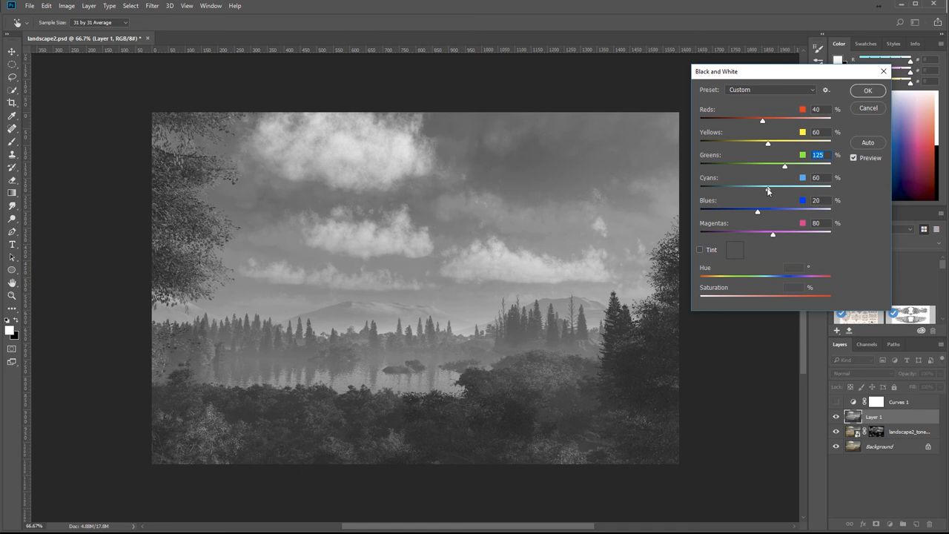
{"action": "left_click_drag", "start_coordinate": [756, 211], "coordinate": [746, 210]}
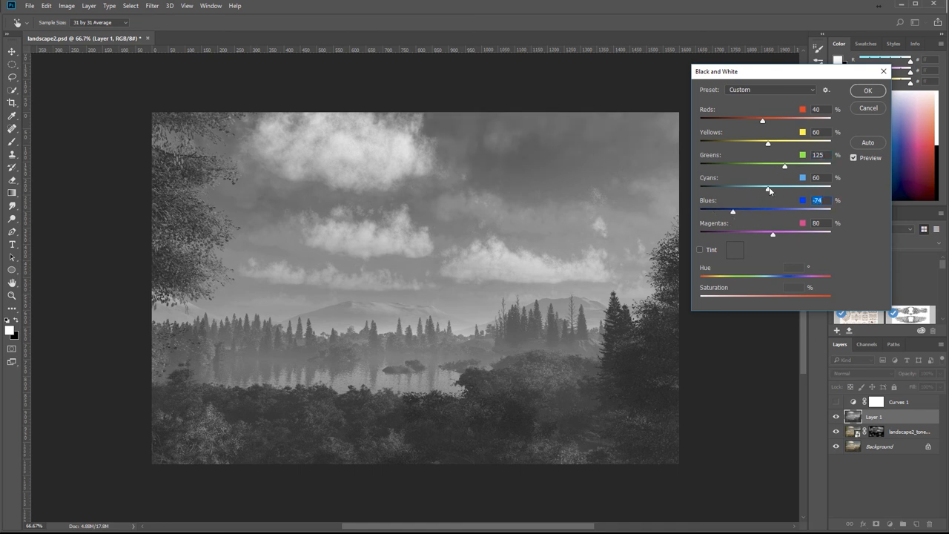
{"action": "left_click_drag", "start_coordinate": [768, 186], "coordinate": [757, 187]}
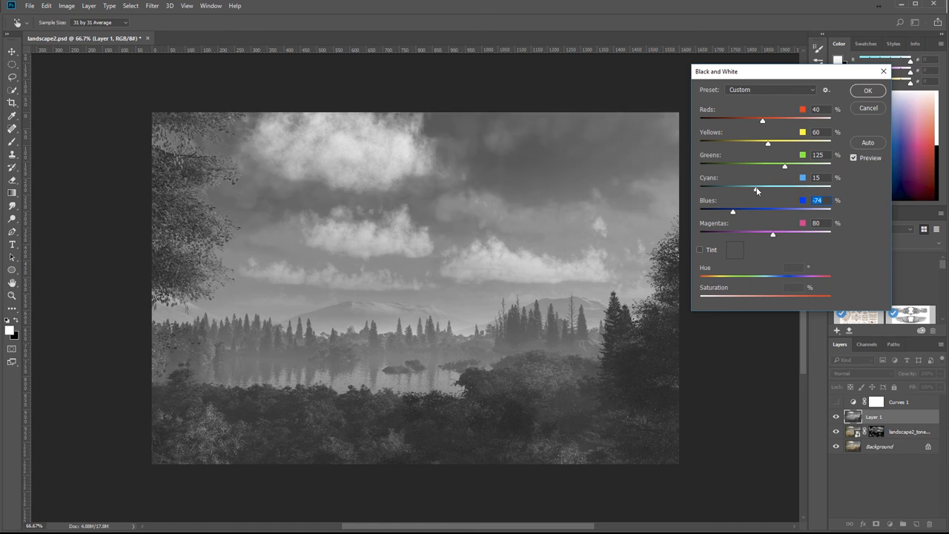
{"action": "left_click_drag", "start_coordinate": [804, 187], "coordinate": [740, 186]}
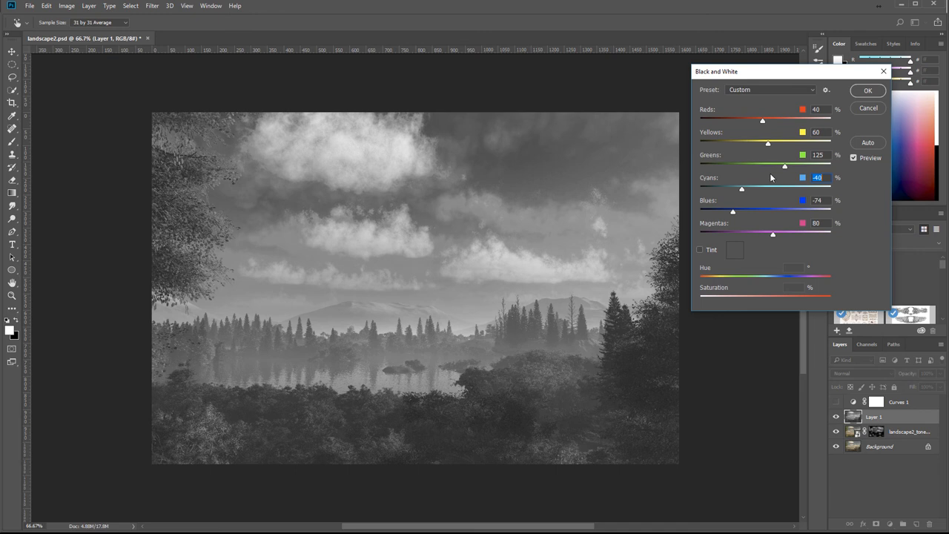
Step: Set brighter Yellows and near-neutral Reds, finish the conversion, and bring up Image > Adjustments
{"action": "left_click_drag", "start_coordinate": [768, 142], "coordinate": [704, 143]}
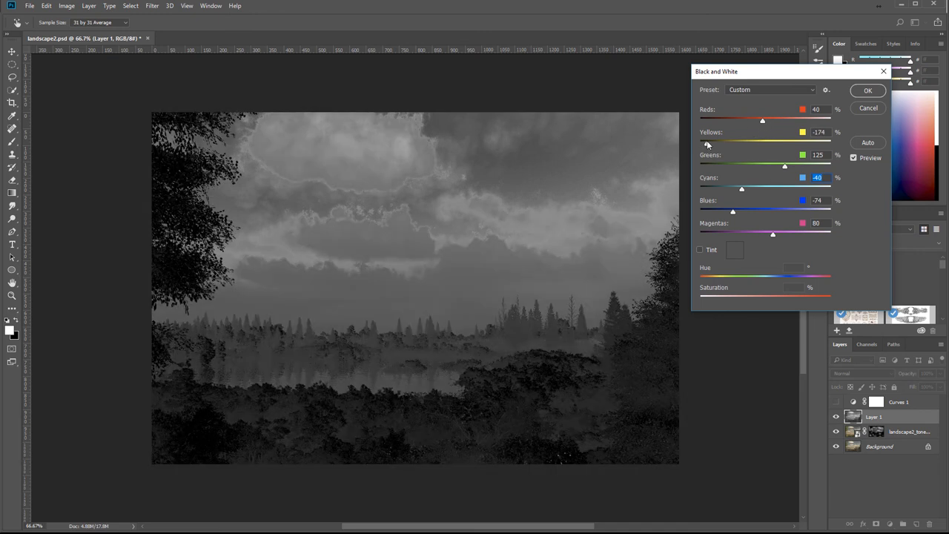
{"action": "left_click_drag", "start_coordinate": [700, 142], "coordinate": [795, 142]}
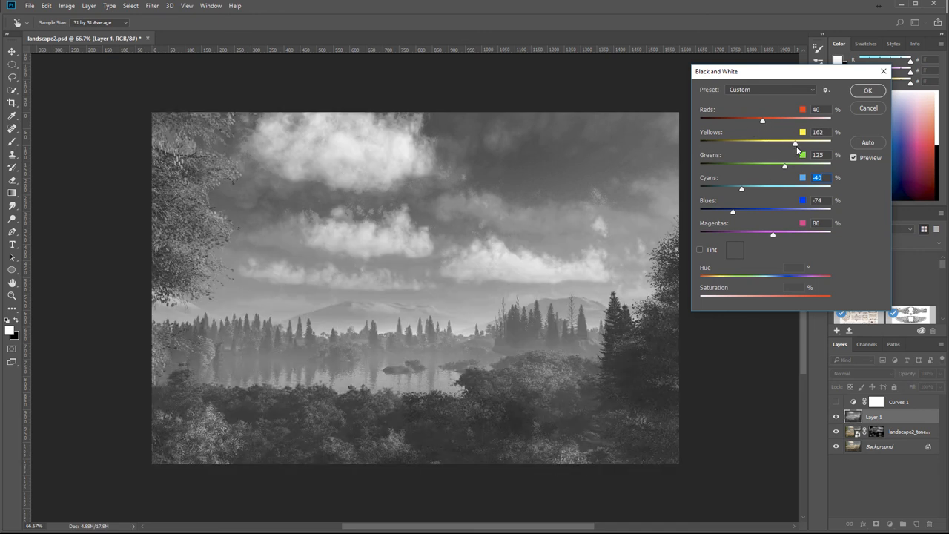
{"action": "left_click_drag", "start_coordinate": [795, 142], "coordinate": [789, 142]}
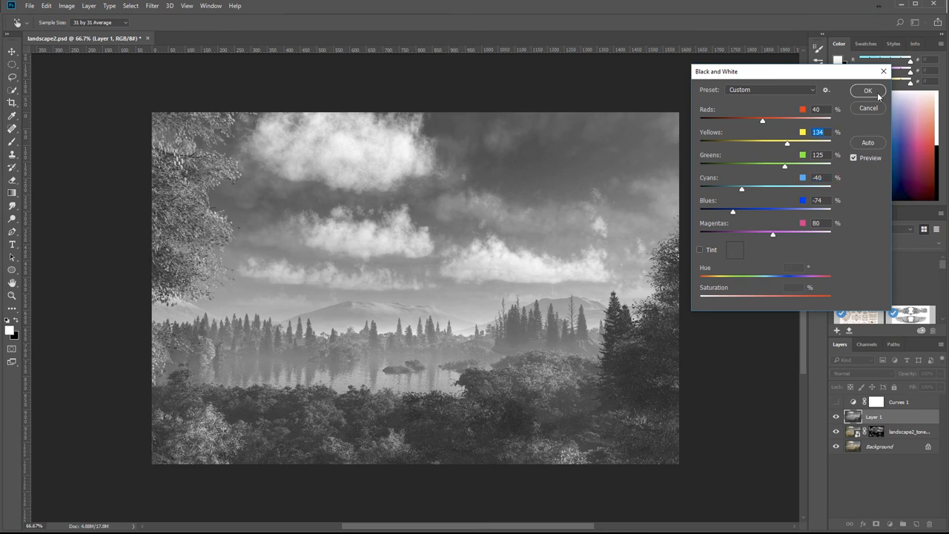
{"action": "left_click_drag", "start_coordinate": [762, 120], "coordinate": [827, 120]}
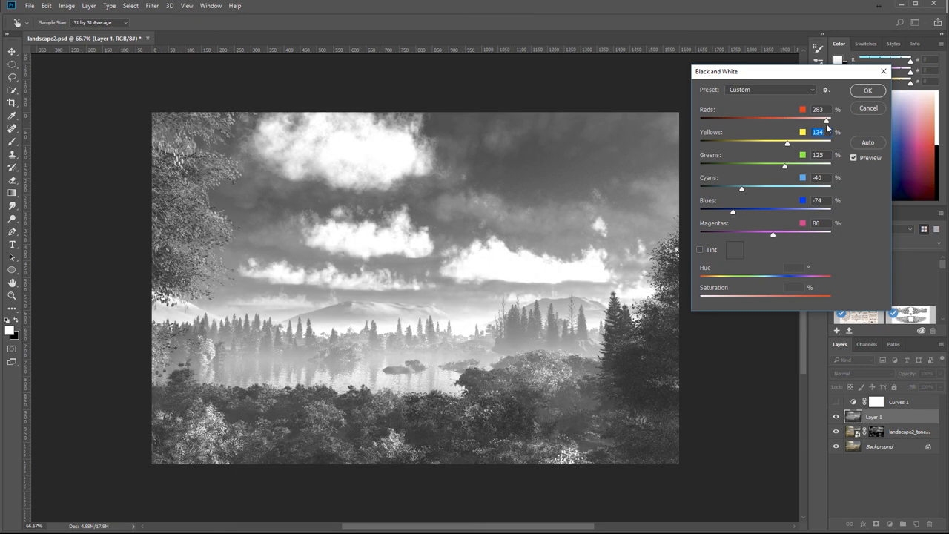
{"action": "left_click_drag", "start_coordinate": [827, 120], "coordinate": [751, 120]}
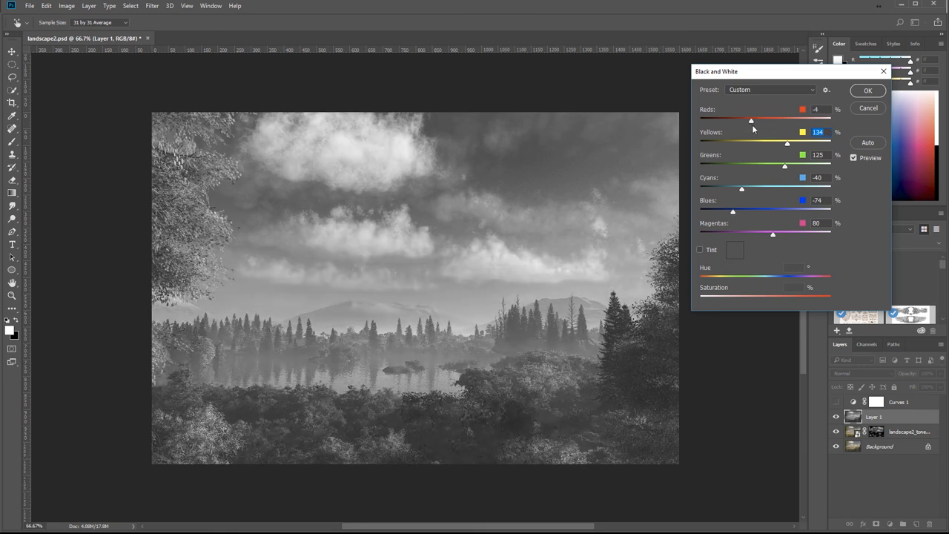
{"action": "left_click_drag", "start_coordinate": [750, 120], "coordinate": [752, 120]}
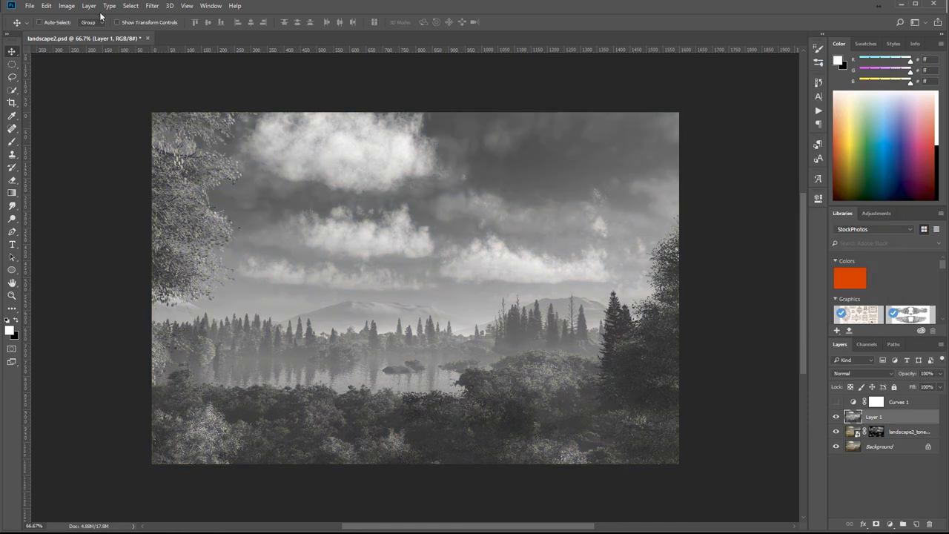
{"action": "left_click", "coordinate": [67, 6]}
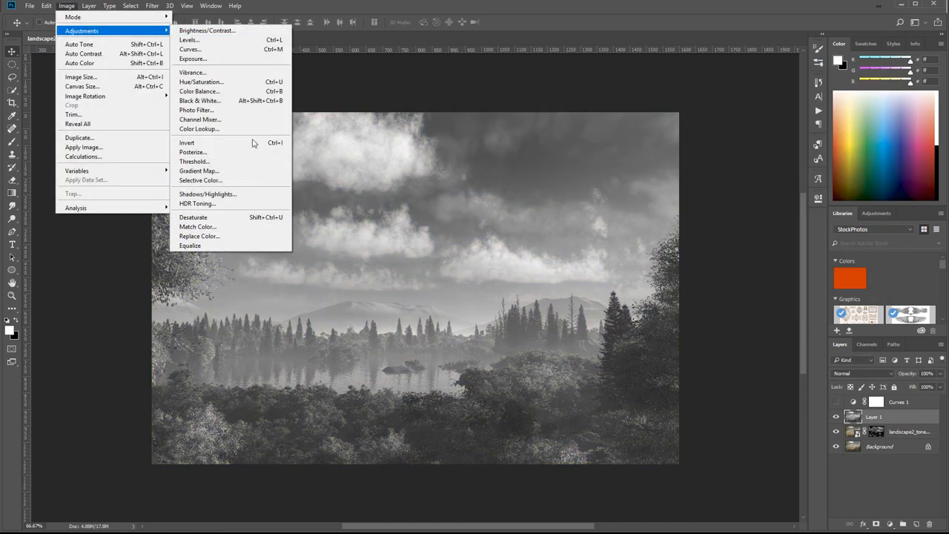
Step: Apply Shadows/Highlights with both Amounts at 100%, radii 15 px and tweaked shadow and highlight Tone sliders
{"action": "left_click", "coordinate": [207, 193]}
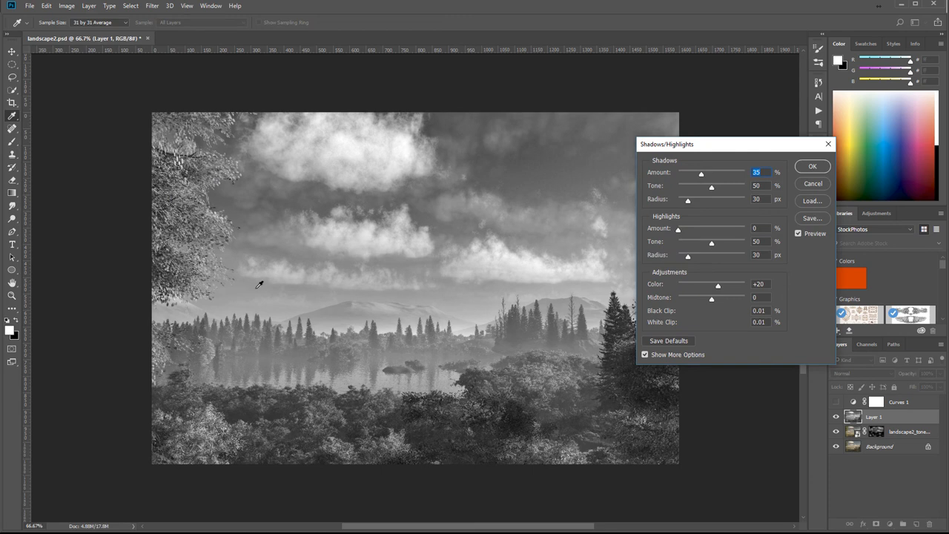
{"action": "left_click_drag", "start_coordinate": [701, 172], "coordinate": [745, 172]}
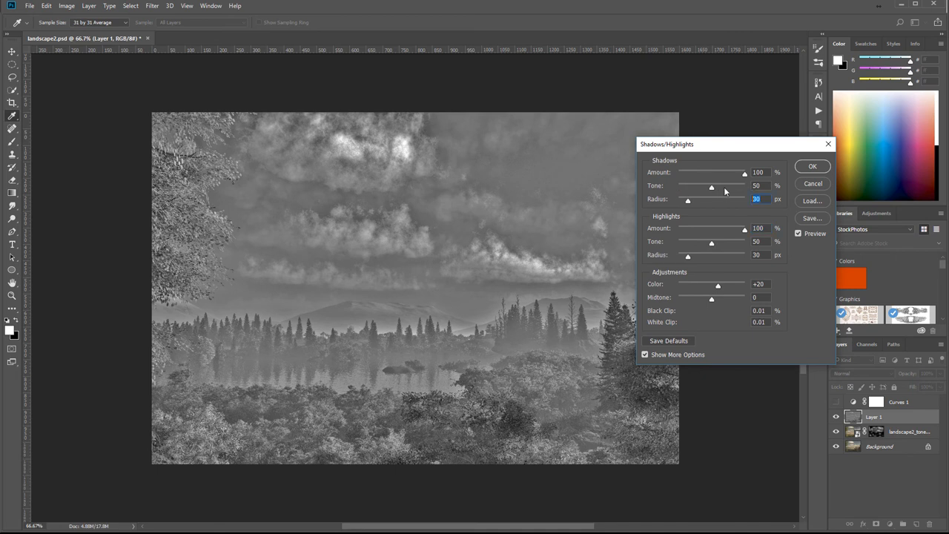
{"action": "left_click", "coordinate": [756, 199]}
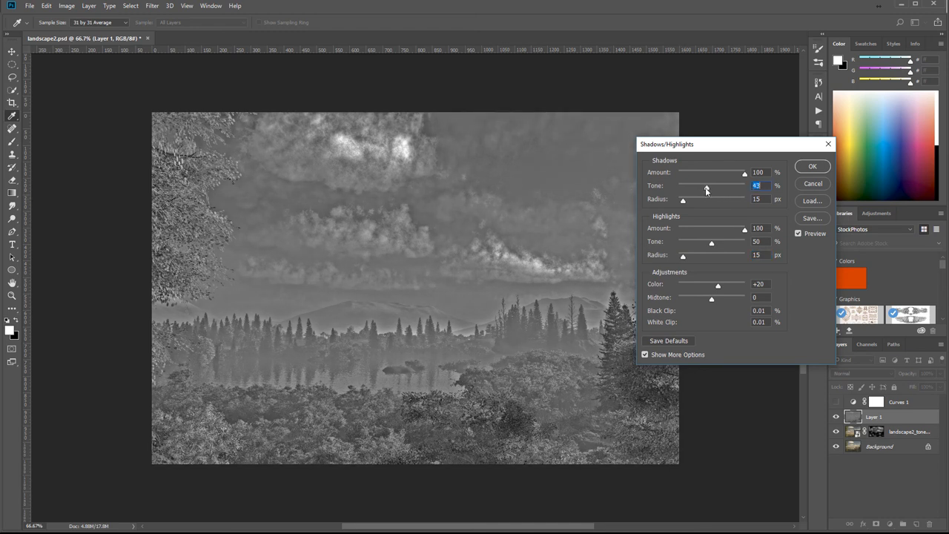
{"action": "left_click_drag", "start_coordinate": [706, 190], "coordinate": [717, 190]}
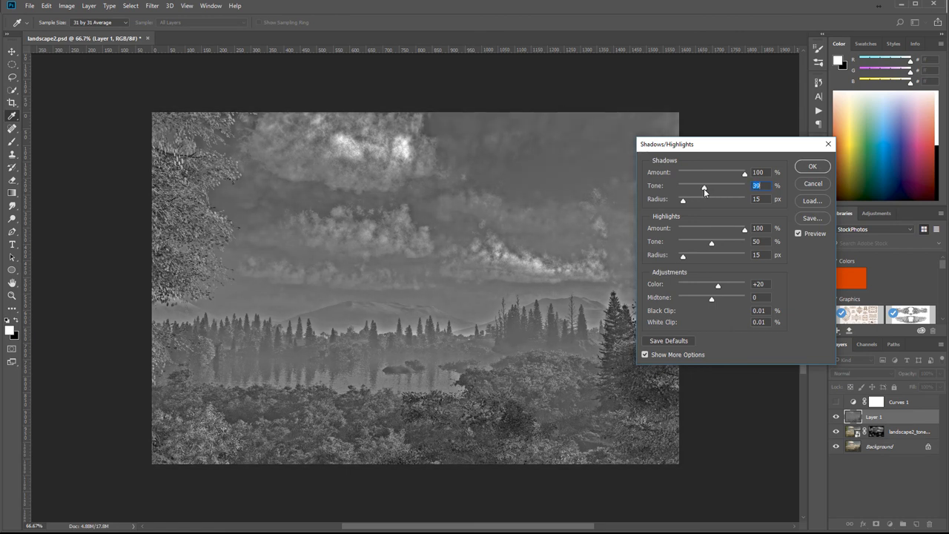
{"action": "left_click_drag", "start_coordinate": [703, 186], "coordinate": [694, 185]}
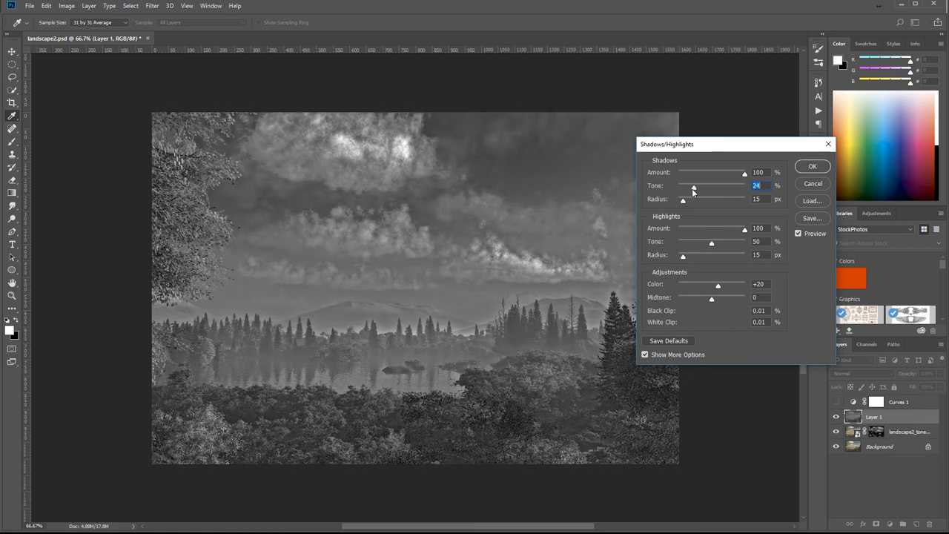
{"action": "left_click_drag", "start_coordinate": [683, 185], "coordinate": [703, 186]}
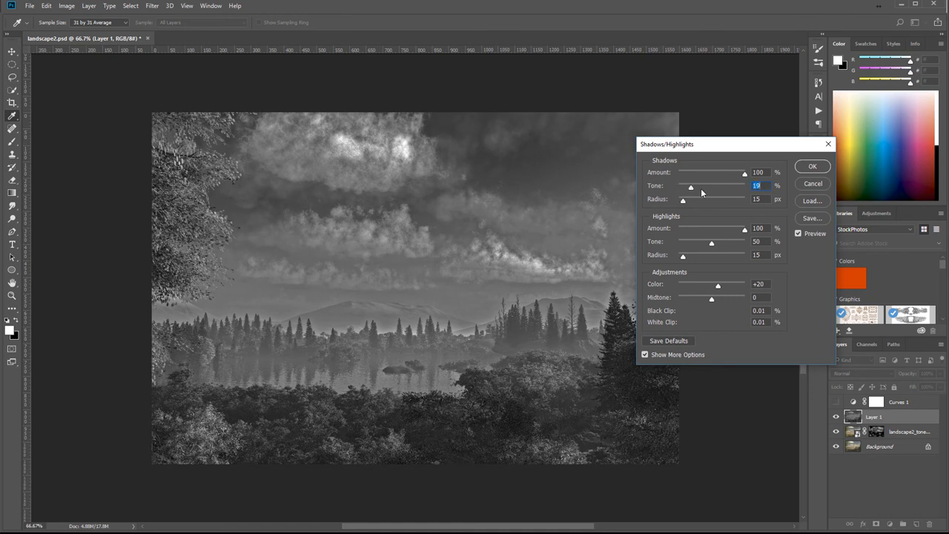
{"action": "left_click_drag", "start_coordinate": [690, 186], "coordinate": [711, 185]}
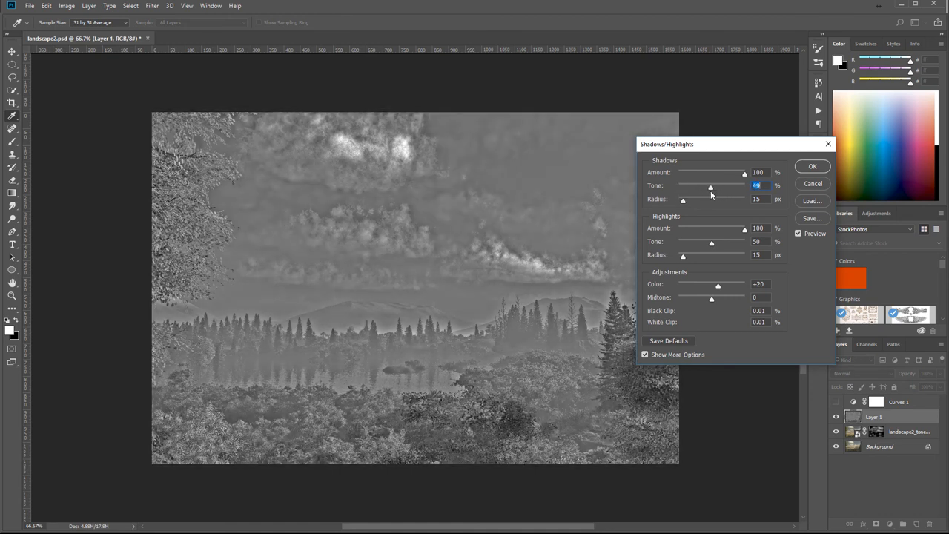
{"action": "left_click_drag", "start_coordinate": [711, 186], "coordinate": [708, 185]}
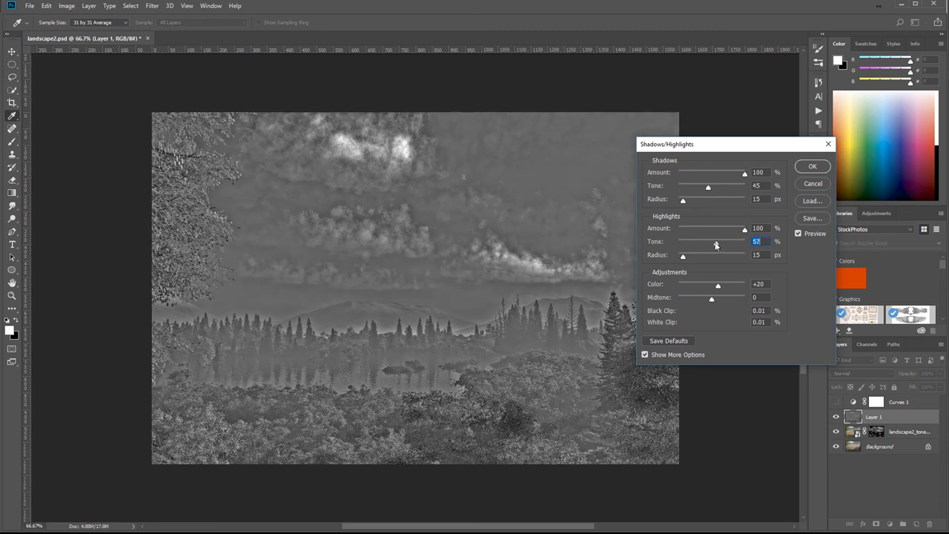
{"action": "left_click_drag", "start_coordinate": [715, 240], "coordinate": [709, 240]}
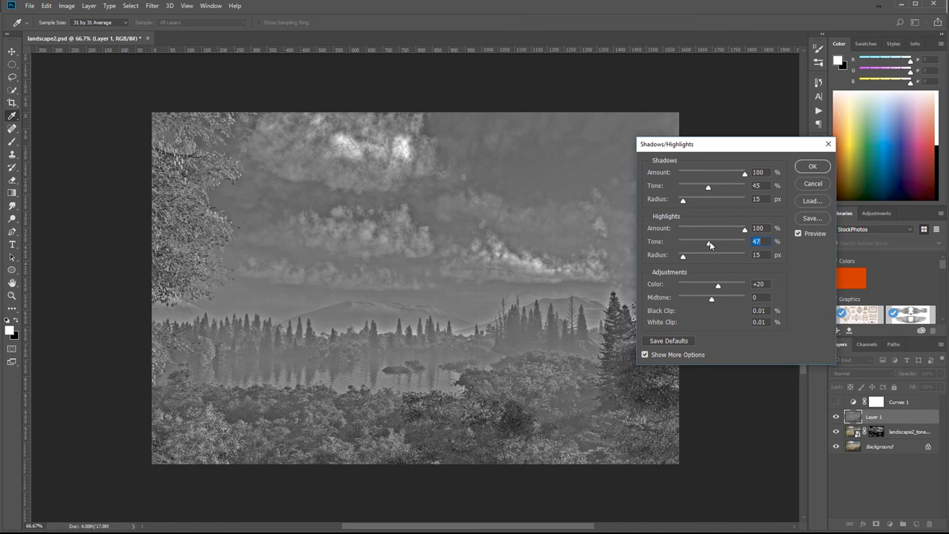
{"action": "left_click_drag", "start_coordinate": [709, 240], "coordinate": [706, 240]}
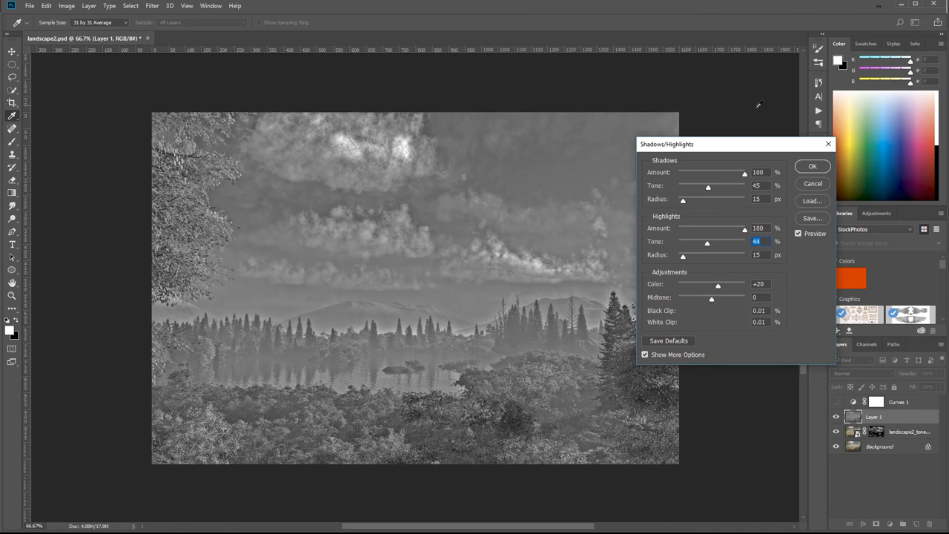
{"action": "left_click", "coordinate": [813, 166]}
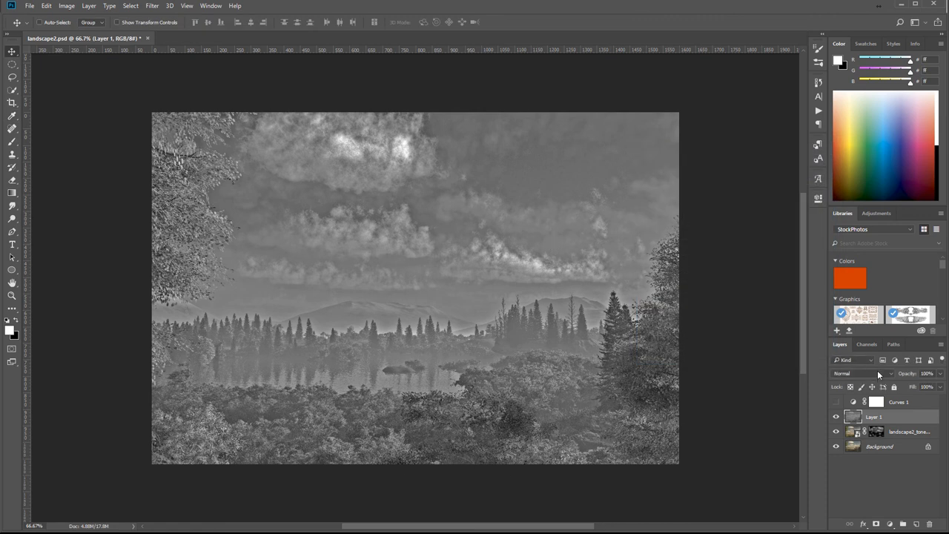
{"action": "left_click", "coordinate": [863, 373]}
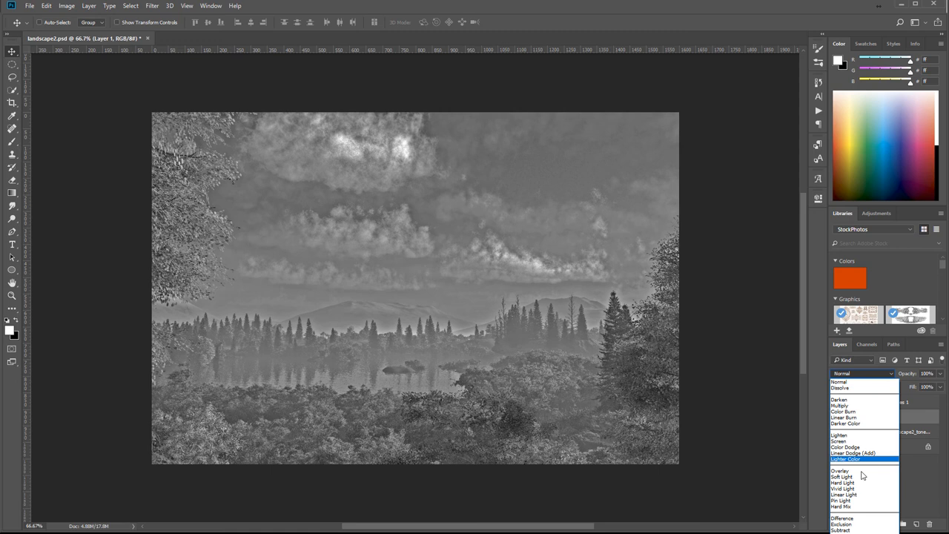
{"action": "mouse_move", "coordinate": [860, 477]}
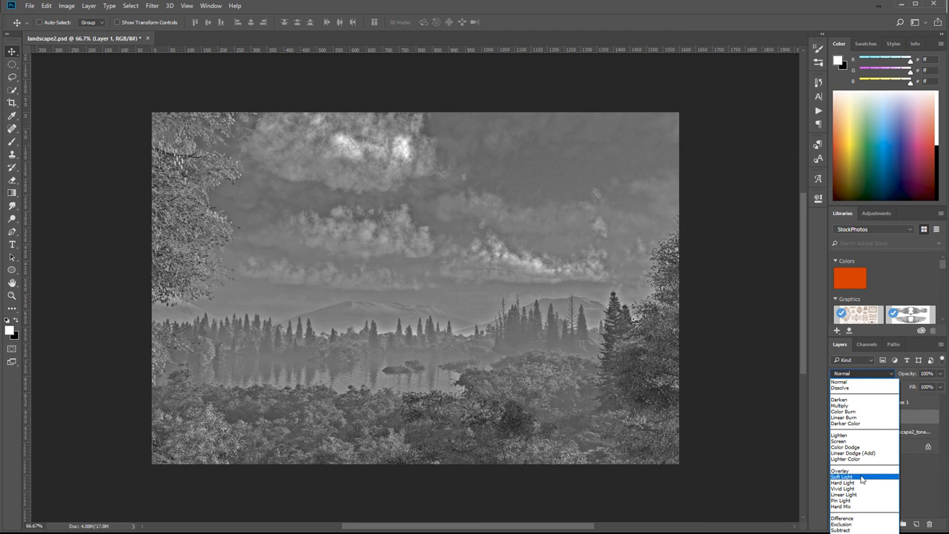
{"action": "left_click", "coordinate": [842, 476]}
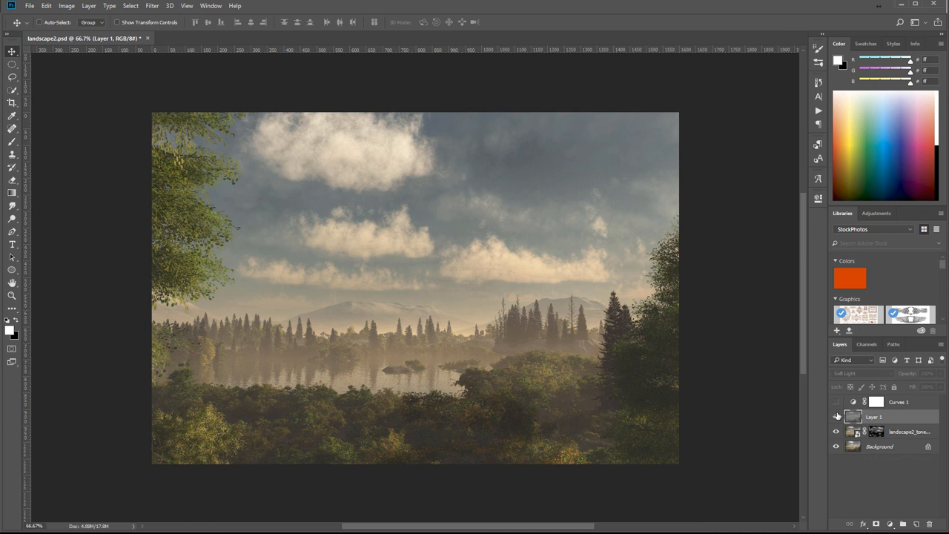
{"action": "left_click", "coordinate": [836, 417]}
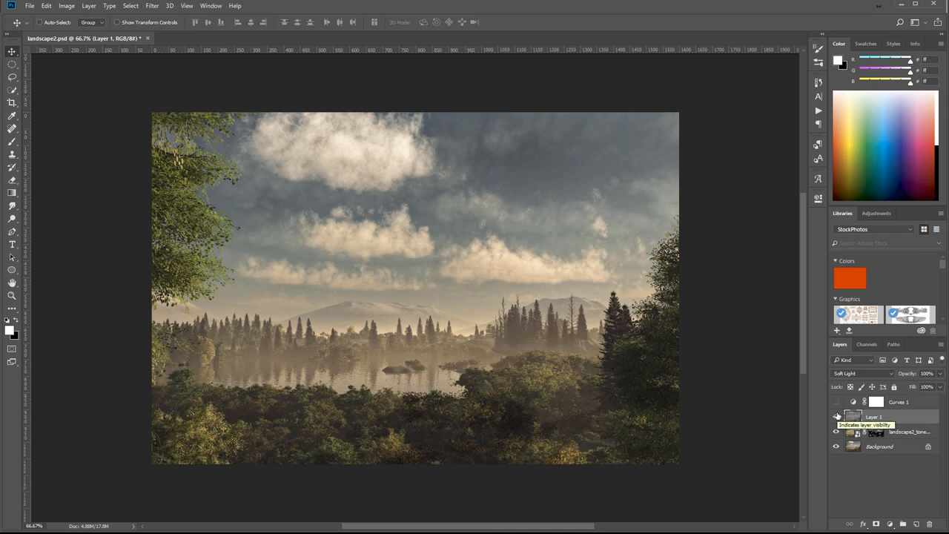
{"action": "left_click", "coordinate": [836, 416]}
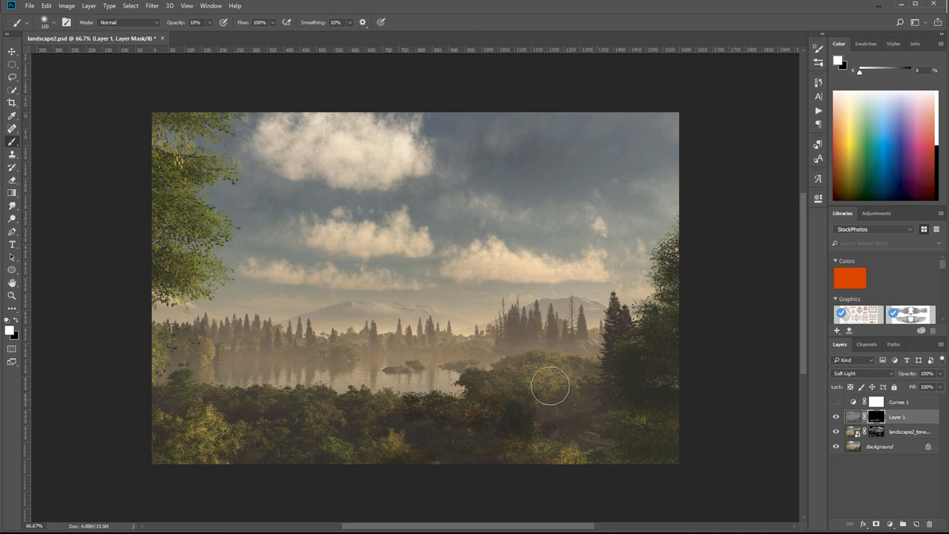
{"action": "mouse_move", "coordinate": [627, 434]}
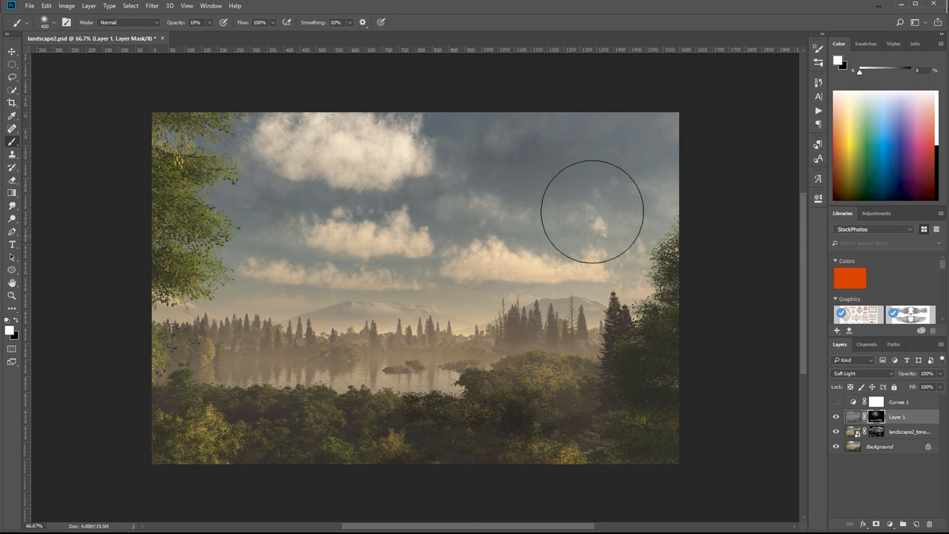
{"action": "mouse_move", "coordinate": [481, 243]}
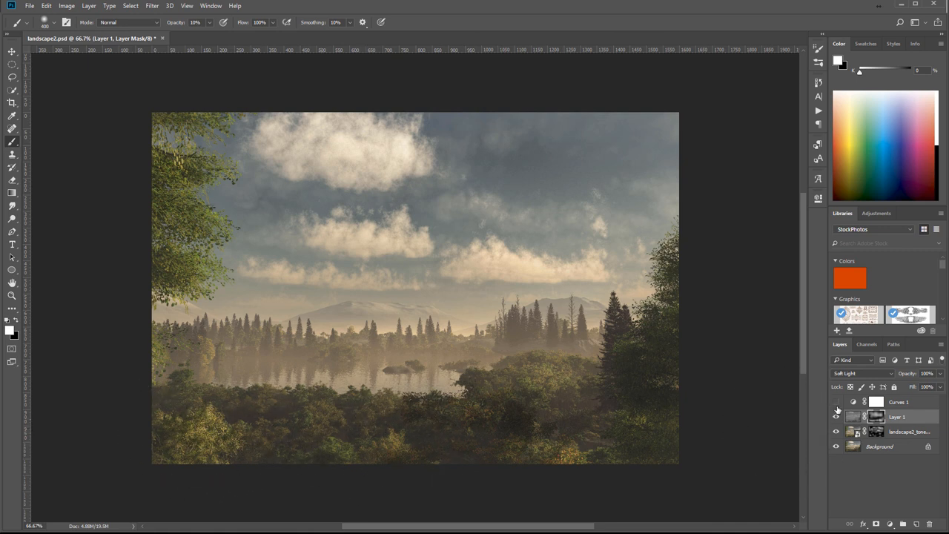
Step: Toggle the Soft Light detail layer's visibility to check the painted mask result
{"action": "left_click", "coordinate": [836, 416]}
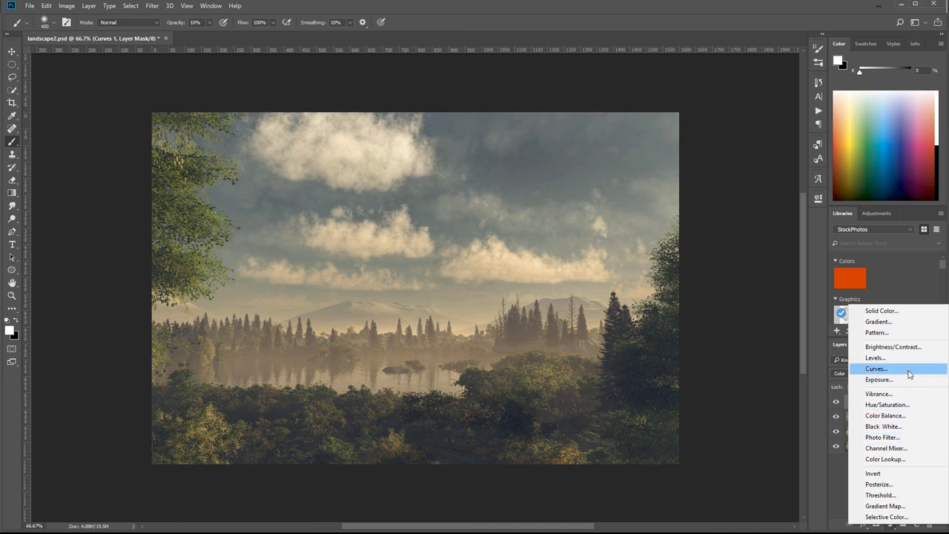
Step: Add a second darkening Curves adjustment layer and marquee a rectangle just inside the image edges
{"action": "left_click", "coordinate": [877, 367]}
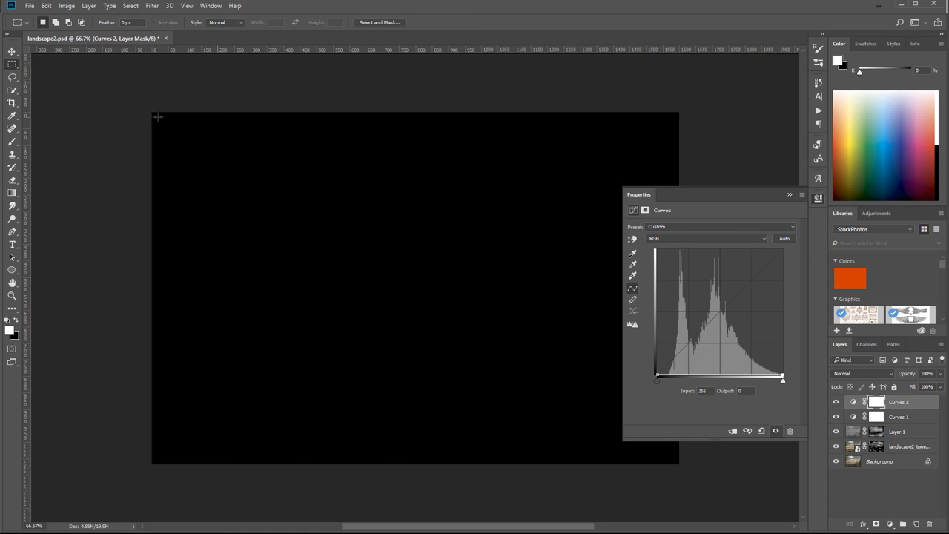
{"action": "left_click_drag", "start_coordinate": [157, 116], "coordinate": [670, 457]}
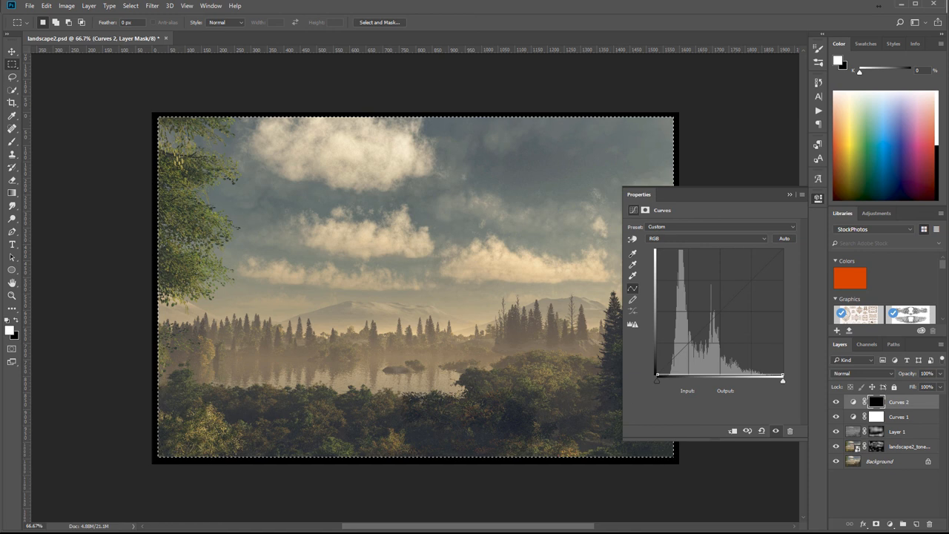
Step: Fill the selected area of the Curves mask with White via Edit > Fill
{"action": "left_click", "coordinate": [46, 6]}
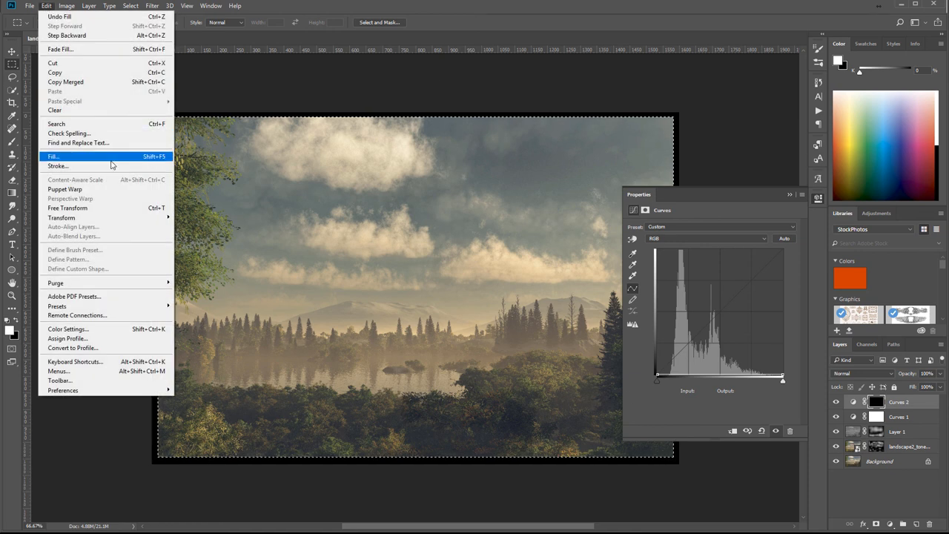
{"action": "left_click", "coordinate": [53, 156]}
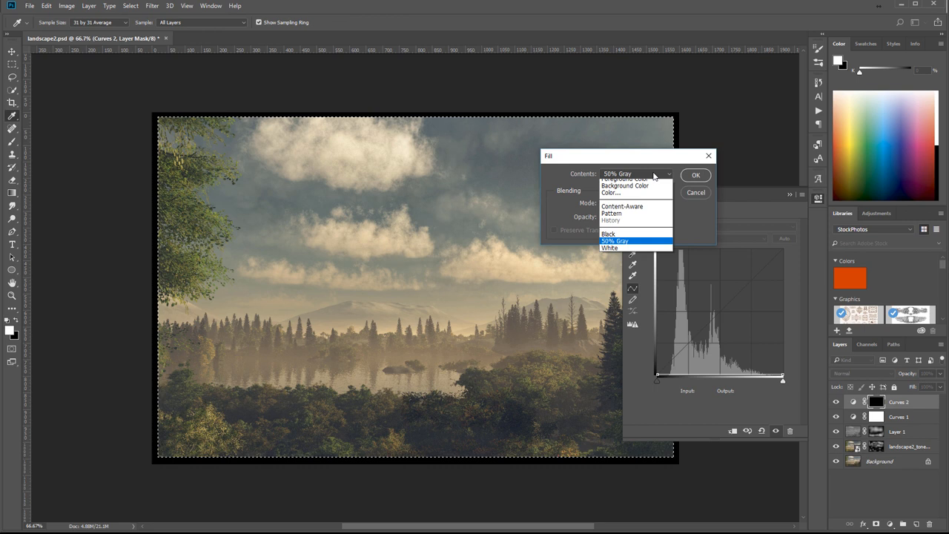
{"action": "mouse_move", "coordinate": [635, 252]}
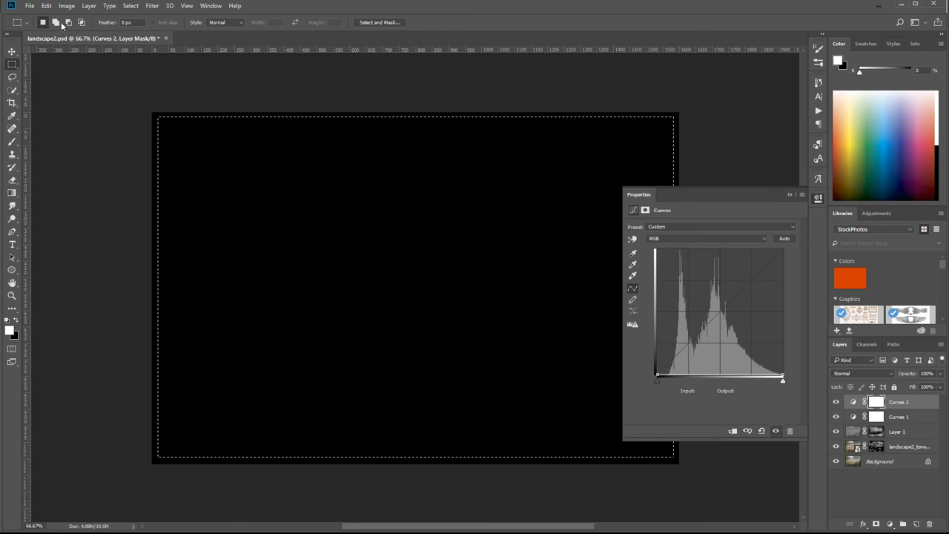
{"action": "left_click", "coordinate": [46, 6]}
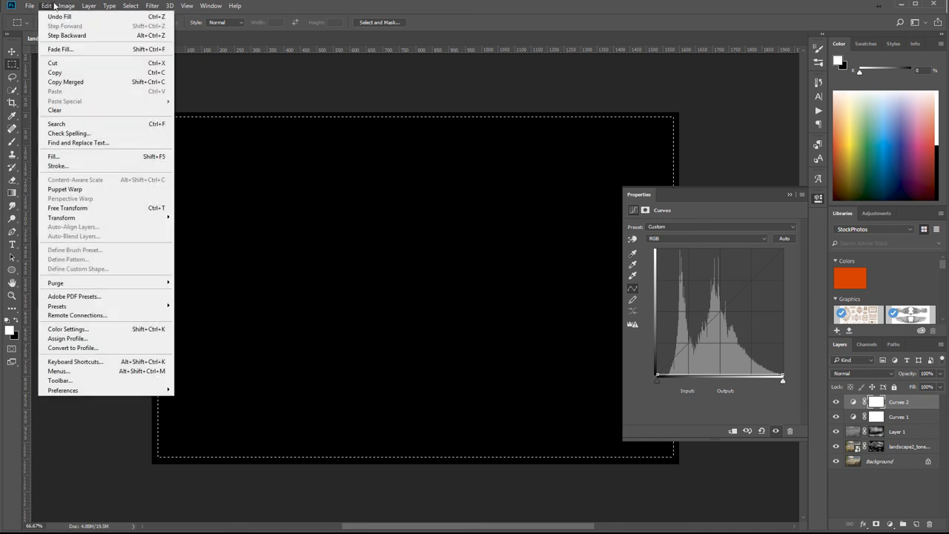
{"action": "left_click", "coordinate": [53, 157]}
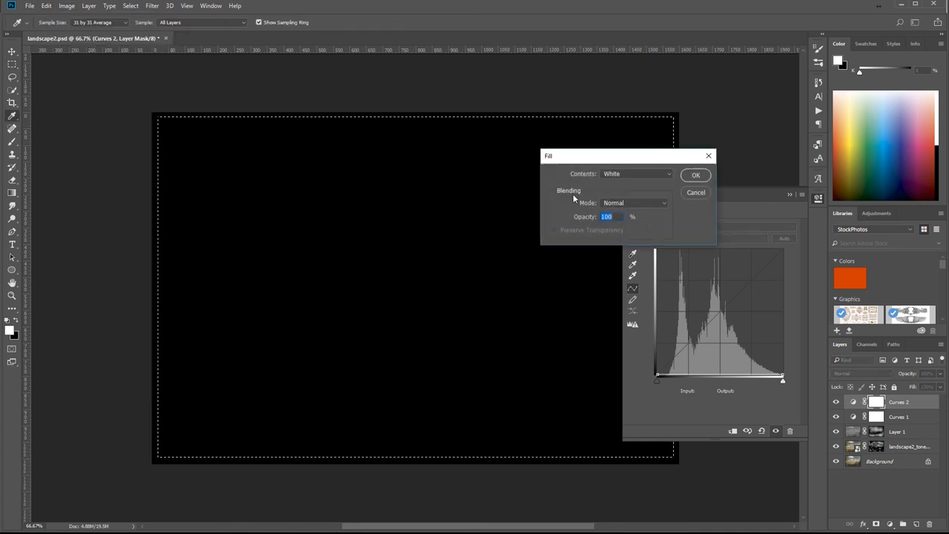
{"action": "left_click", "coordinate": [634, 172]}
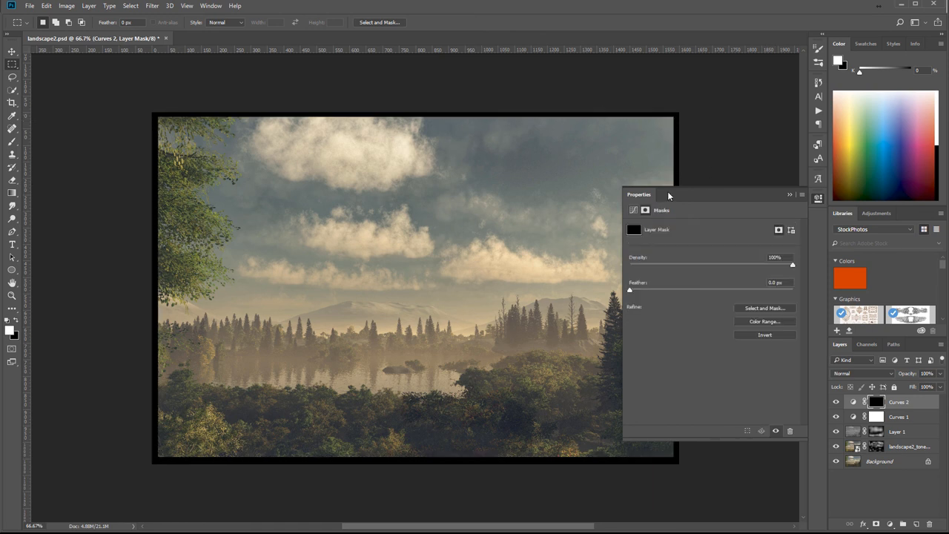
{"action": "mouse_move", "coordinate": [630, 293]}
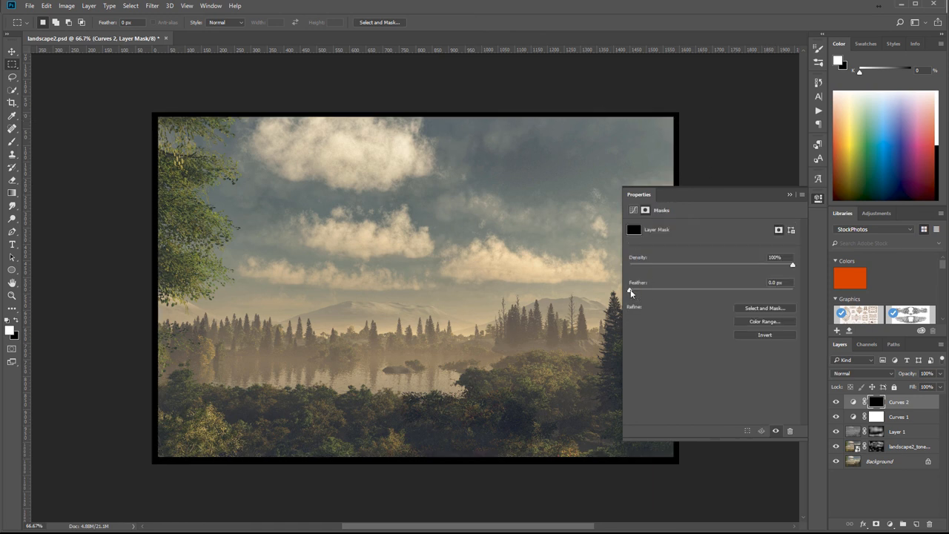
Step: Feather the Curves 2 mask to about 117 px for a soft vignette edge
{"action": "left_click_drag", "start_coordinate": [629, 289], "coordinate": [720, 289]}
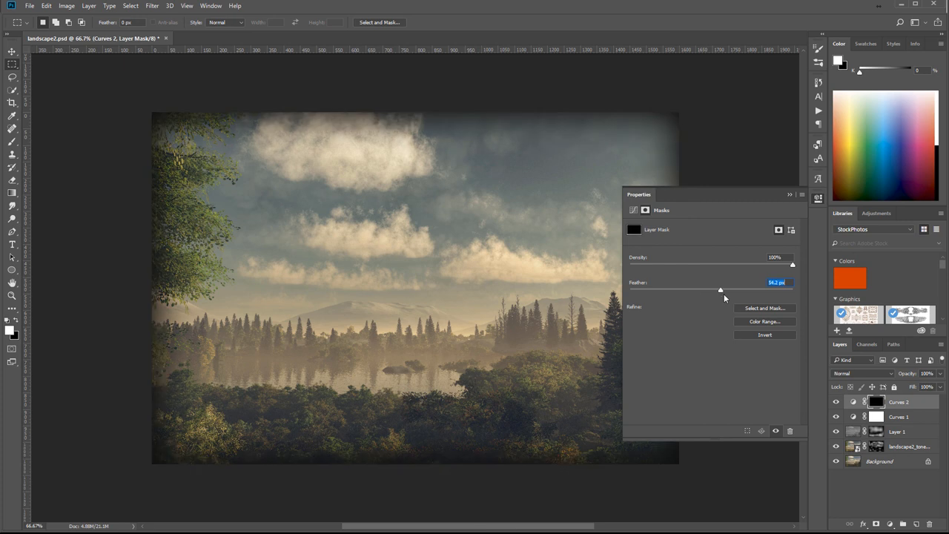
{"action": "left_click_drag", "start_coordinate": [721, 289], "coordinate": [736, 289]}
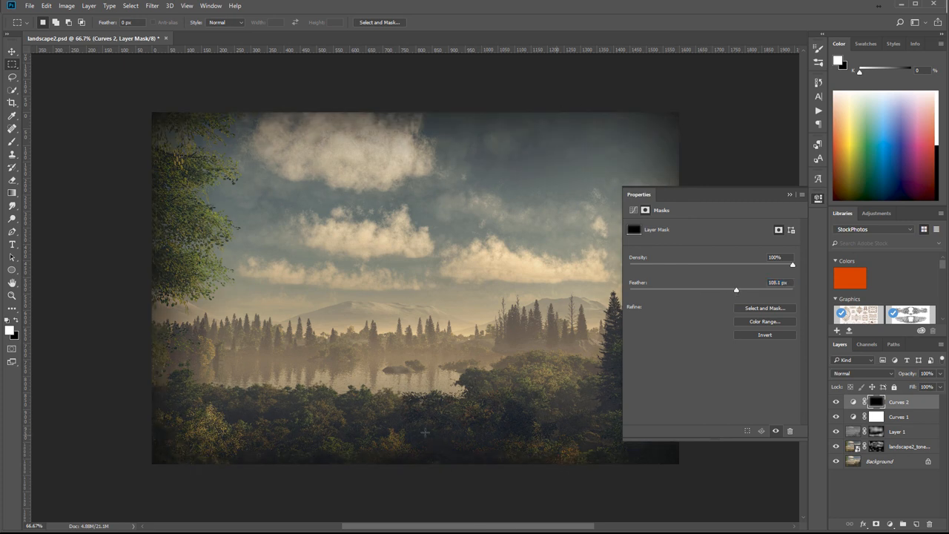
{"action": "mouse_move", "coordinate": [736, 293]}
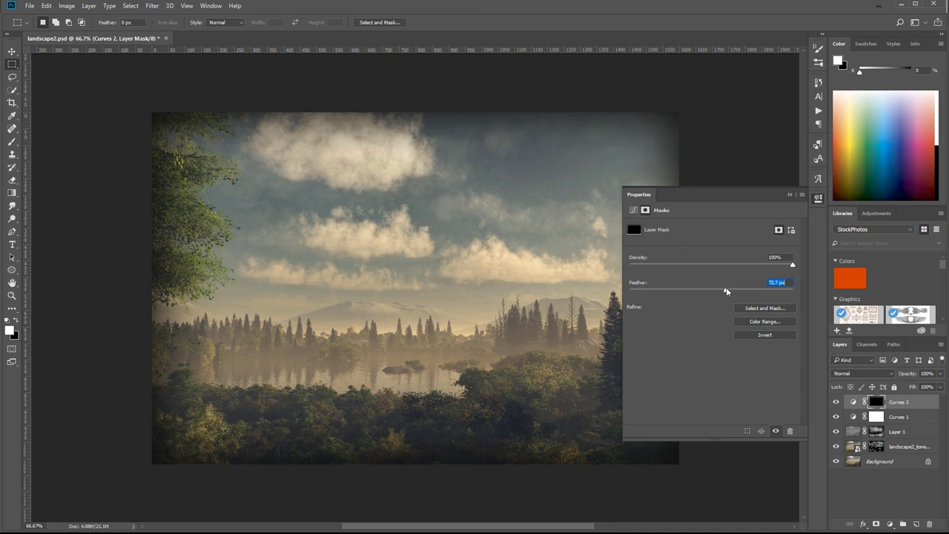
{"action": "left_click", "coordinate": [791, 194]}
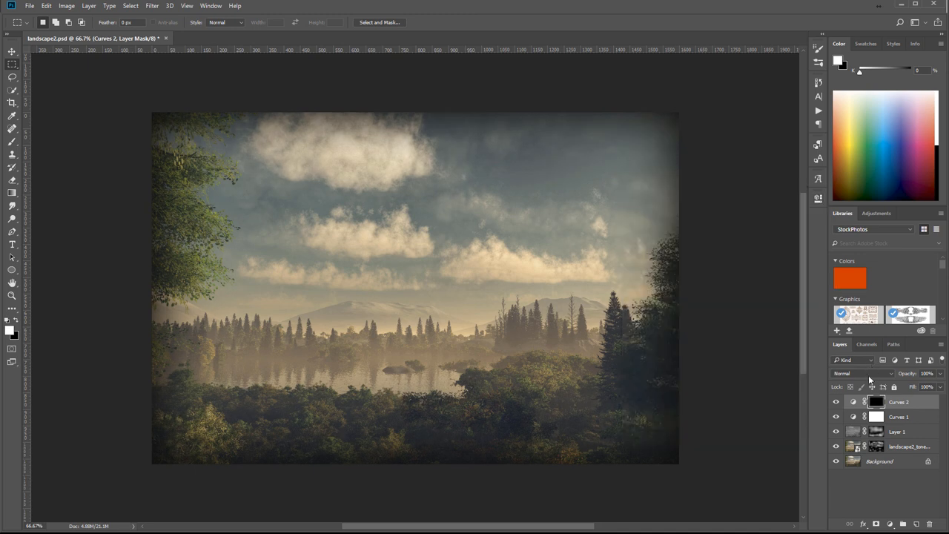
Step: Set the Curves 2 vignette layer's blend mode to Soft Light
{"action": "left_click", "coordinate": [863, 374]}
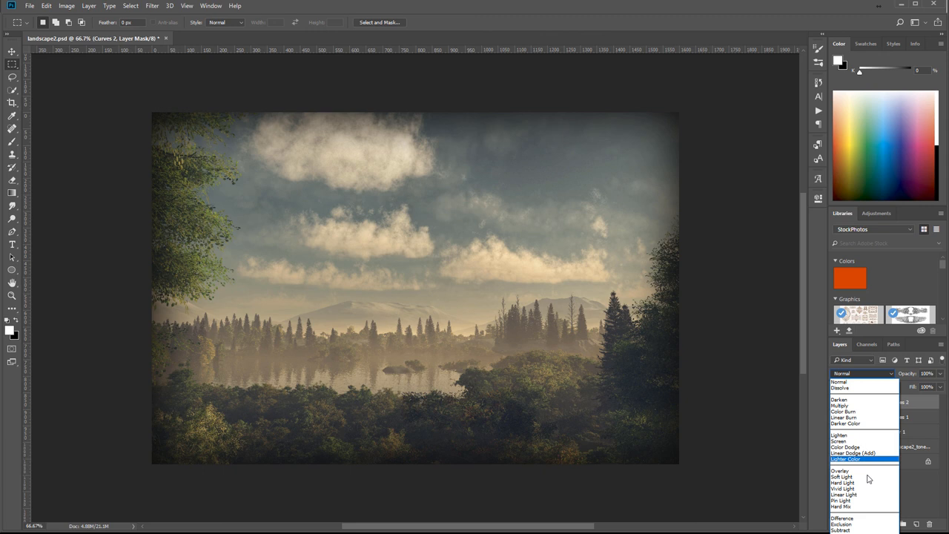
{"action": "left_click", "coordinate": [839, 478]}
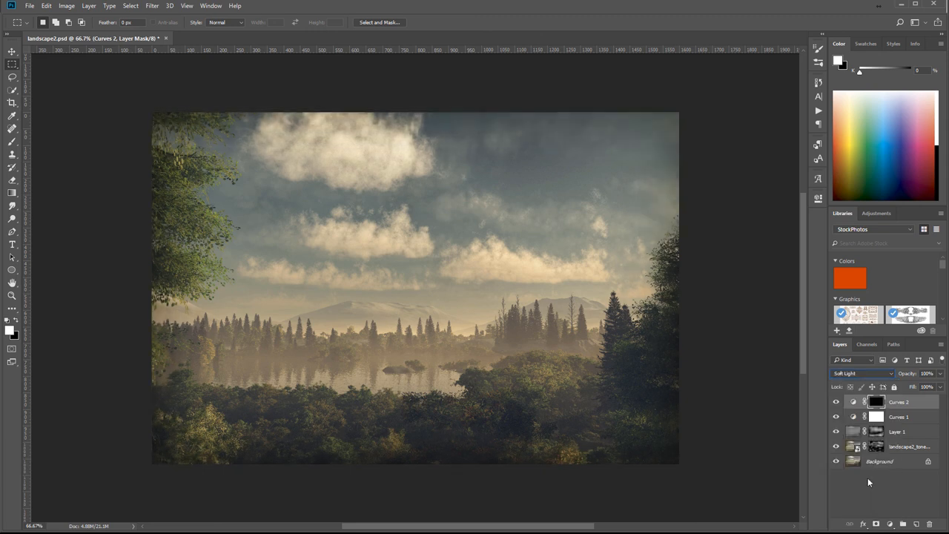
{"action": "left_click", "coordinate": [836, 402]}
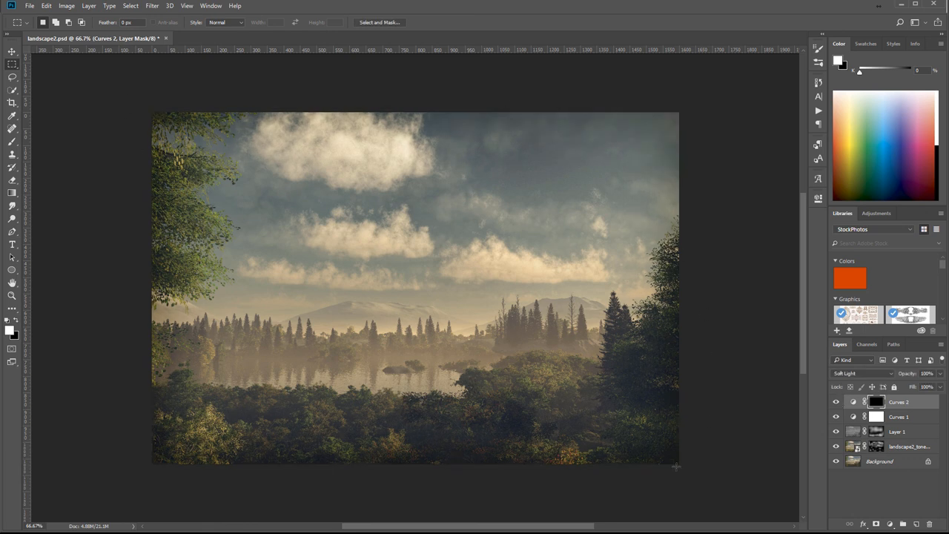
{"action": "mouse_move", "coordinate": [681, 152]}
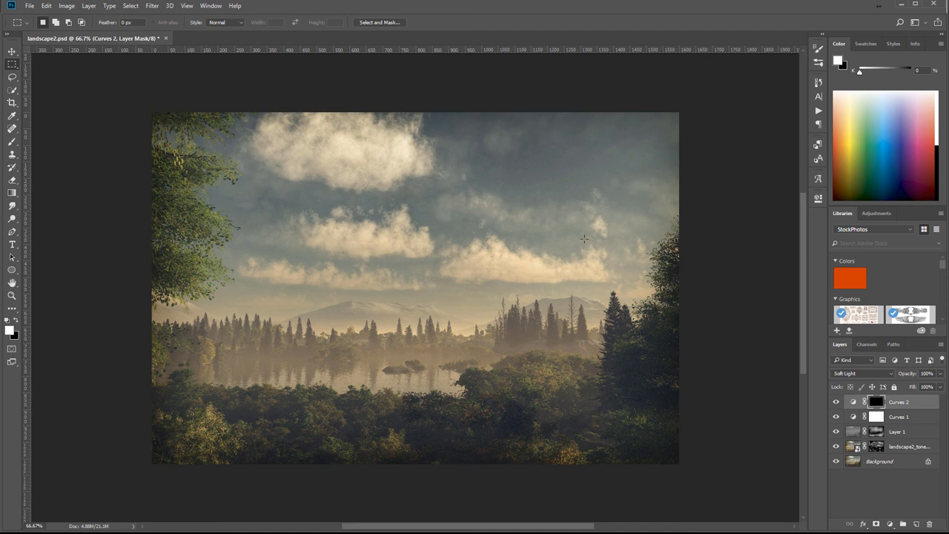
{"action": "mouse_move", "coordinate": [591, 225]}
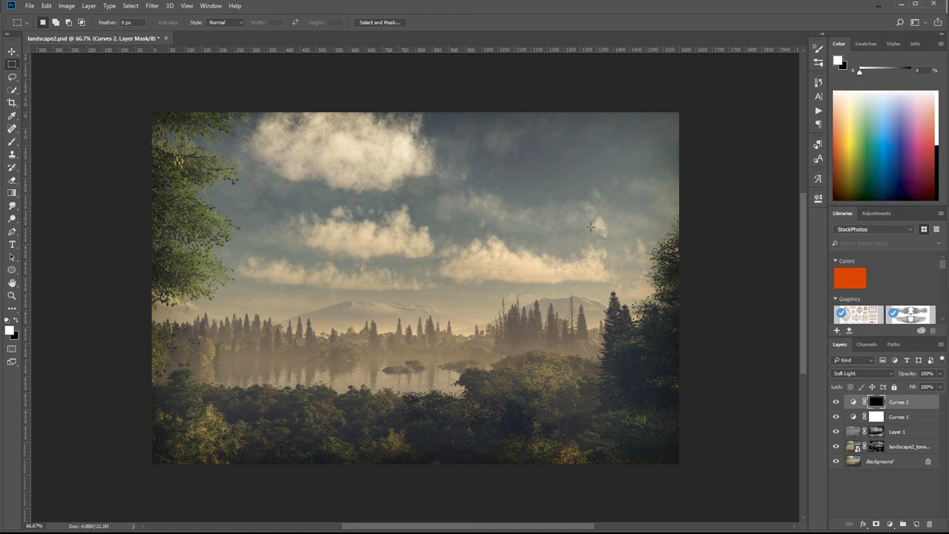
{"action": "mouse_move", "coordinate": [279, 122]}
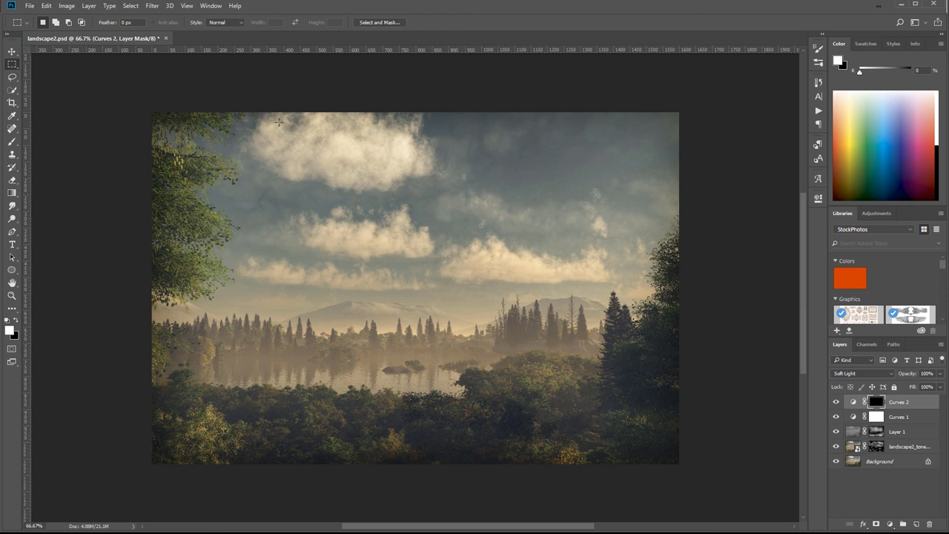
{"action": "mouse_move", "coordinate": [501, 114]}
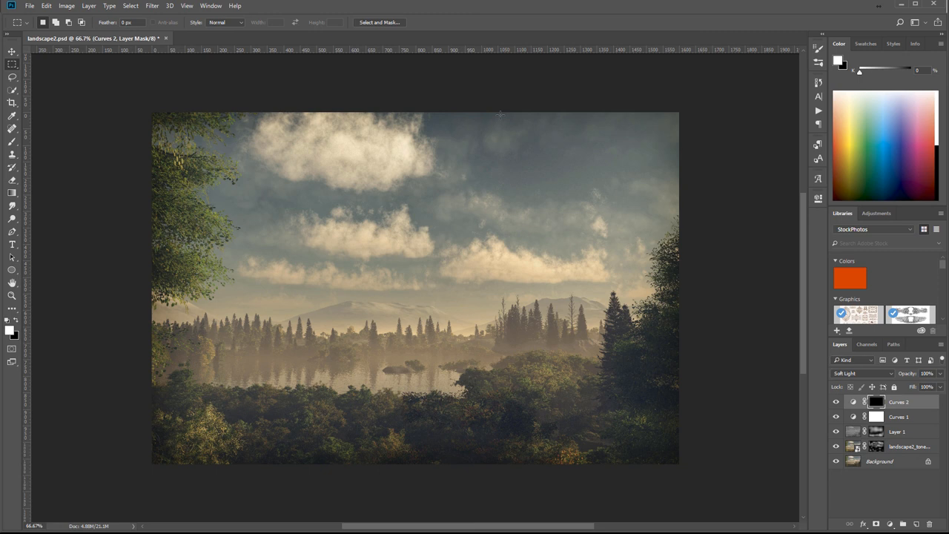
{"action": "mouse_move", "coordinate": [488, 136]}
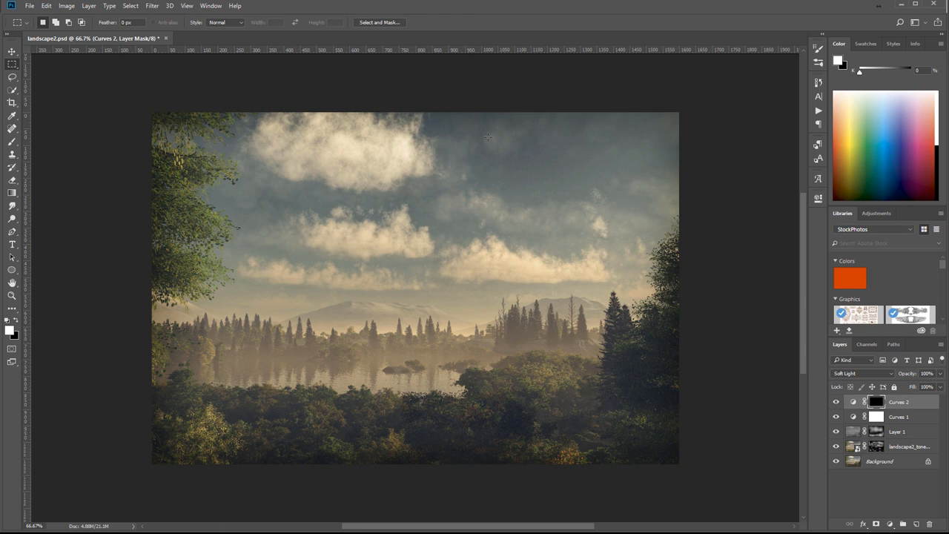